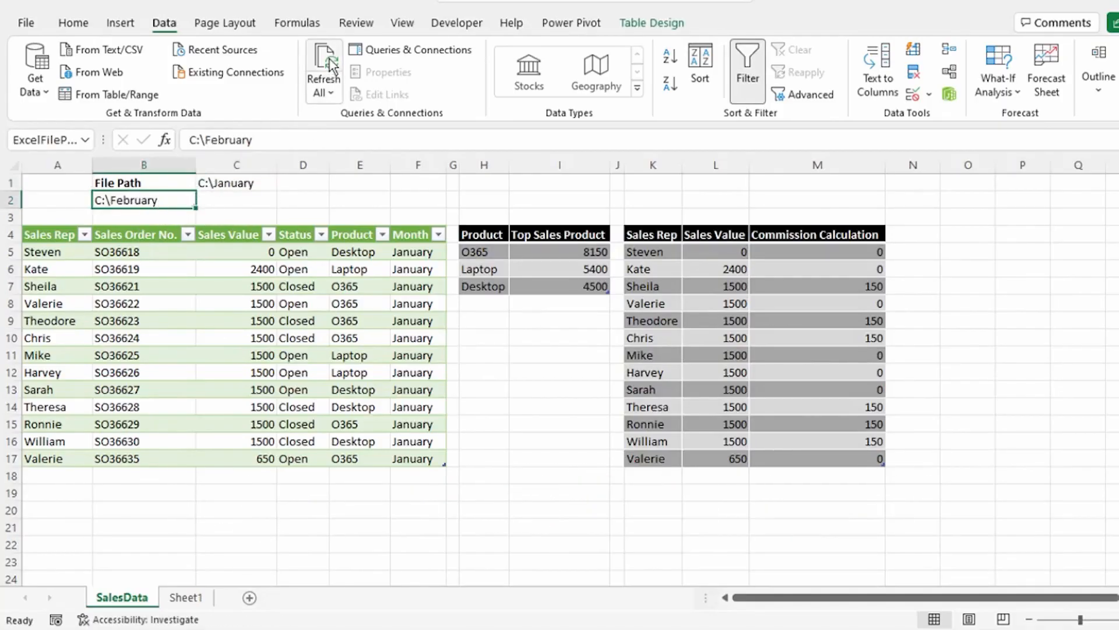
- Refresh all queries so the Top Sales Product table shows February figures with O365 at 14500
{"action": "left_click", "coordinate": [322, 70]}
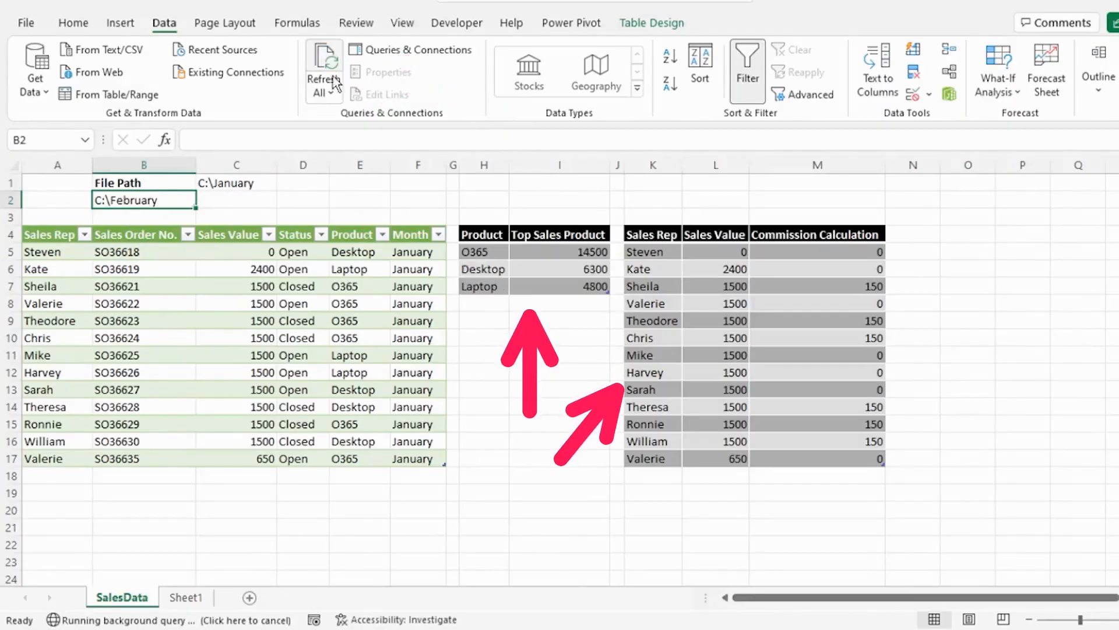
{"action": "left_click", "coordinate": [322, 67]}
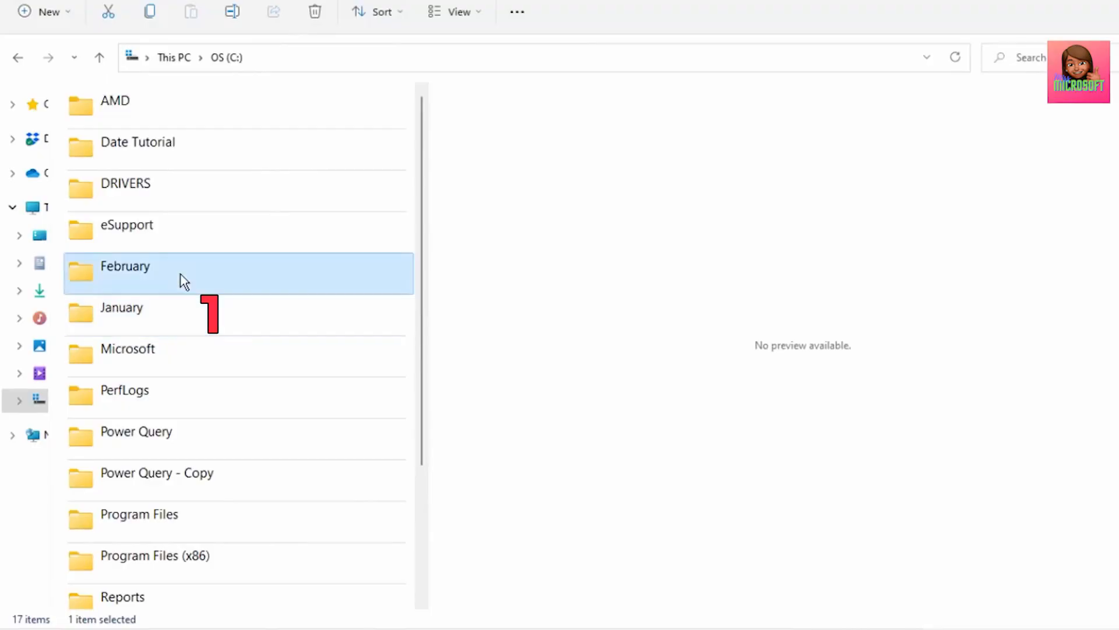
- Preview the January folder's Sales_Data workbook and inspect its sales table
{"action": "double_click", "coordinate": [121, 307]}
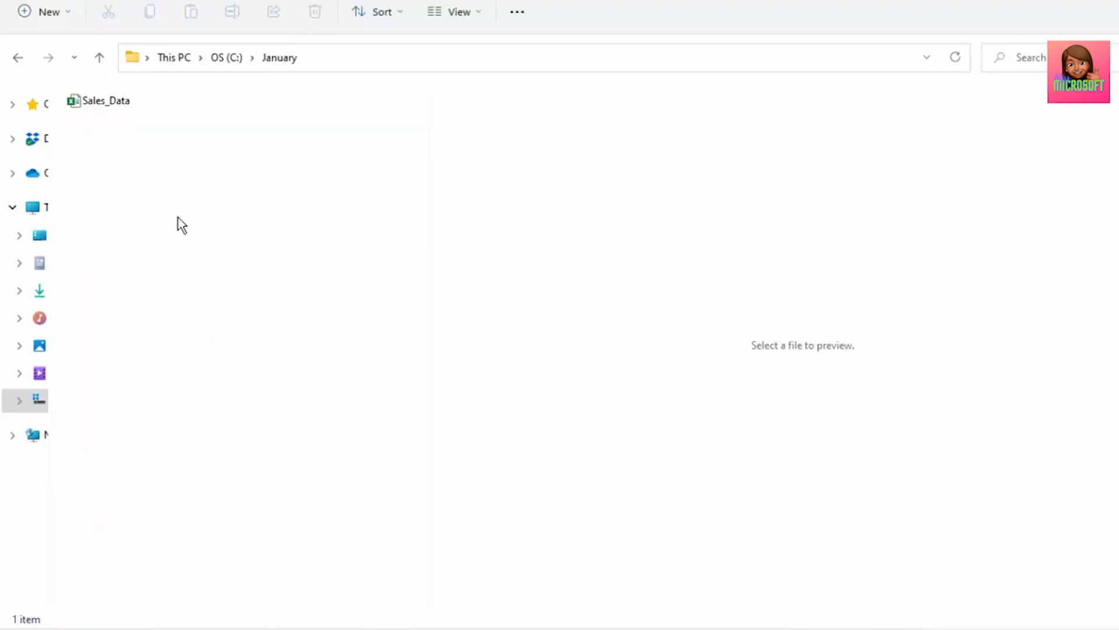
{"action": "left_click", "coordinate": [106, 100]}
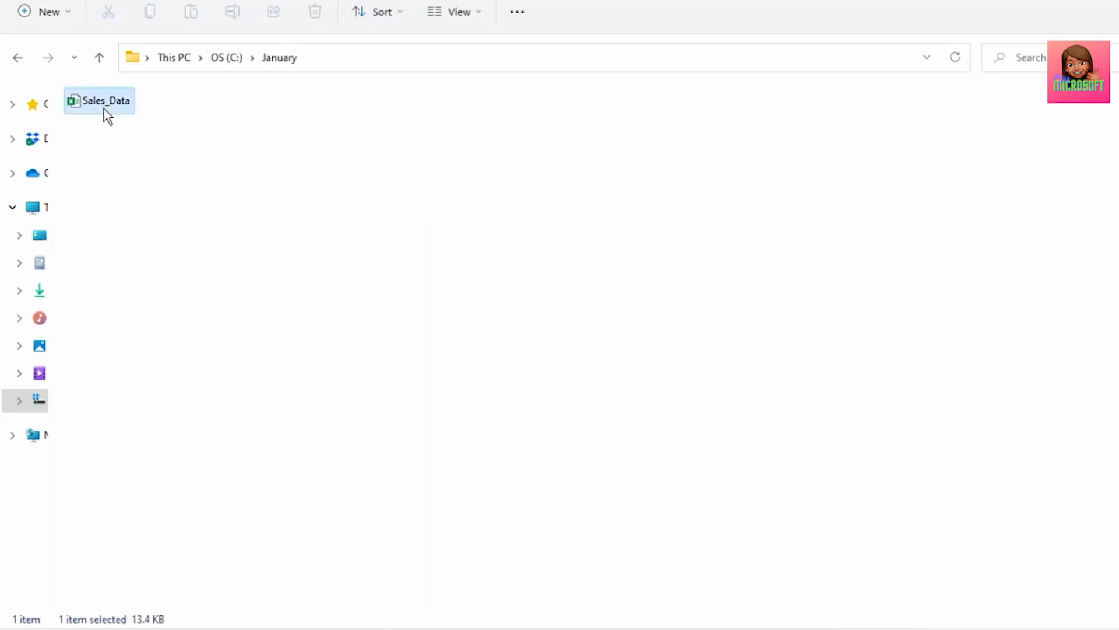
{"action": "double_click", "coordinate": [99, 100]}
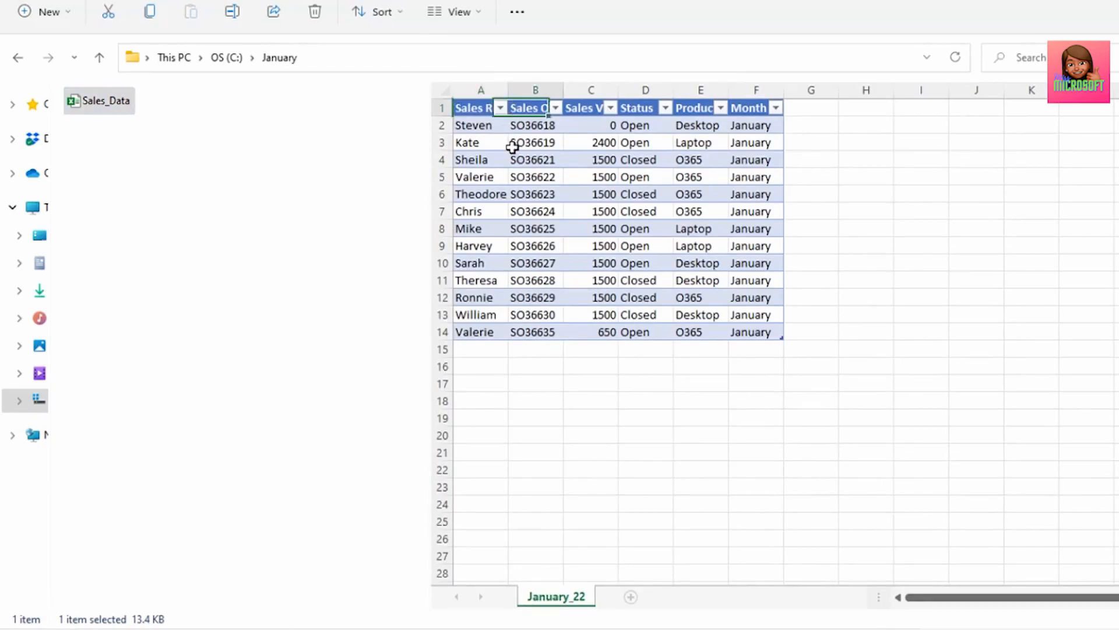
{"action": "left_click", "coordinate": [643, 108]}
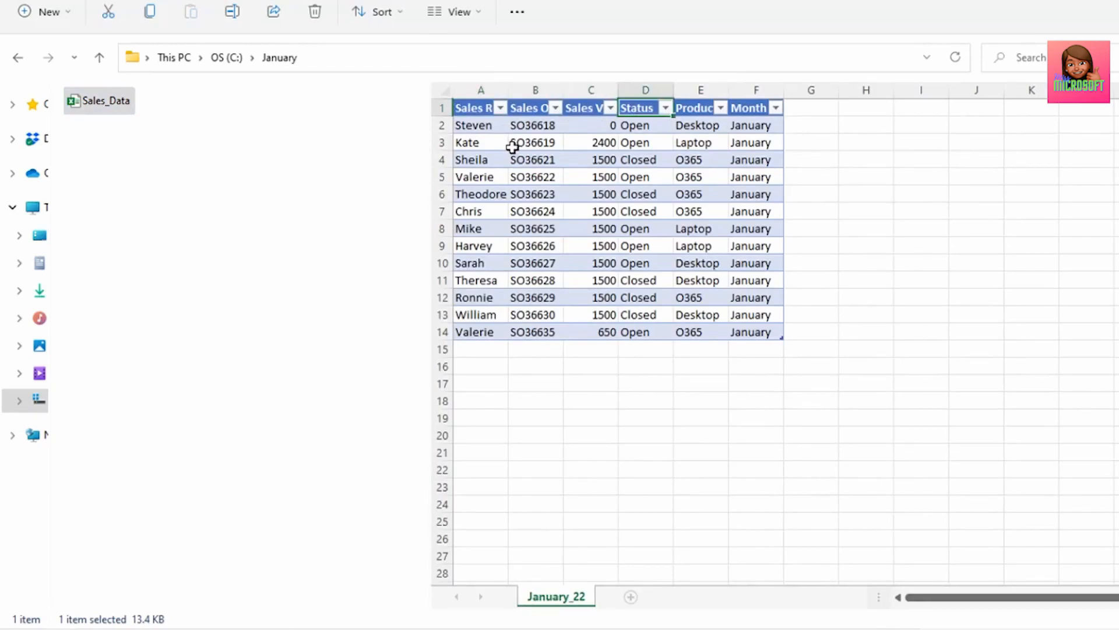
{"action": "left_click", "coordinate": [749, 108]}
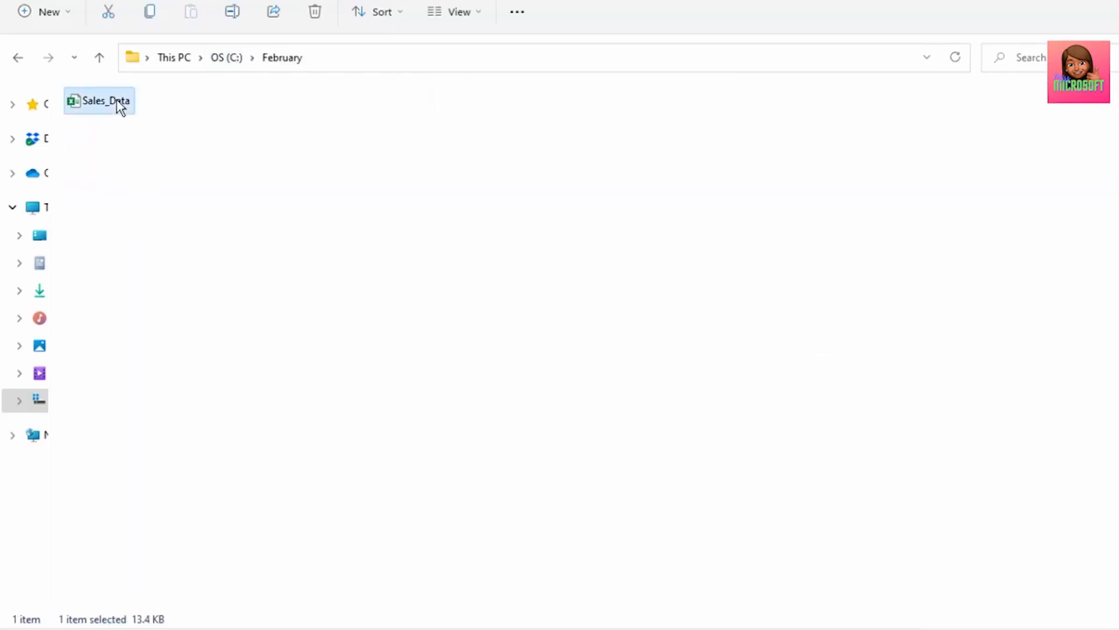
- Preview the February folder's Sales_Data workbook and inspect its sales table
{"action": "double_click", "coordinate": [99, 100]}
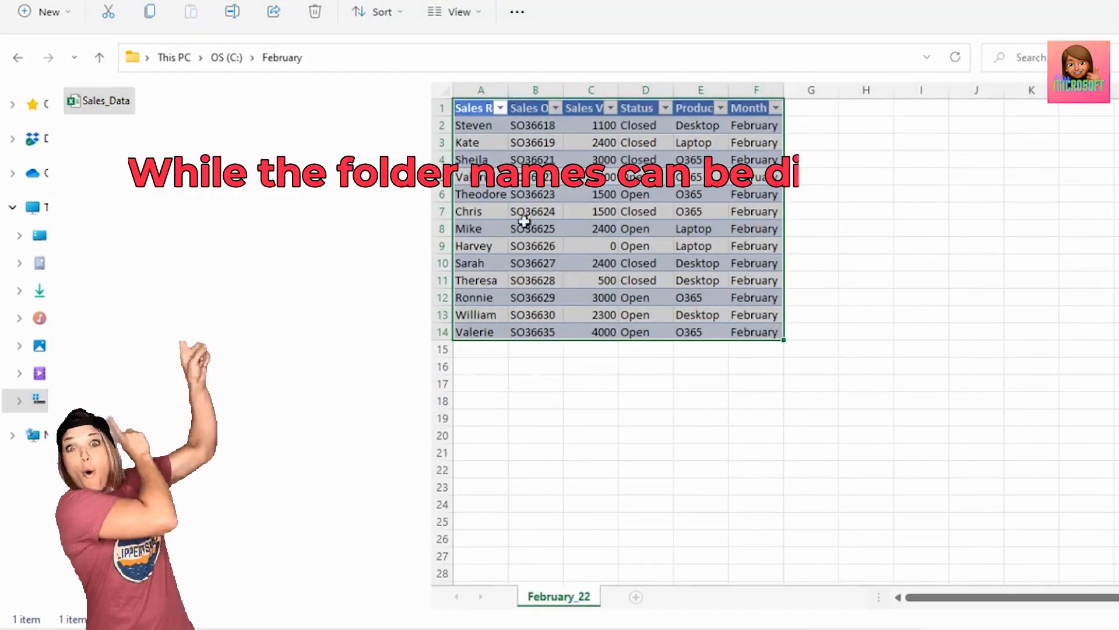
{"action": "left_click", "coordinate": [281, 57]}
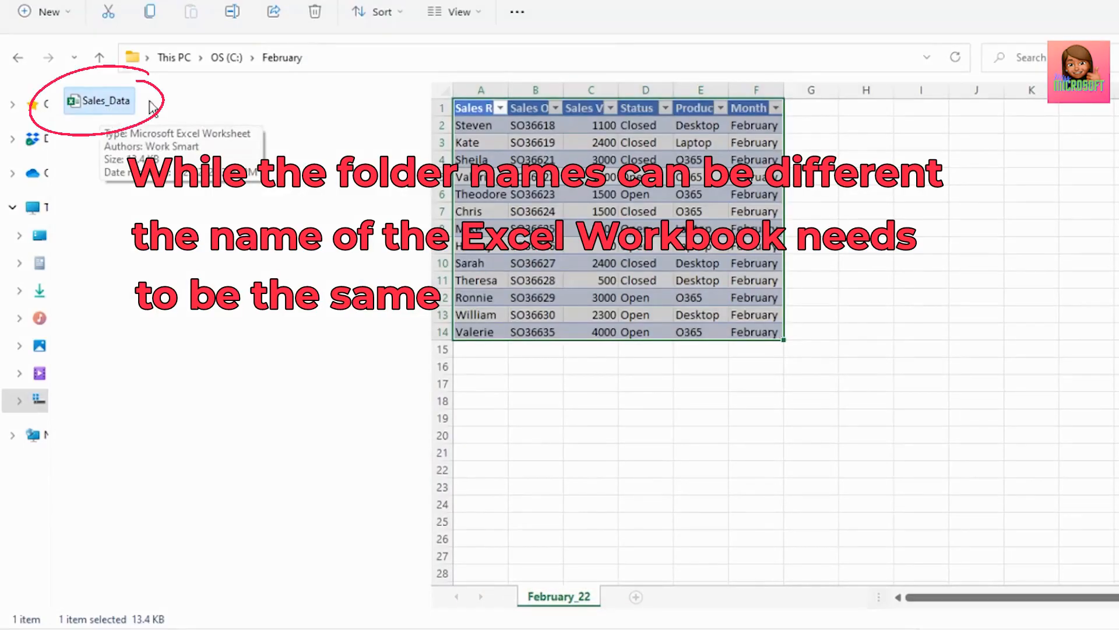
{"action": "mouse_move", "coordinate": [152, 125]}
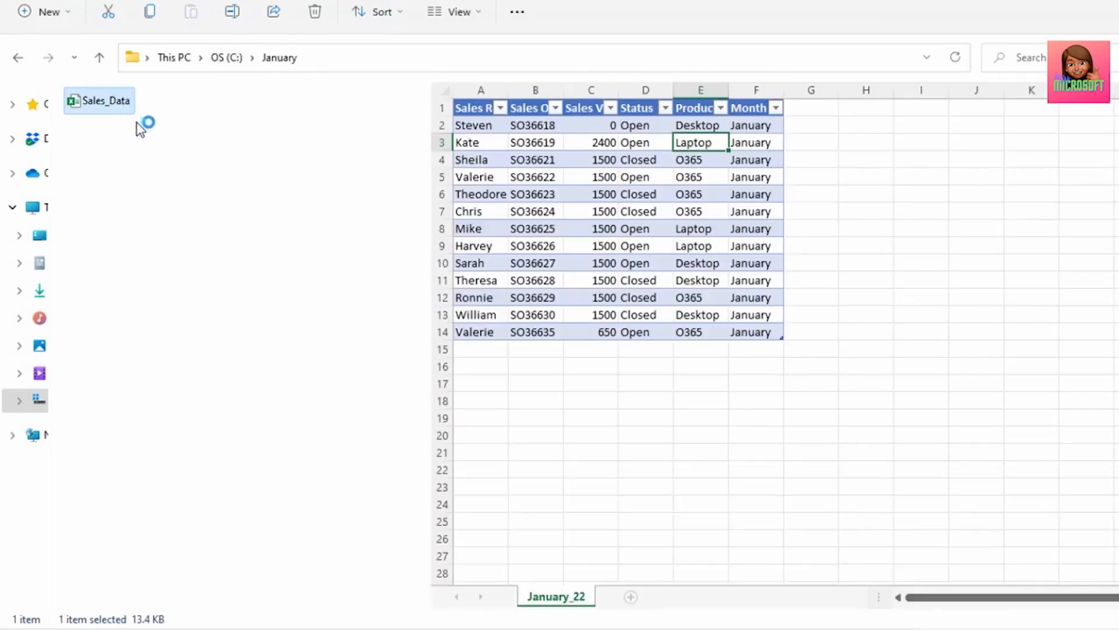
- Name the February Sales_Data workbook's table SalesData after viewing the January table
{"action": "double_click", "coordinate": [99, 99]}
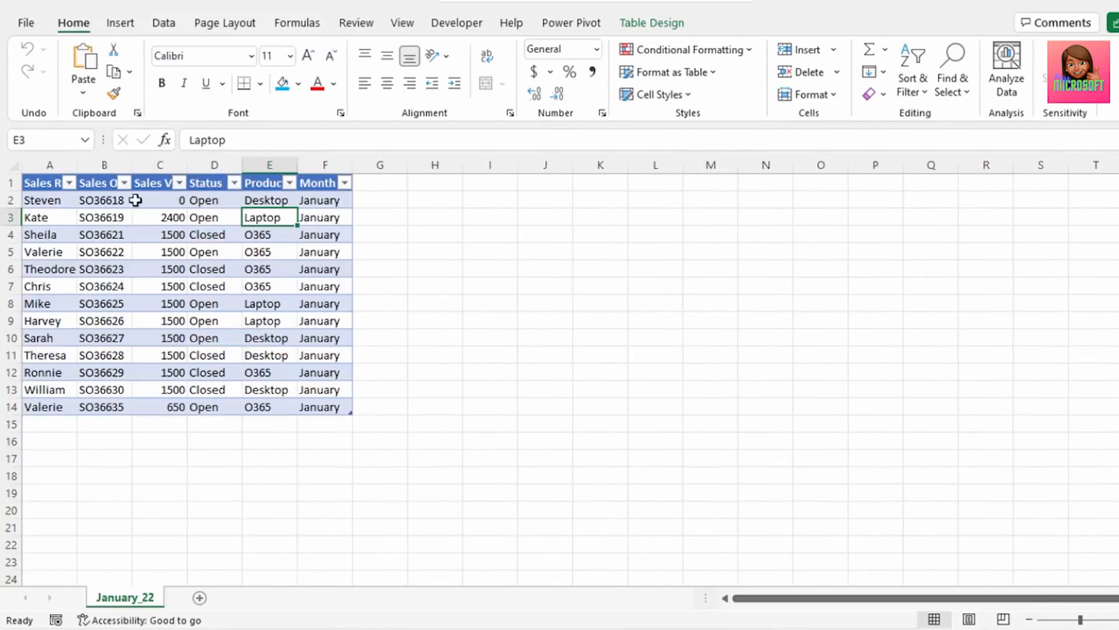
{"action": "left_click", "coordinate": [651, 22]}
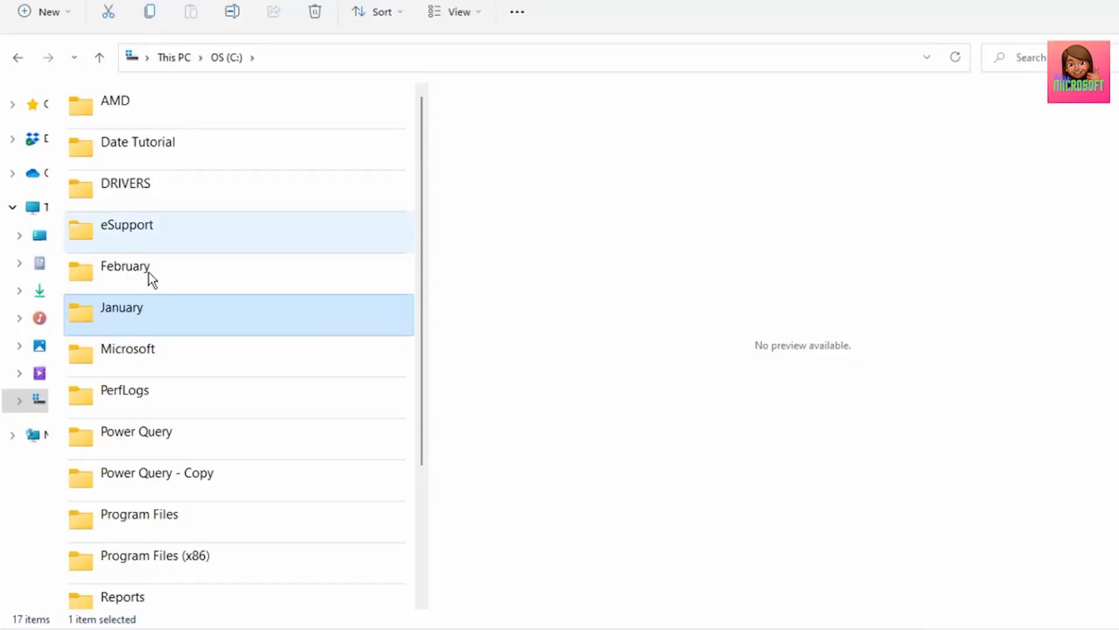
{"action": "double_click", "coordinate": [125, 266]}
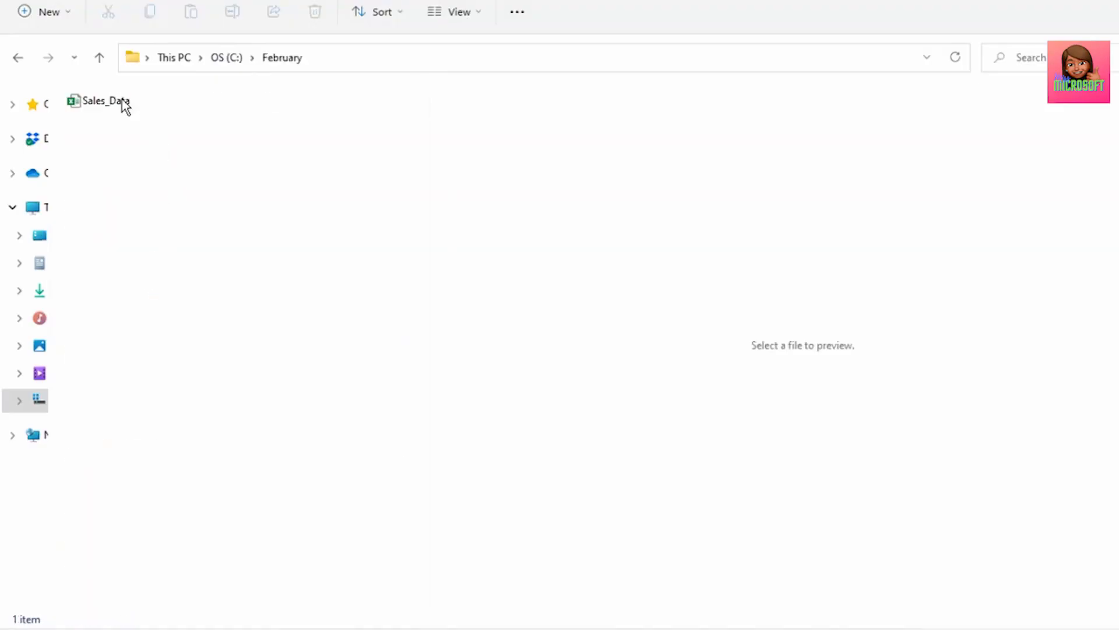
{"action": "double_click", "coordinate": [100, 100]}
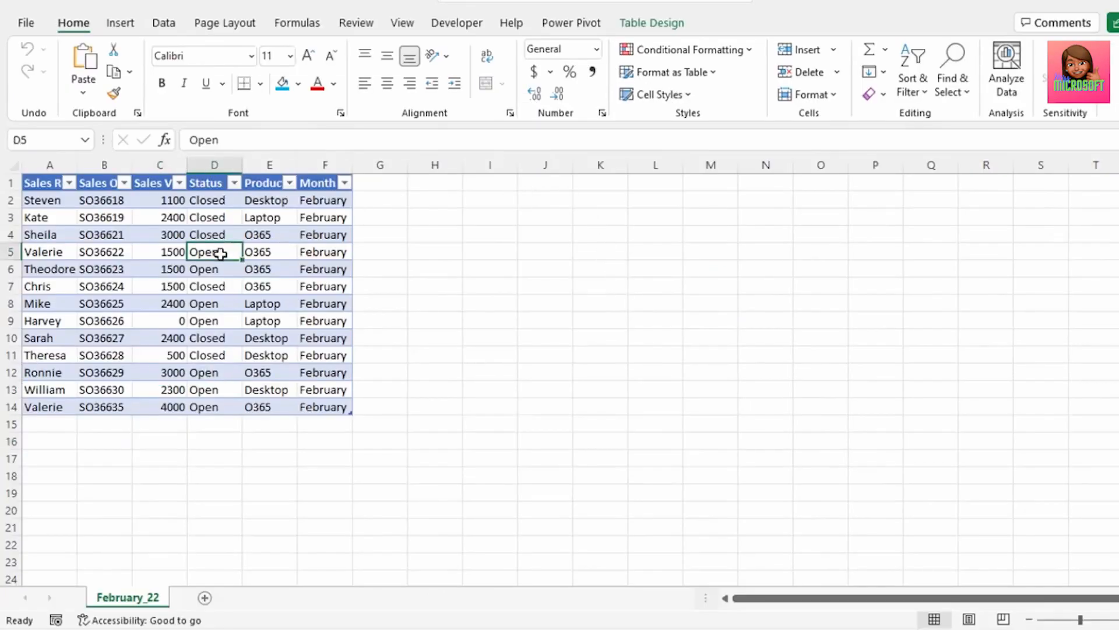
{"action": "left_click", "coordinate": [651, 22]}
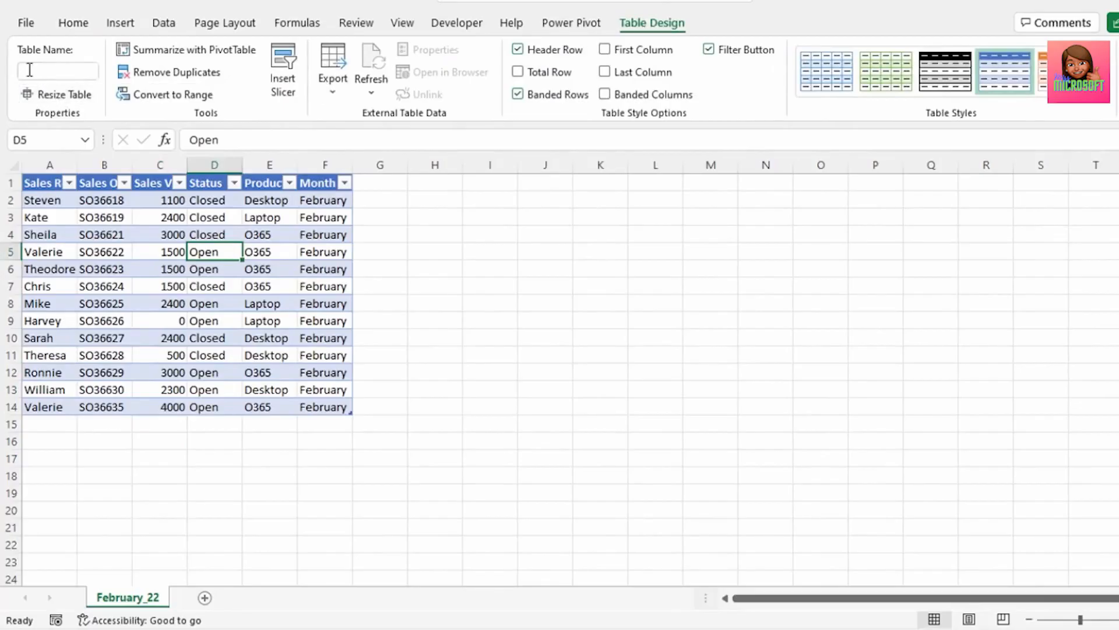
{"action": "type", "text": "SalesData"}
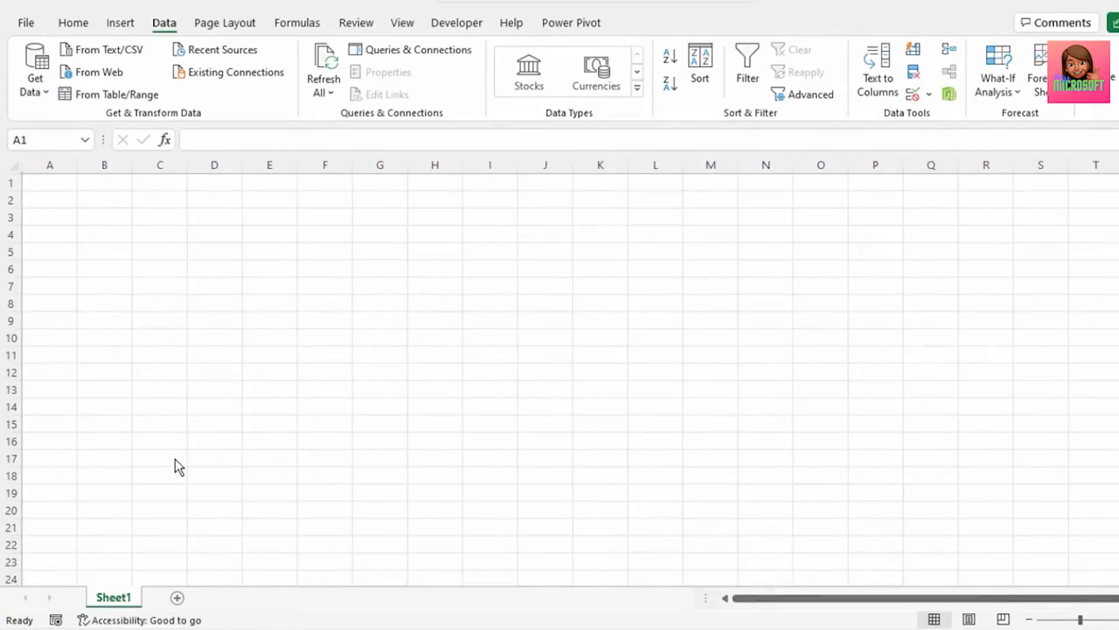
{"action": "mouse_move", "coordinate": [208, 333]}
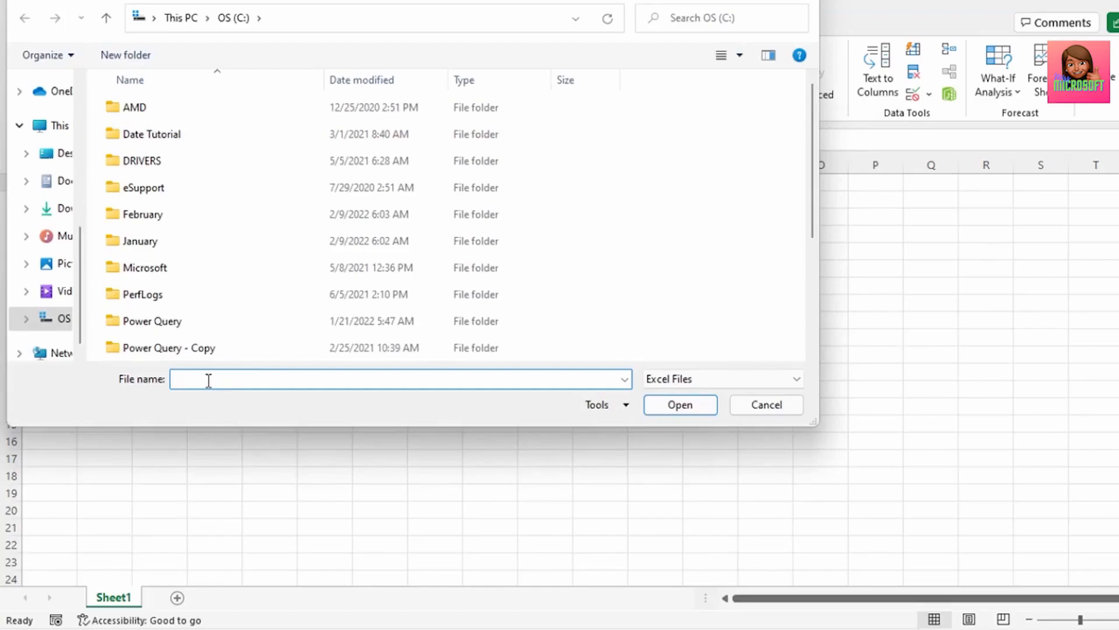
- Load the SalesData table from C:\January's Sales_Data workbook into the Power Query Editor
{"action": "type", "text": "\"C:\\January\""}
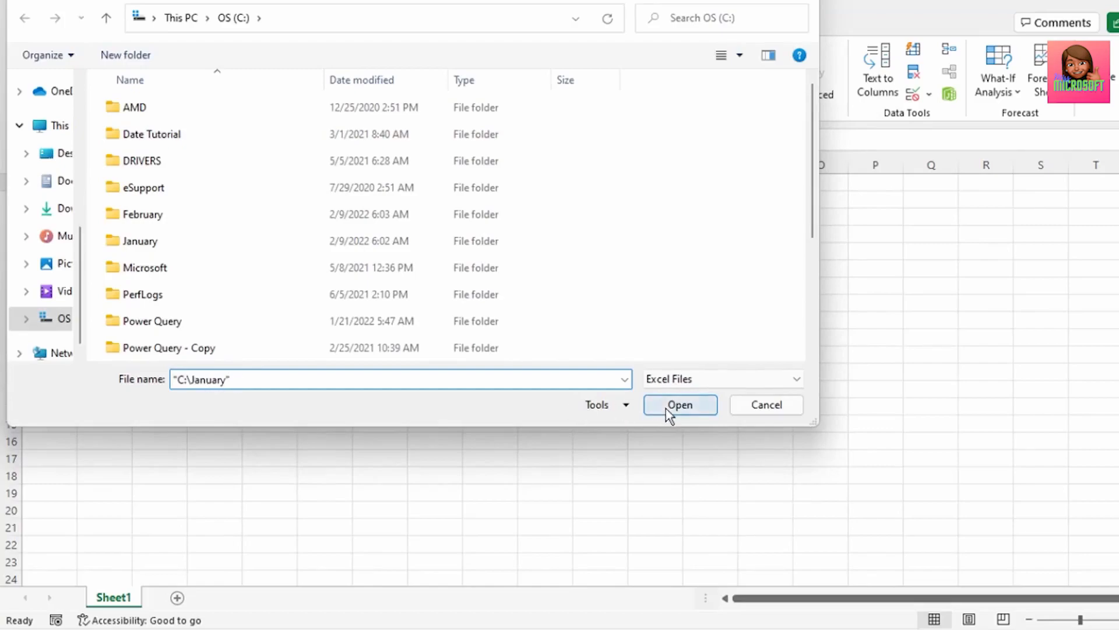
{"action": "left_click", "coordinate": [678, 403]}
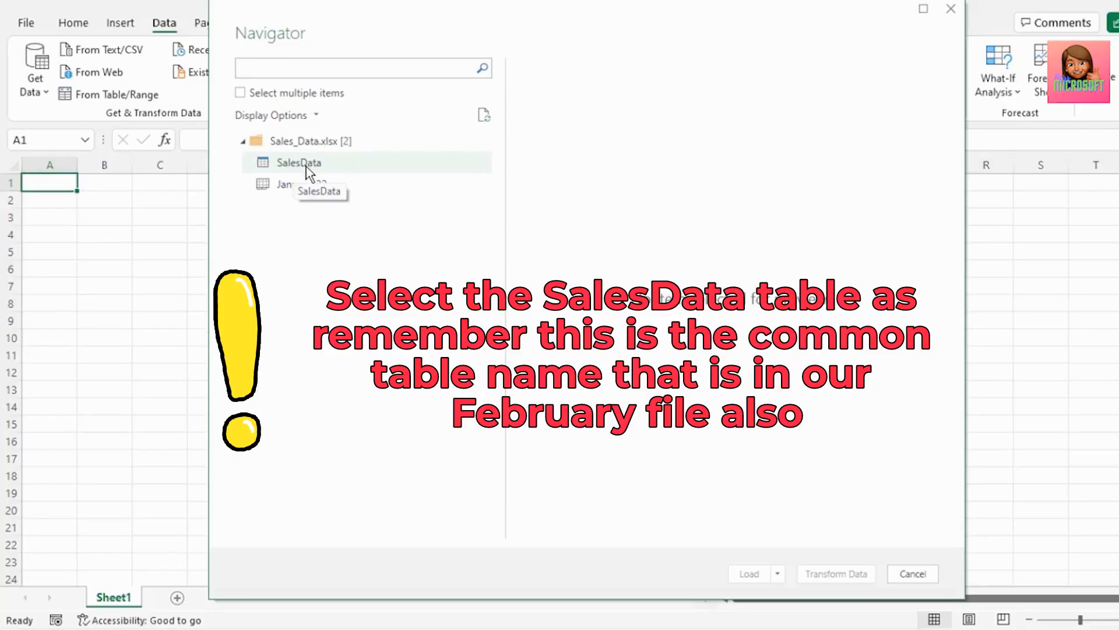
{"action": "left_click", "coordinate": [298, 162]}
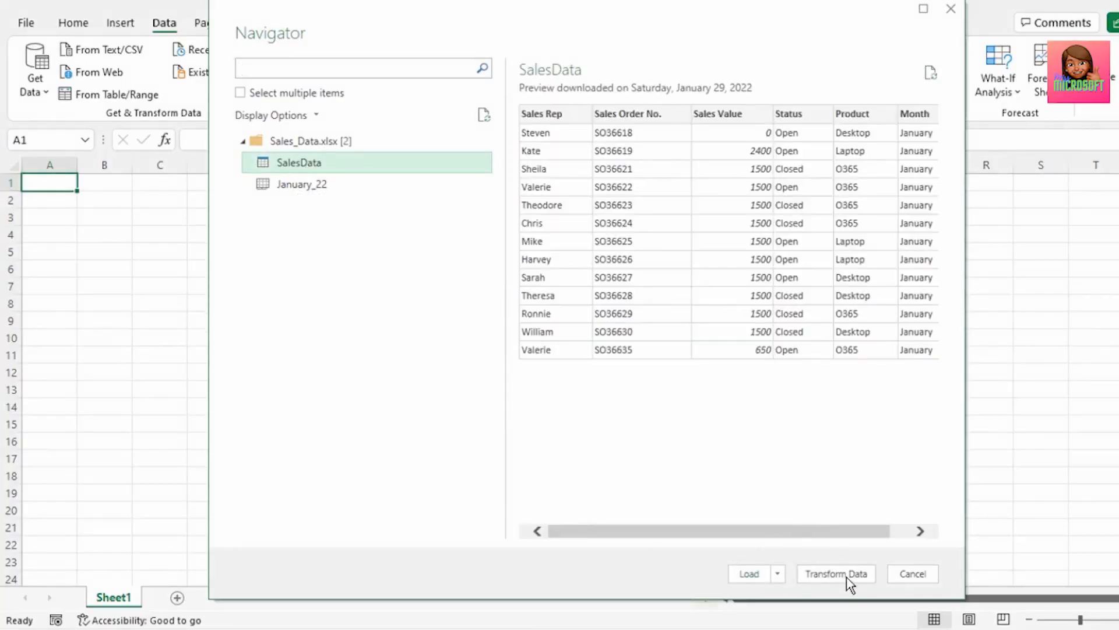
{"action": "left_click", "coordinate": [835, 573]}
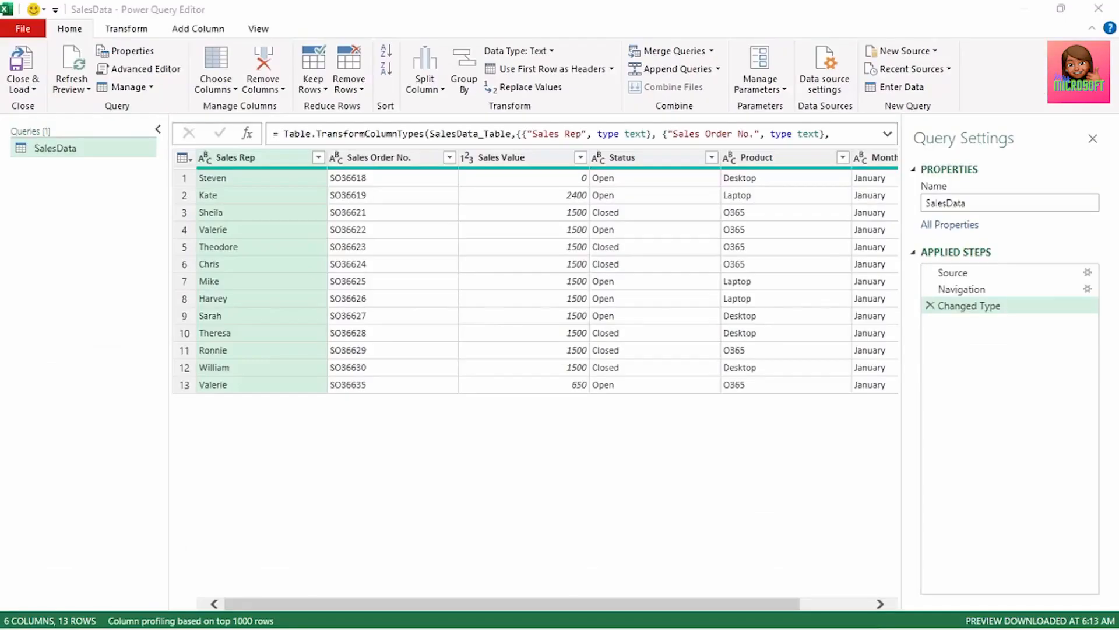
{"action": "mouse_move", "coordinate": [169, 441]}
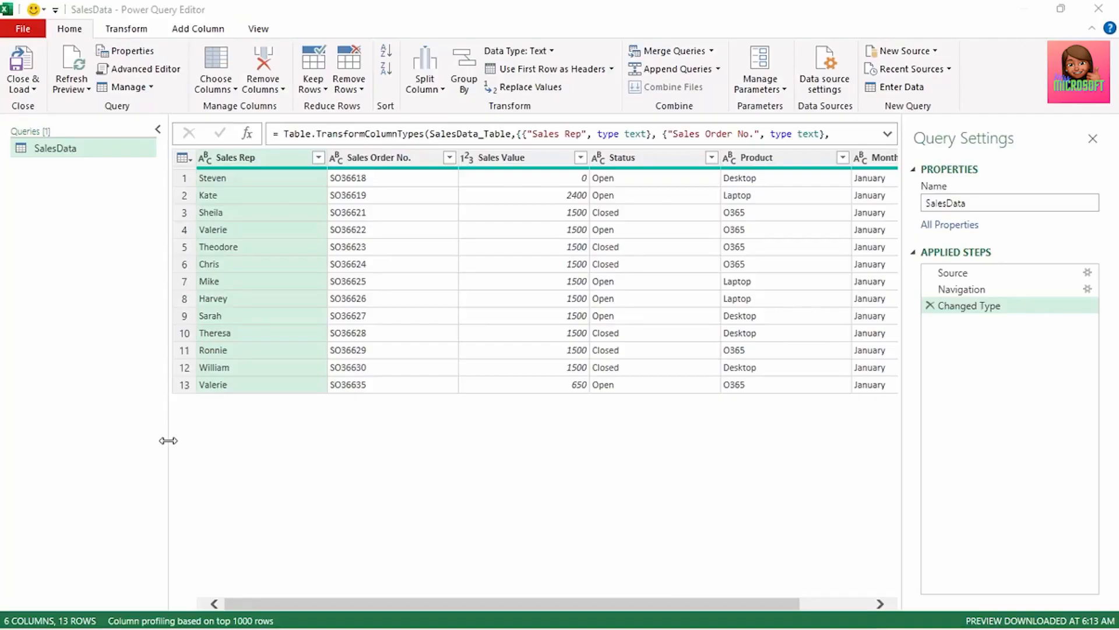
{"action": "mouse_move", "coordinate": [239, 450]}
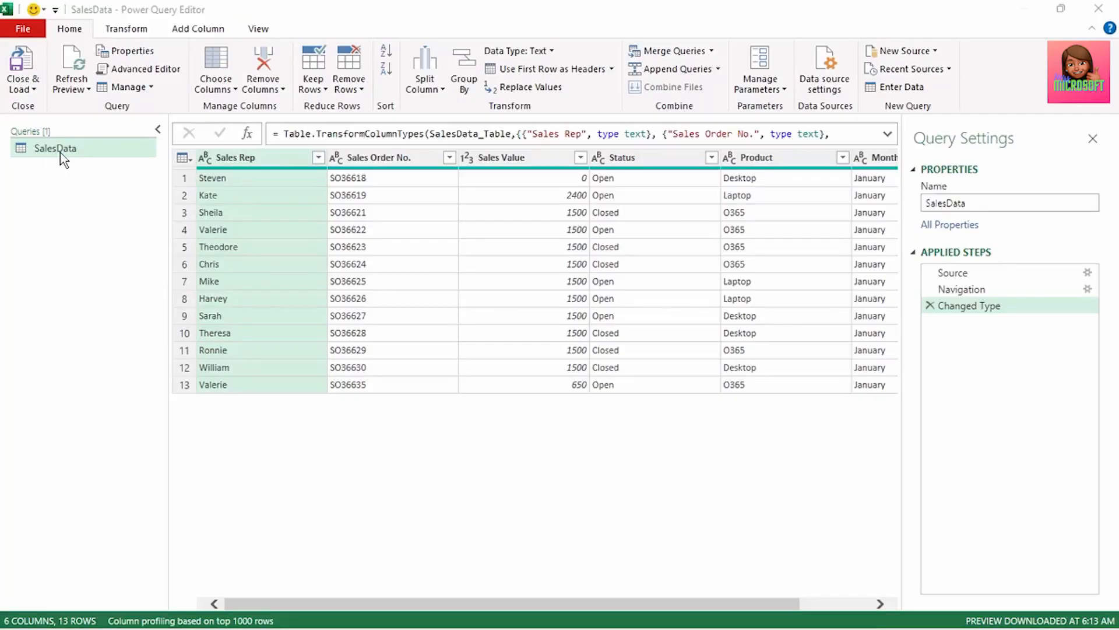
- Create a query referencing SalesData and rename it TopSalesProduct
{"action": "right_click", "coordinate": [53, 148]}
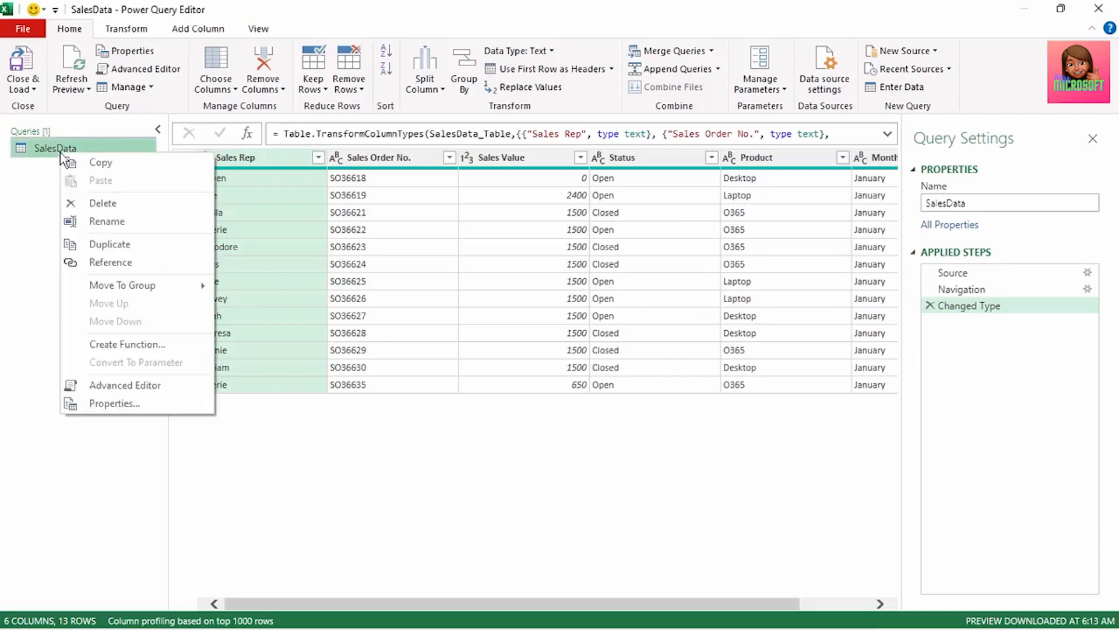
{"action": "mouse_move", "coordinate": [110, 262]}
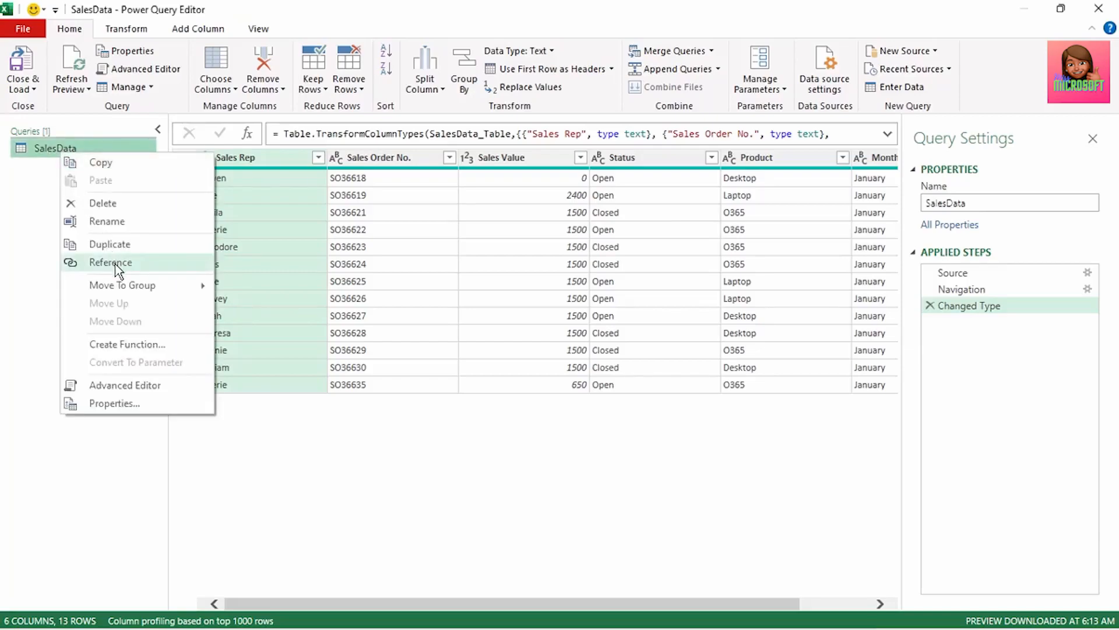
{"action": "left_click", "coordinate": [110, 261]}
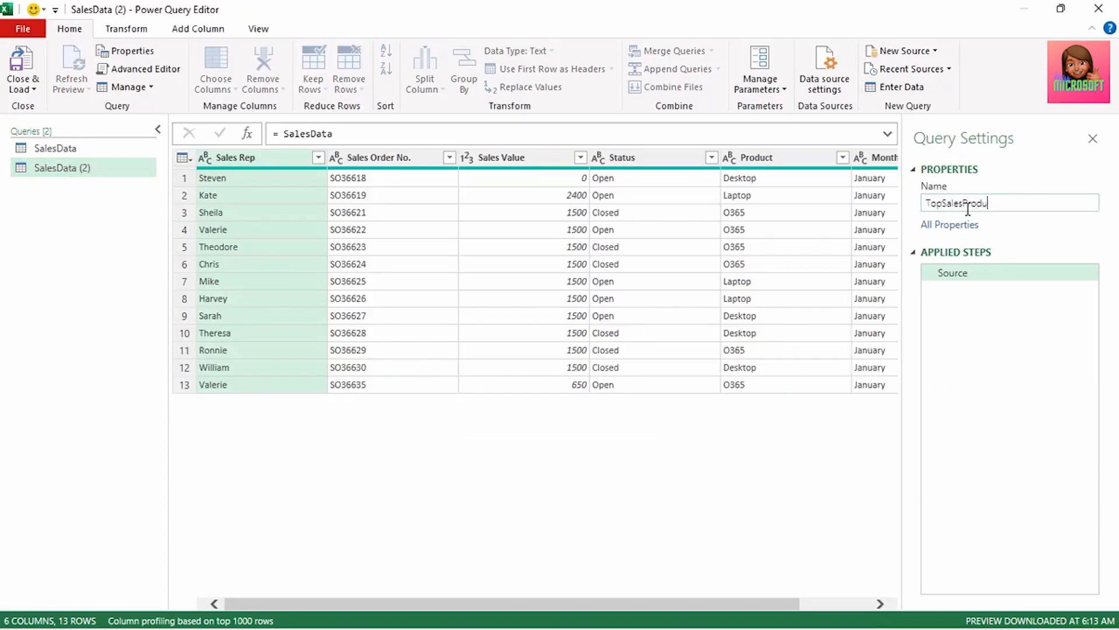
{"action": "type", "text": "ct"}
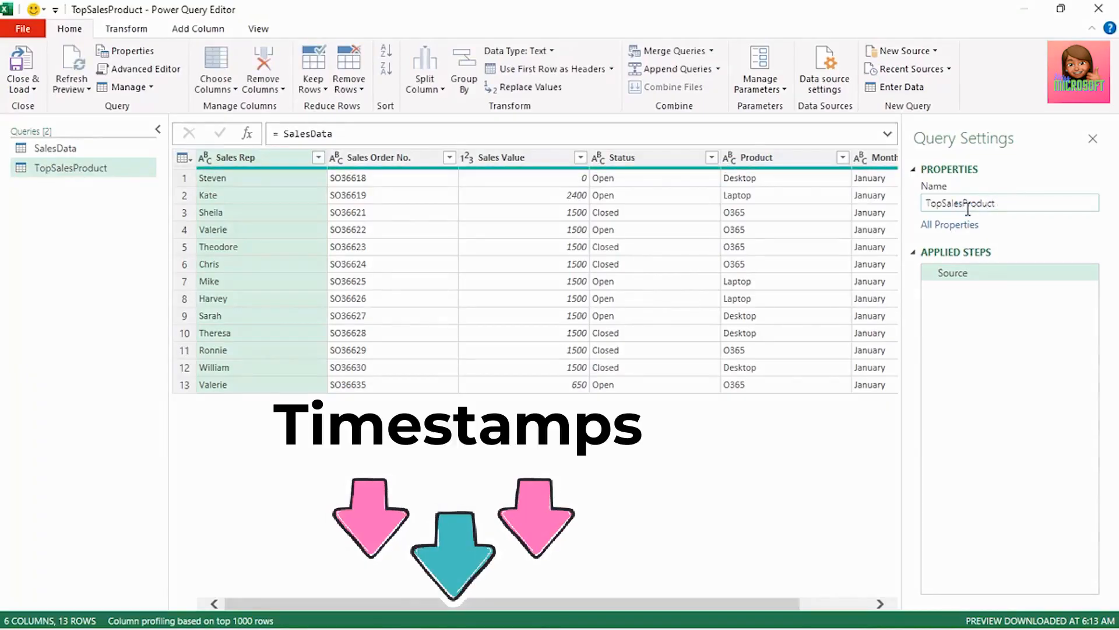
- Keep only the Sales Value and Product columns in TopSalesProduct
{"action": "left_click", "coordinate": [503, 157]}
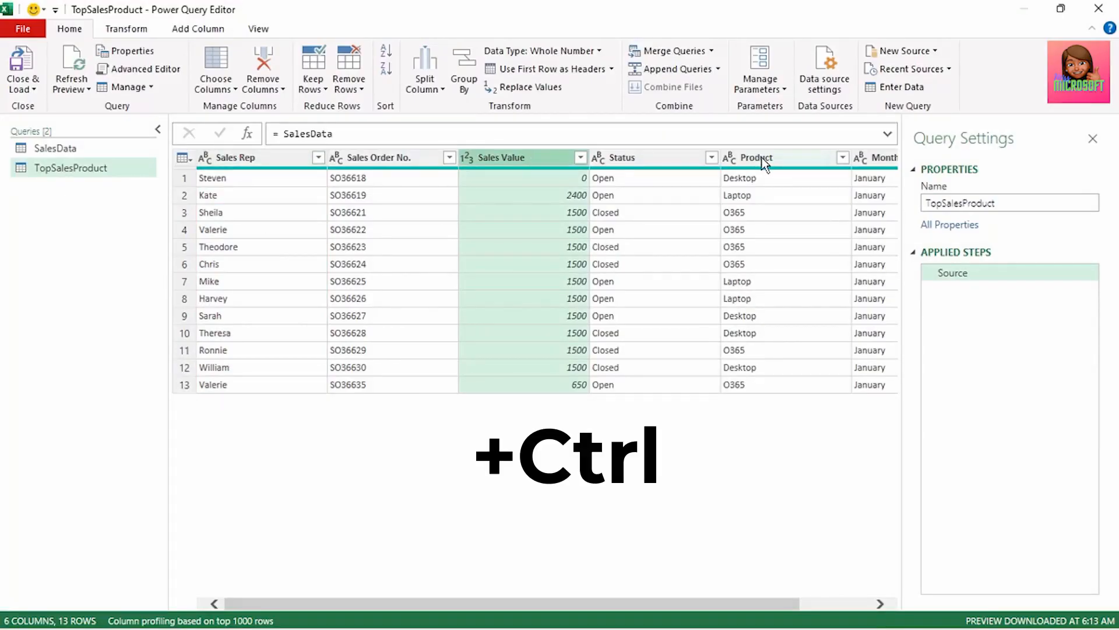
{"action": "right_click", "coordinate": [757, 158]}
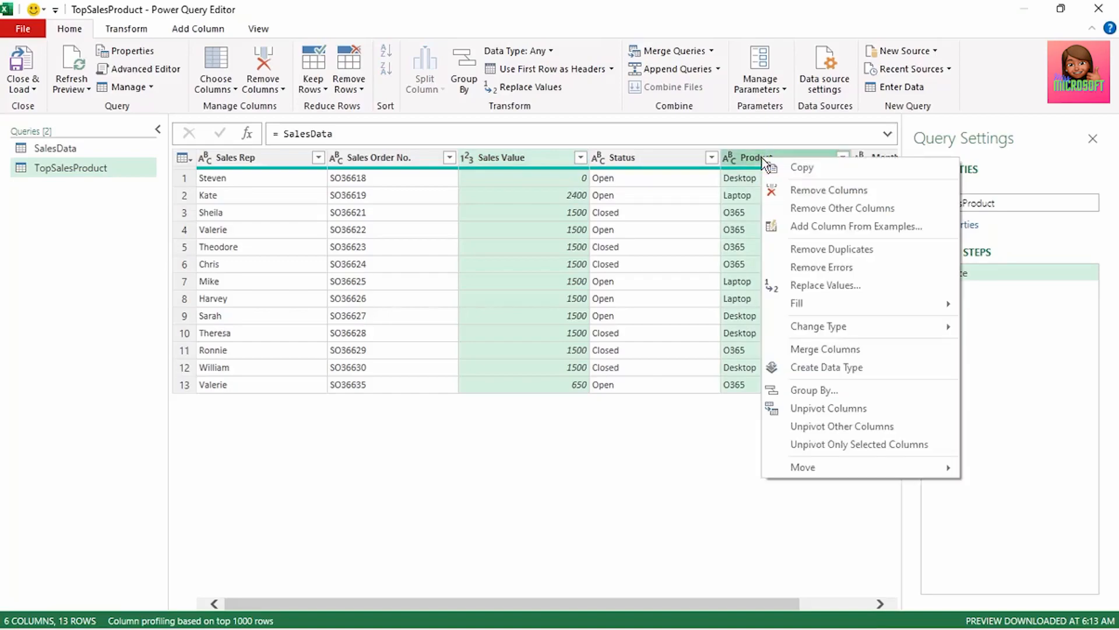
{"action": "mouse_move", "coordinate": [810, 208]}
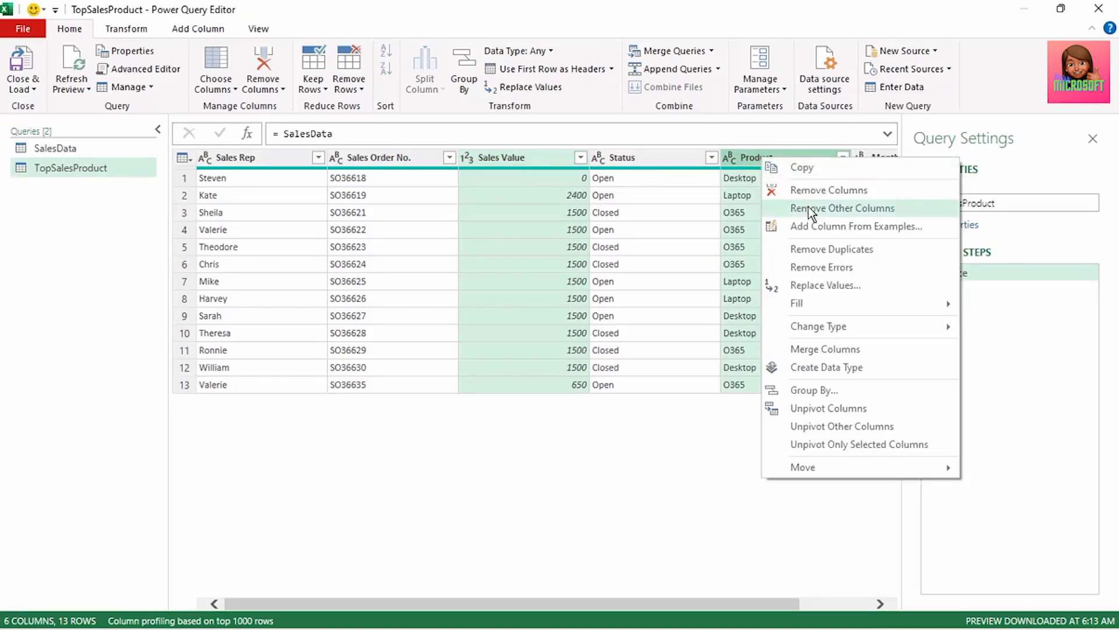
{"action": "left_click", "coordinate": [842, 208]}
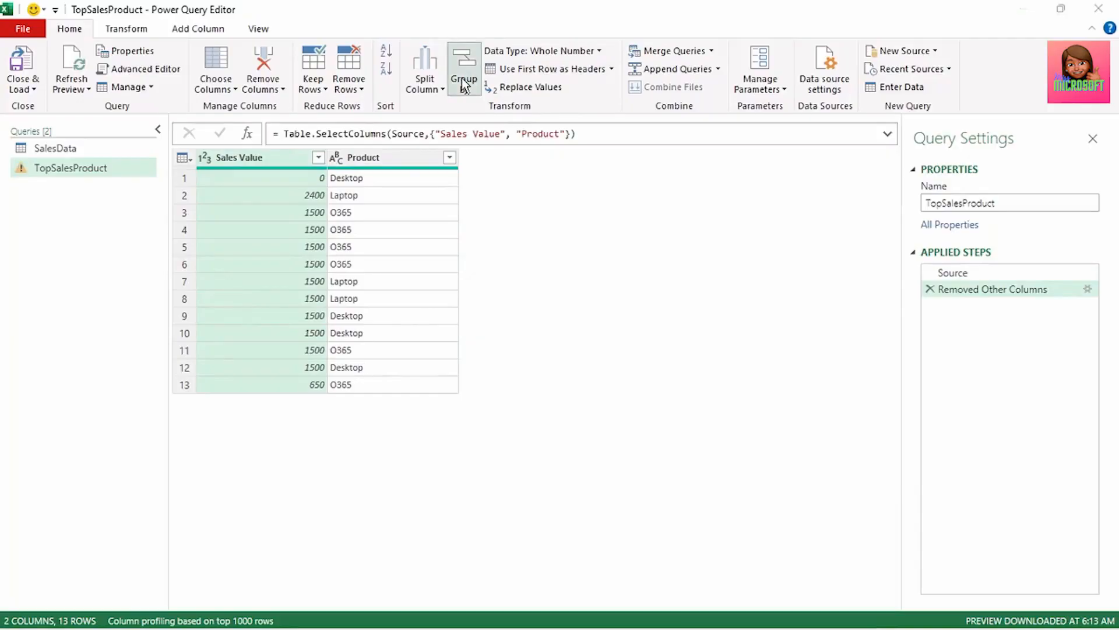
- Group by Product summing Sales Value into a Top Sales Product column, sorted descending
{"action": "left_click", "coordinate": [464, 69]}
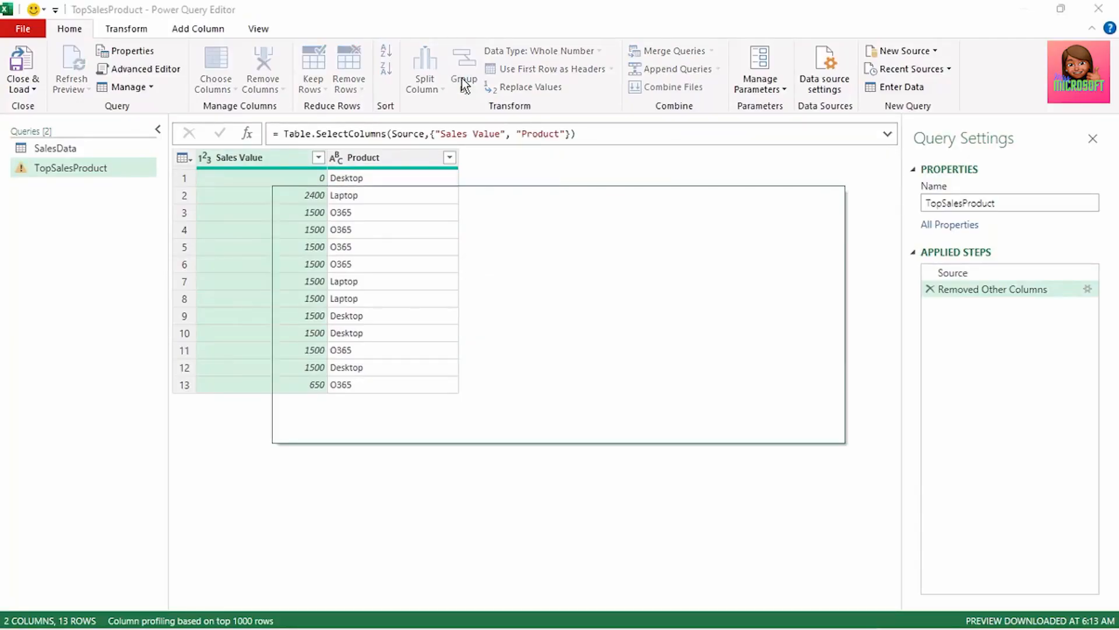
{"action": "left_click", "coordinate": [463, 67]}
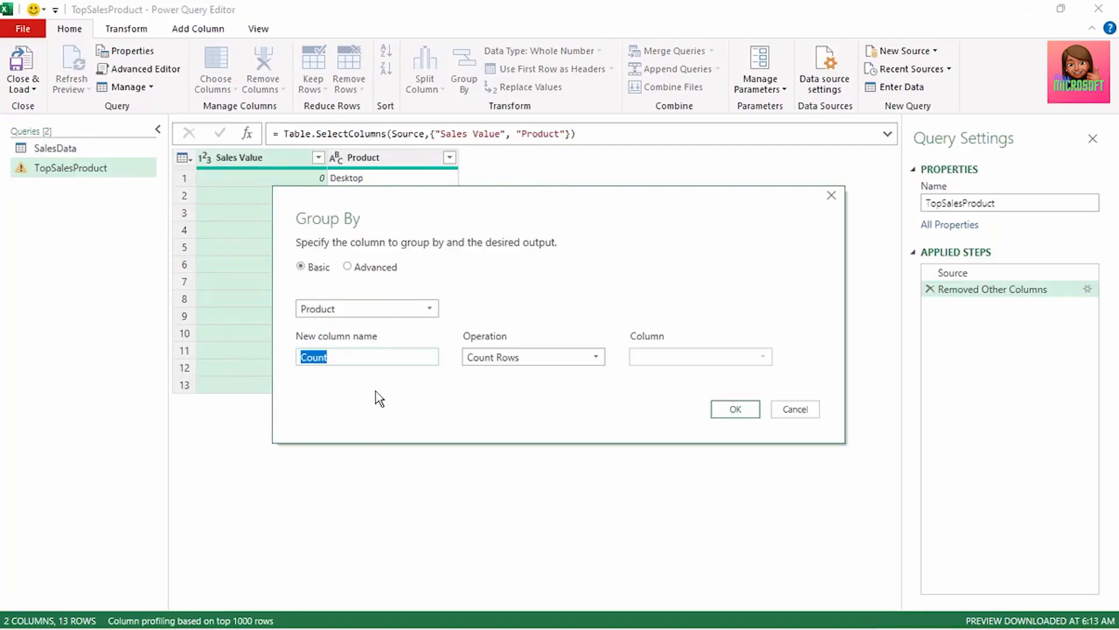
{"action": "type", "text": "Top Sales Produc"}
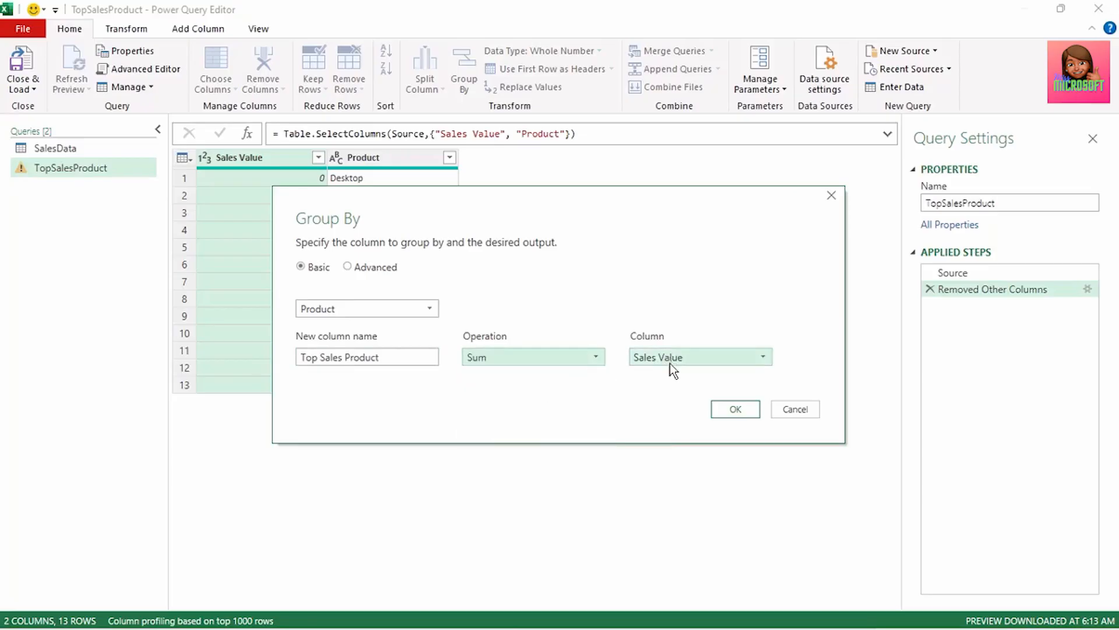
{"action": "left_click", "coordinate": [734, 408]}
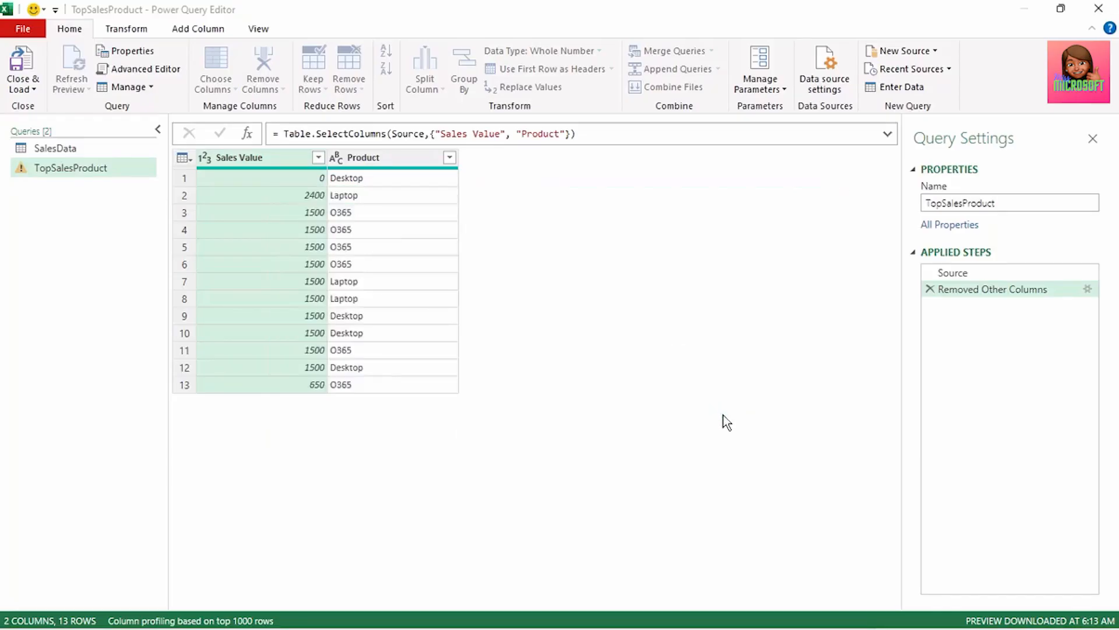
{"action": "left_click", "coordinate": [462, 69]}
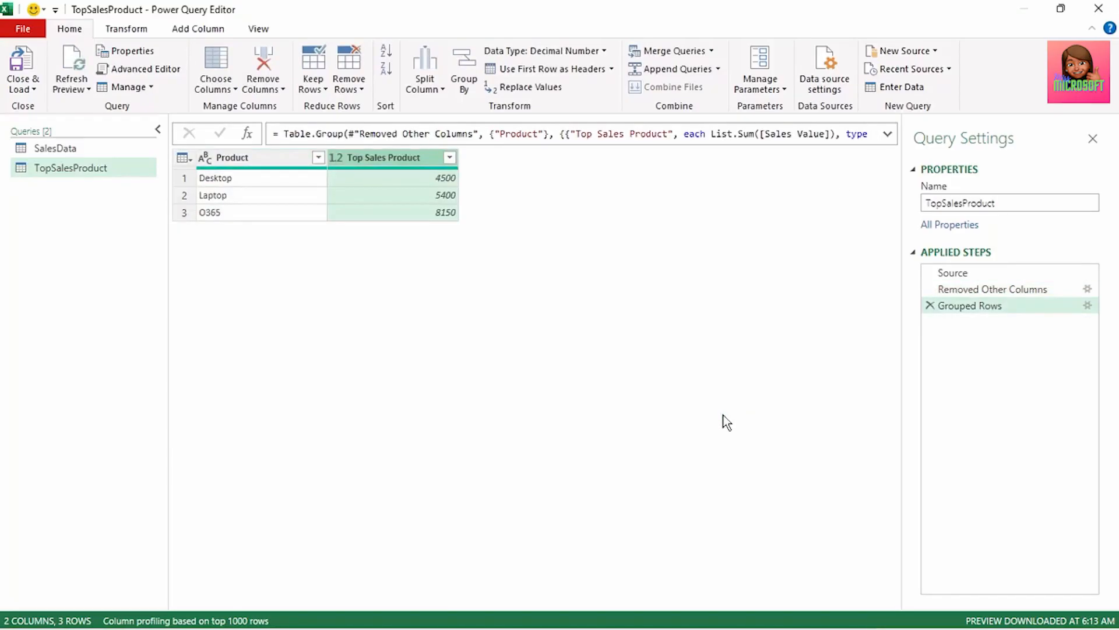
{"action": "mouse_move", "coordinate": [488, 277]}
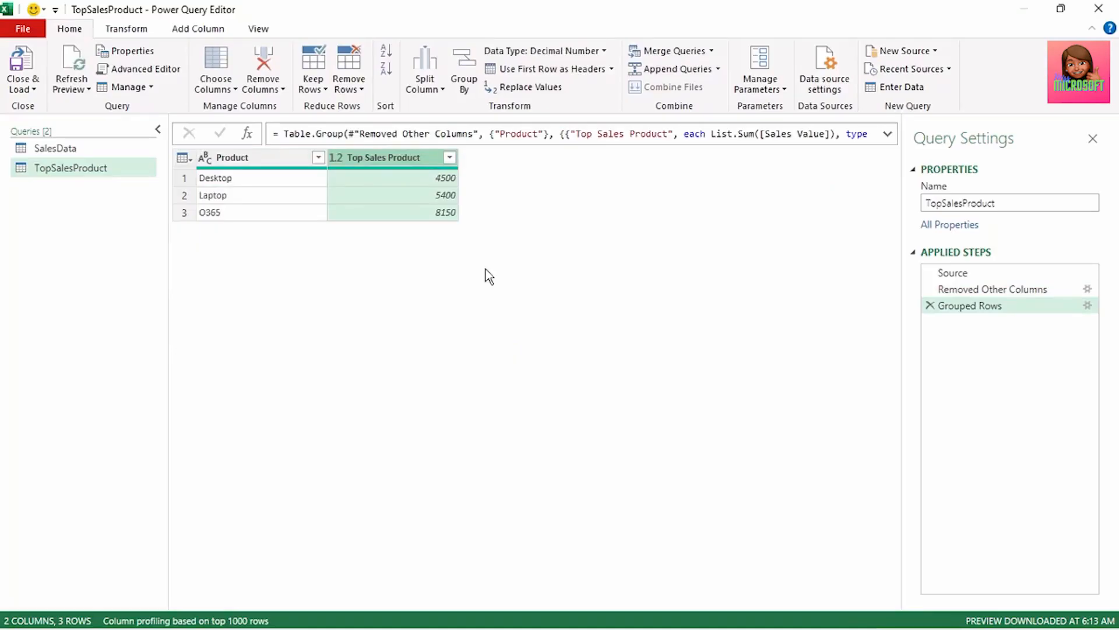
{"action": "left_click", "coordinate": [450, 157]}
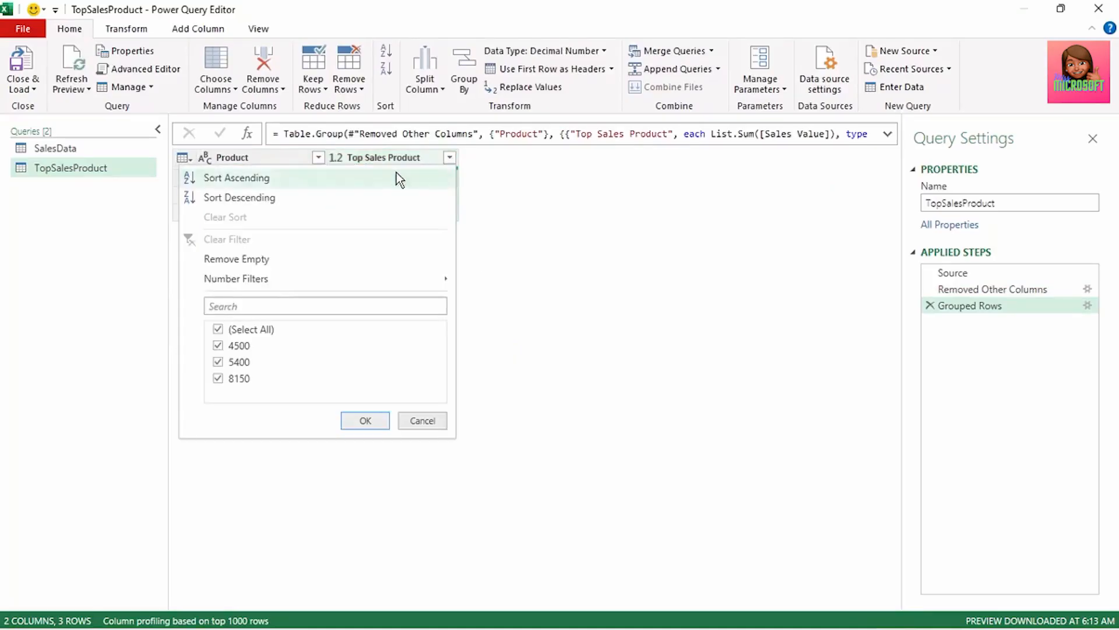
{"action": "left_click", "coordinate": [239, 197]}
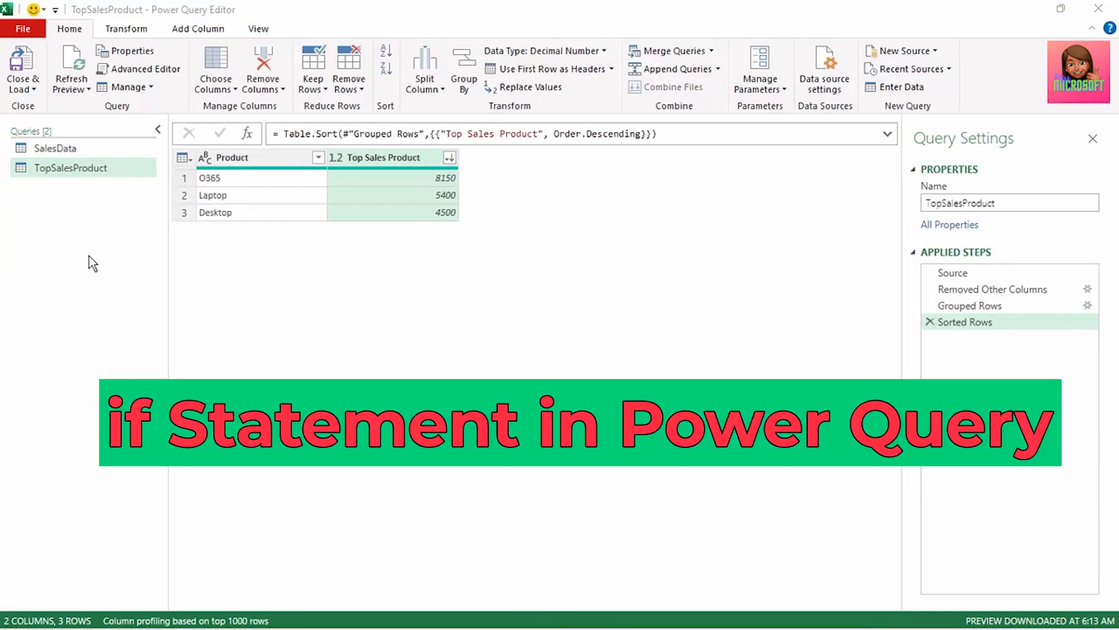
- Create a query referencing SalesData and rename it CommissionCalculation
{"action": "left_click", "coordinate": [55, 148]}
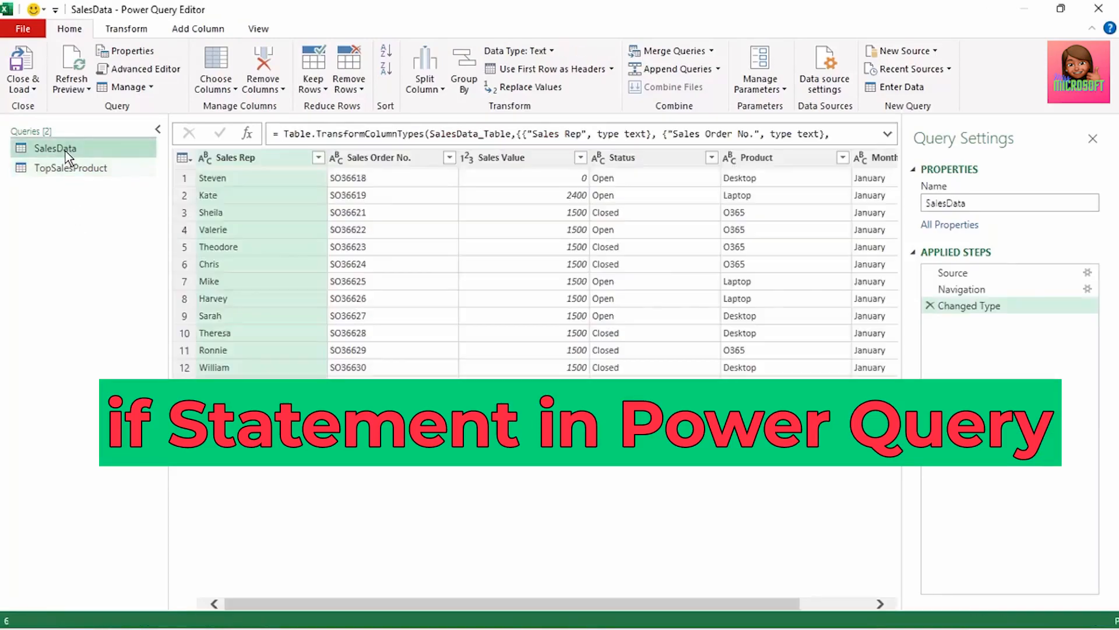
{"action": "right_click", "coordinate": [54, 147]}
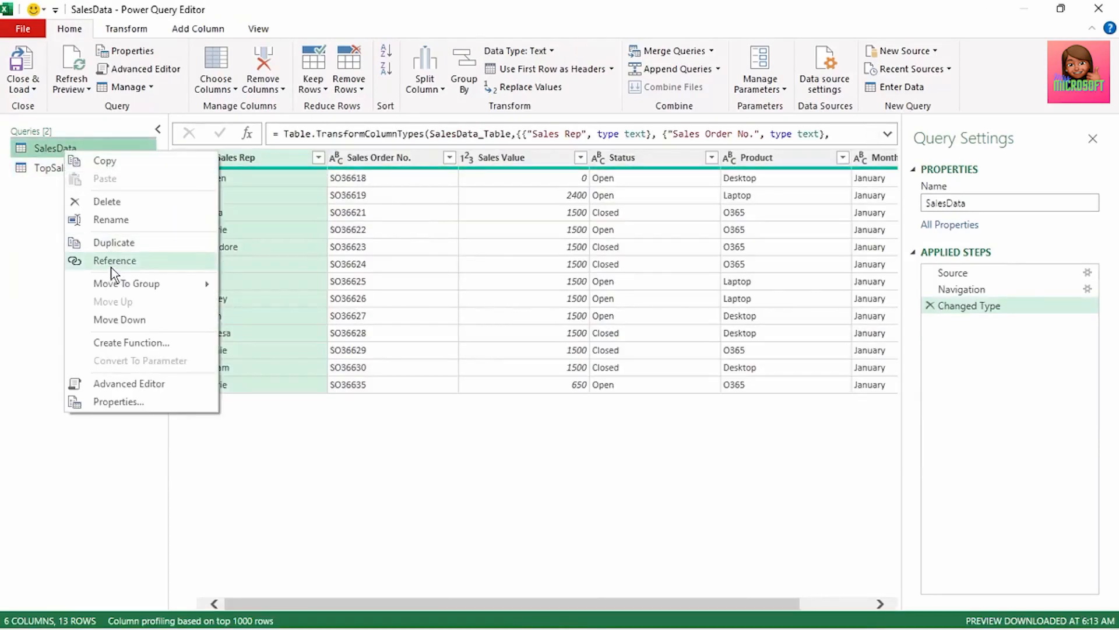
{"action": "left_click", "coordinate": [114, 260]}
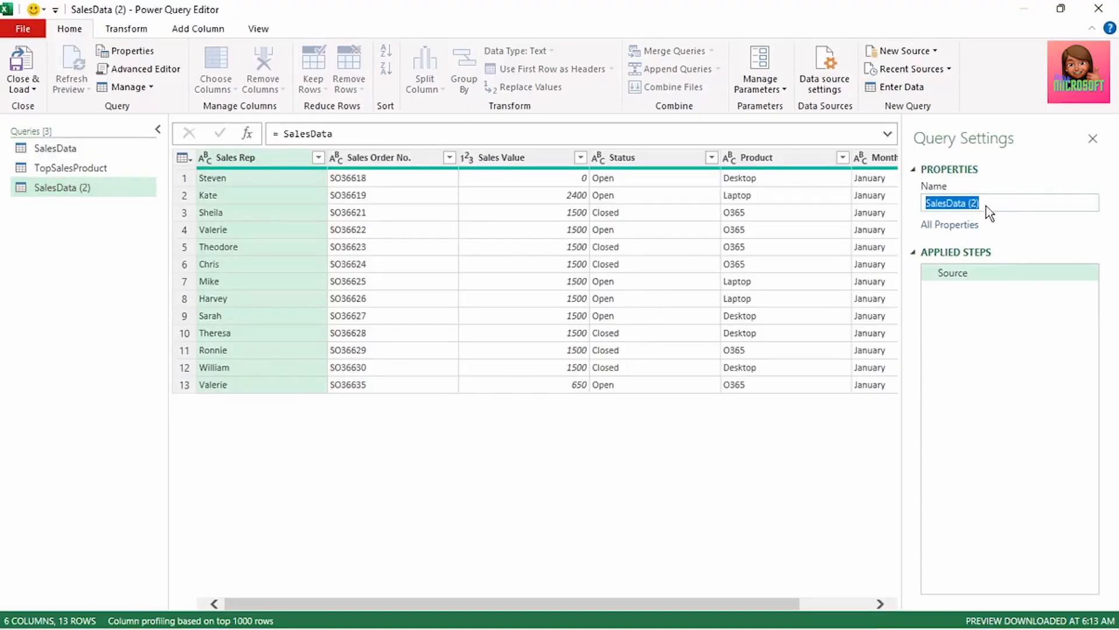
{"action": "type", "text": "CommissionCalculation"}
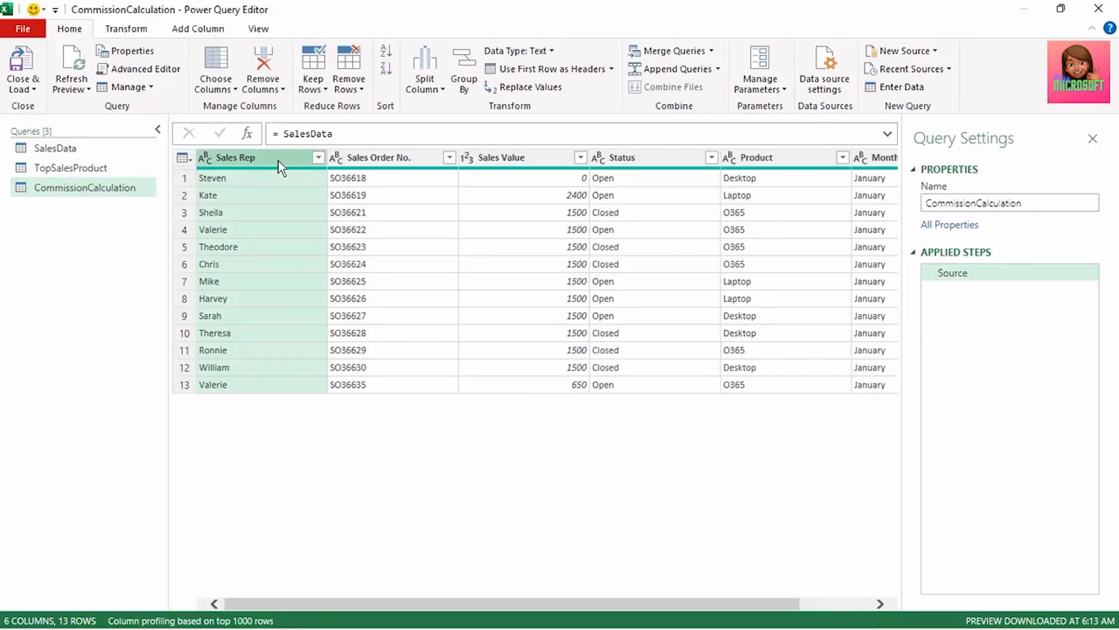
{"action": "key", "text": "ctrl"}
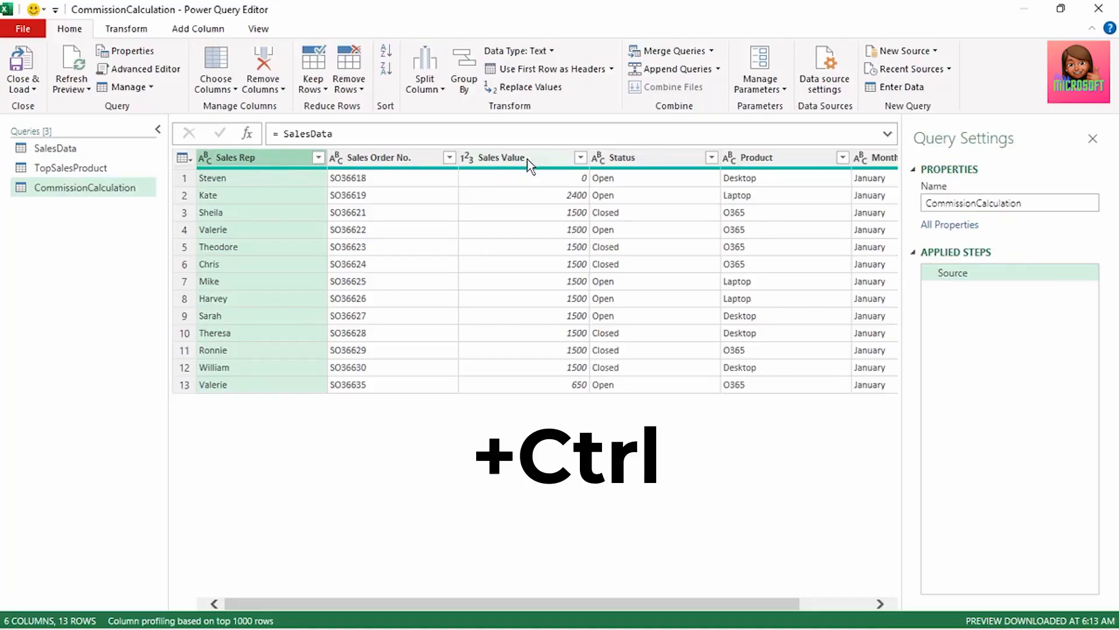
- Keep only the Sales Rep, Sales Value and Status columns
{"action": "left_click", "coordinate": [504, 157]}
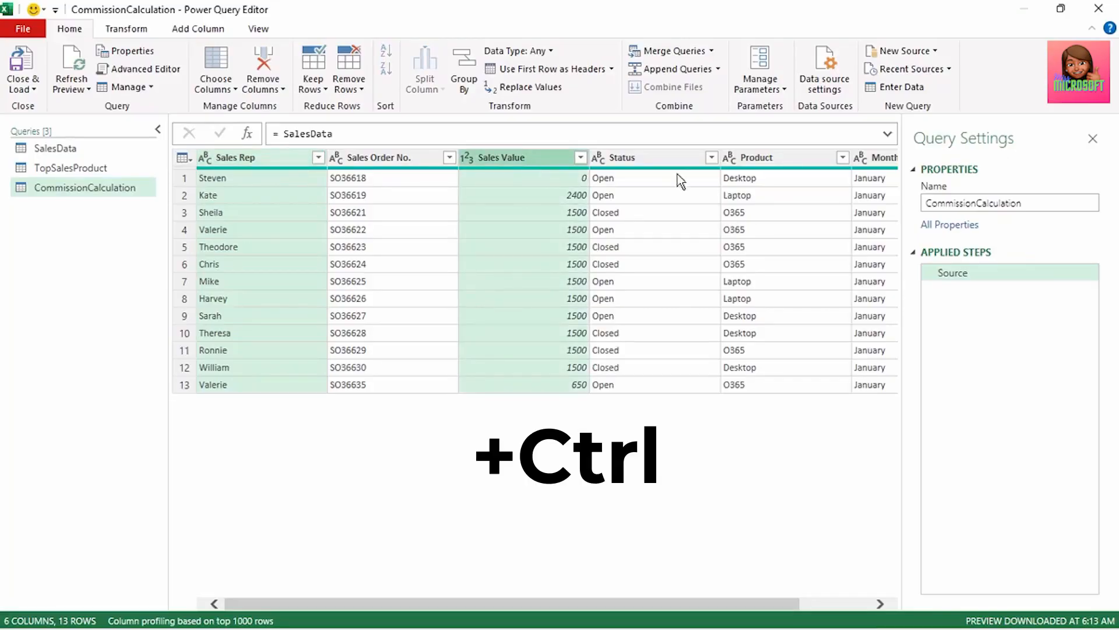
{"action": "right_click", "coordinate": [621, 157]}
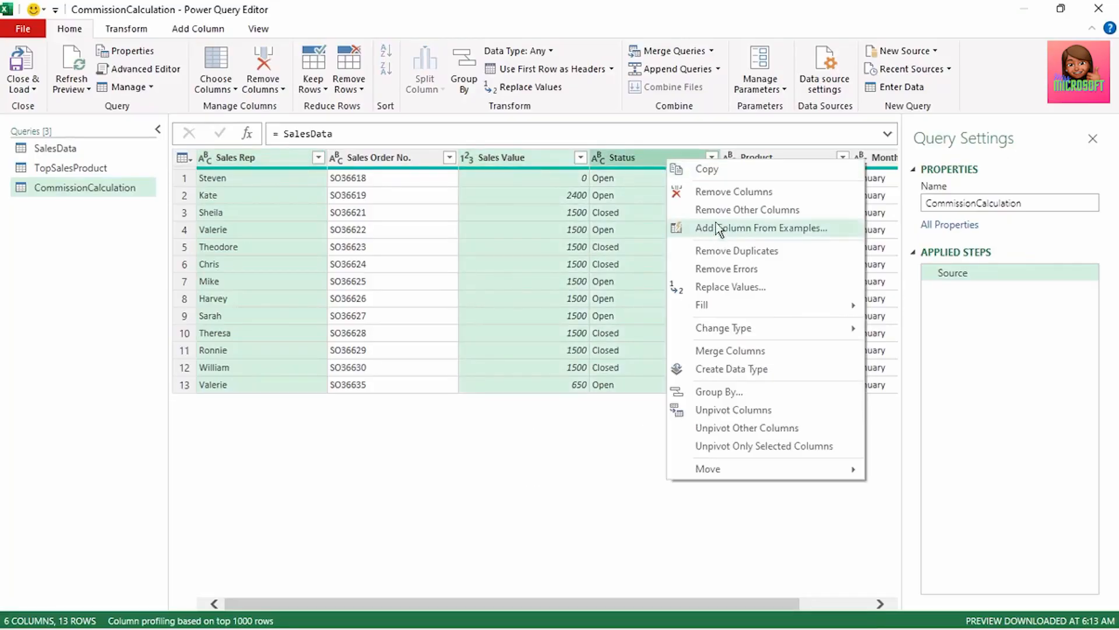
{"action": "left_click", "coordinate": [747, 209]}
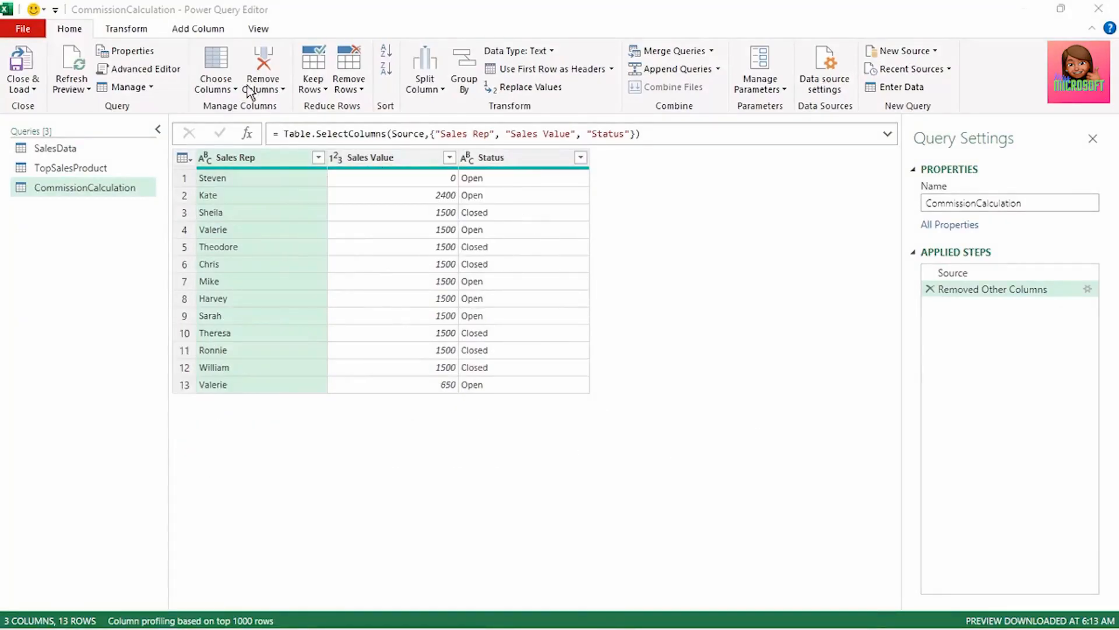
- Add a Commission Calculation custom column: if [Status] = "Closed" then [Sales Value] * 0.1 else 0
{"action": "left_click", "coordinate": [197, 28]}
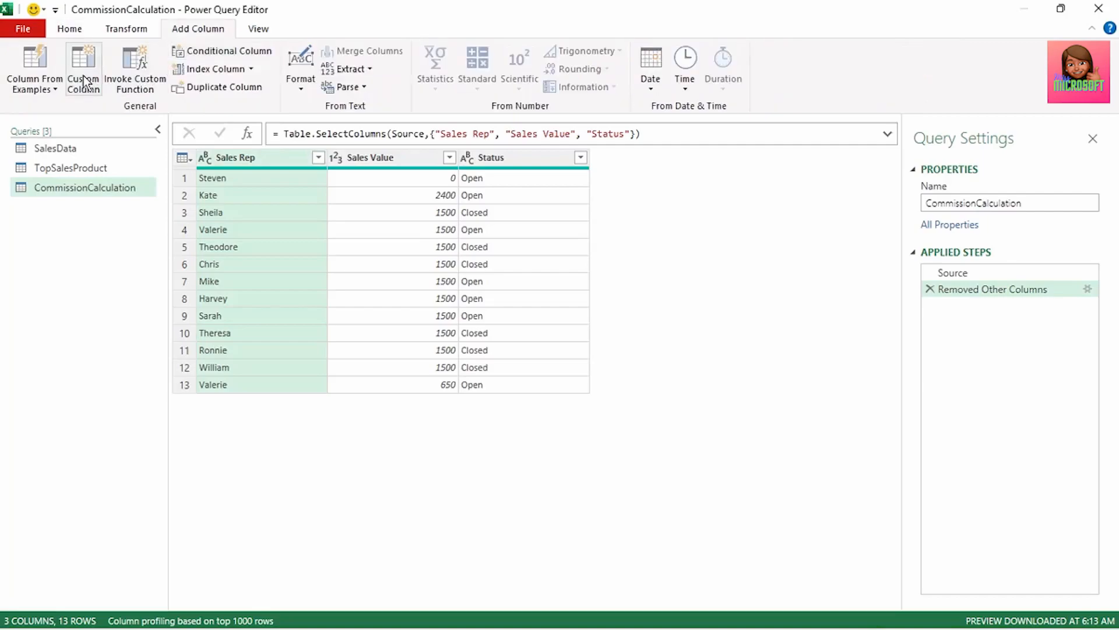
{"action": "left_click", "coordinate": [83, 69]}
{"action": "type", "text": "C"}
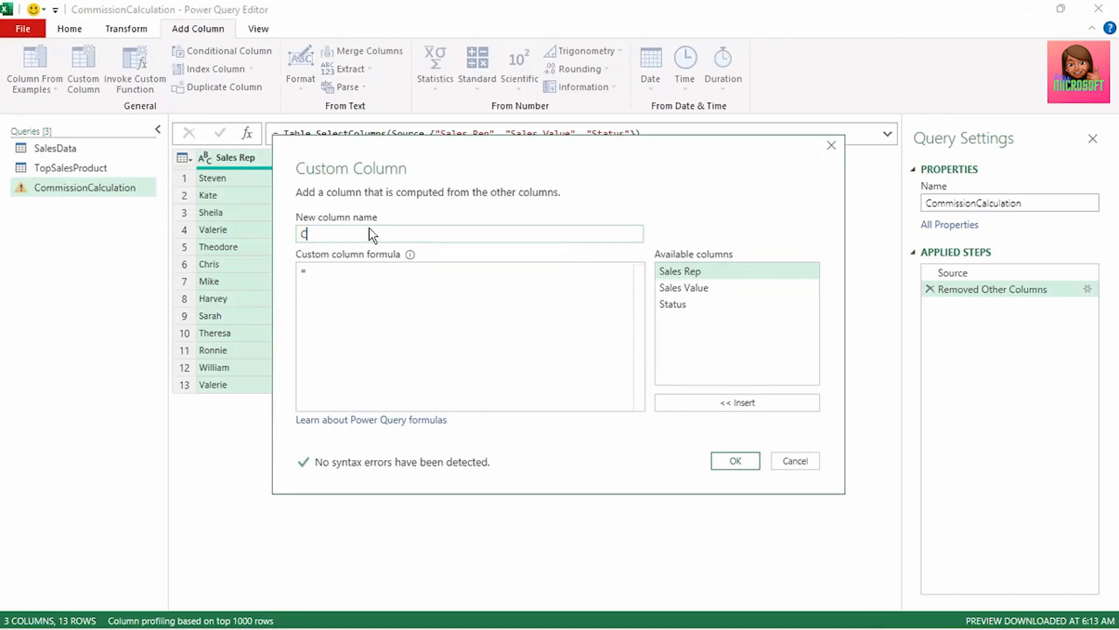
{"action": "type", "text": "ommission Calculation"}
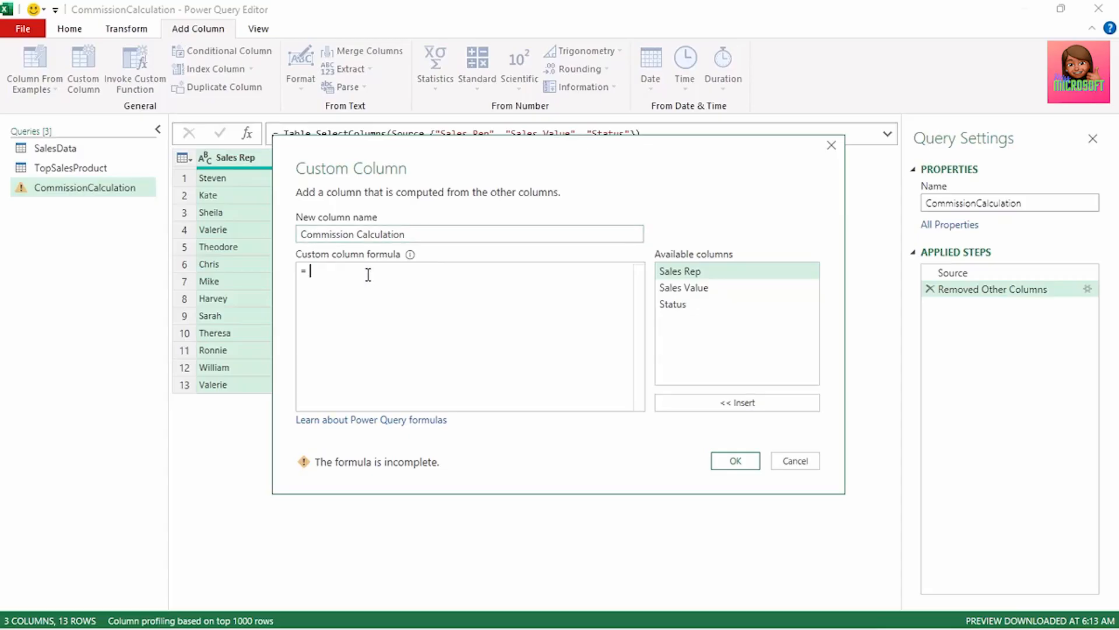
{"action": "type", "text": "i"}
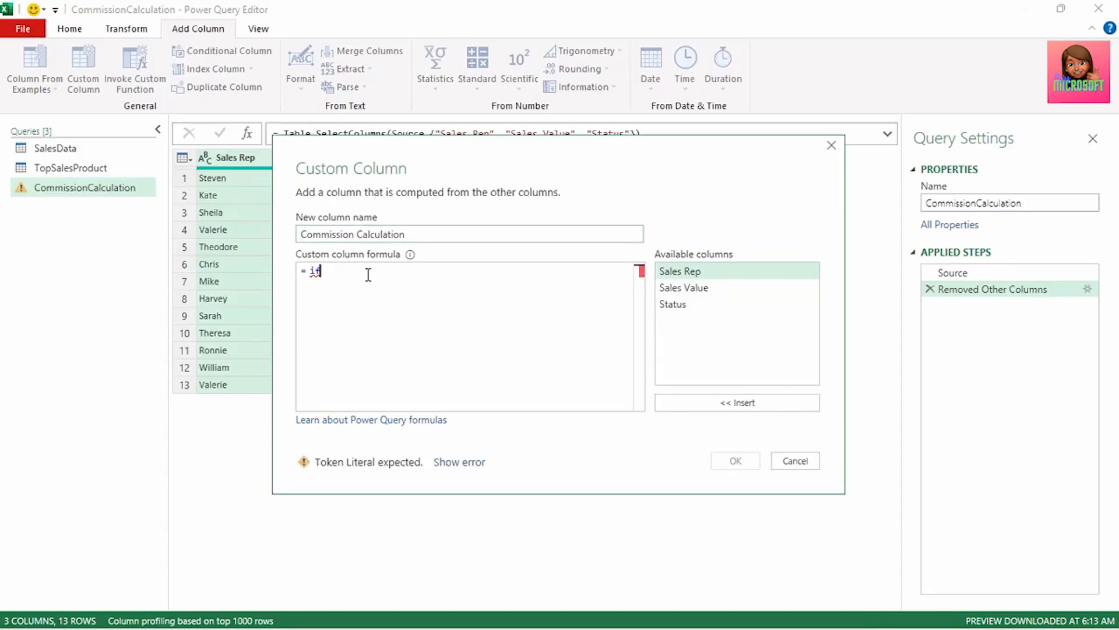
{"action": "type", "text": "f"}
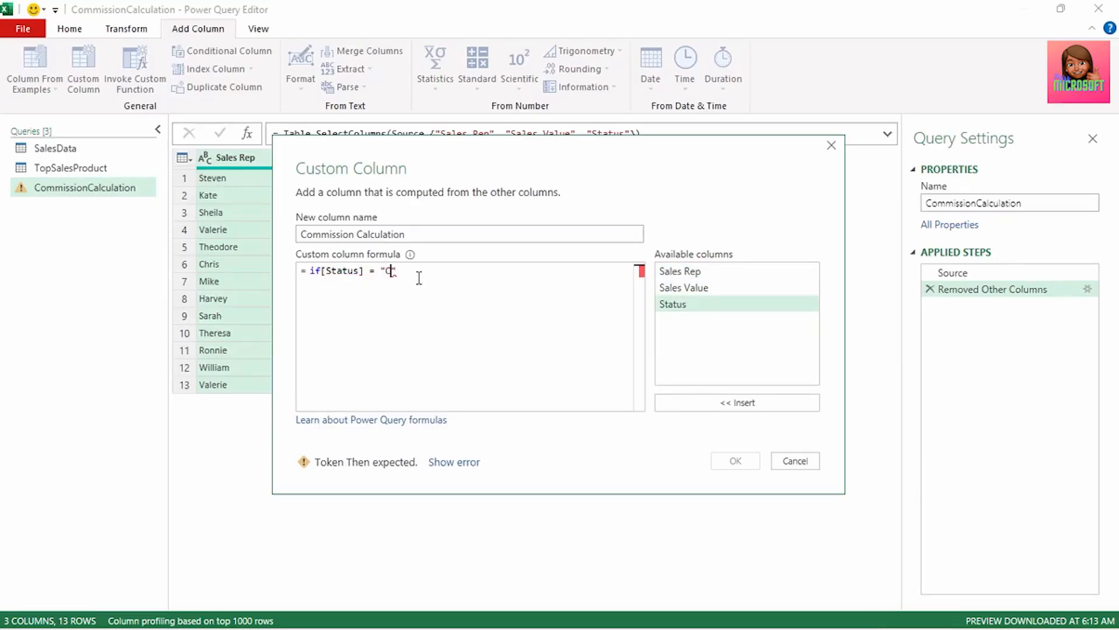
{"action": "type", "text": "lo"}
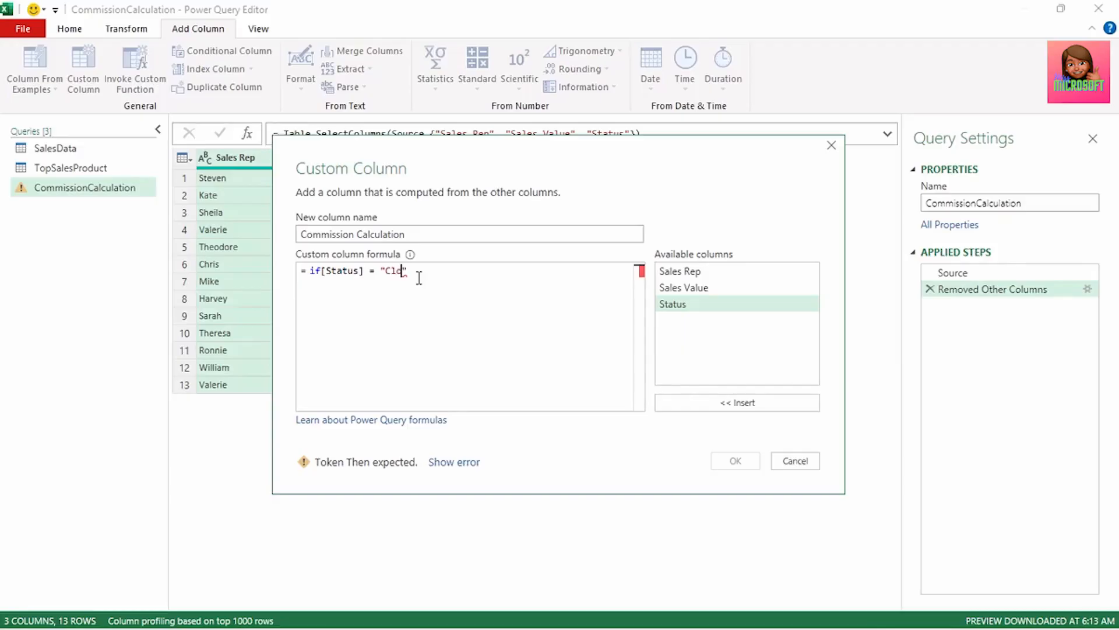
{"action": "type", "text": "sed\" then [Sales Value] * 0.1 else 0"}
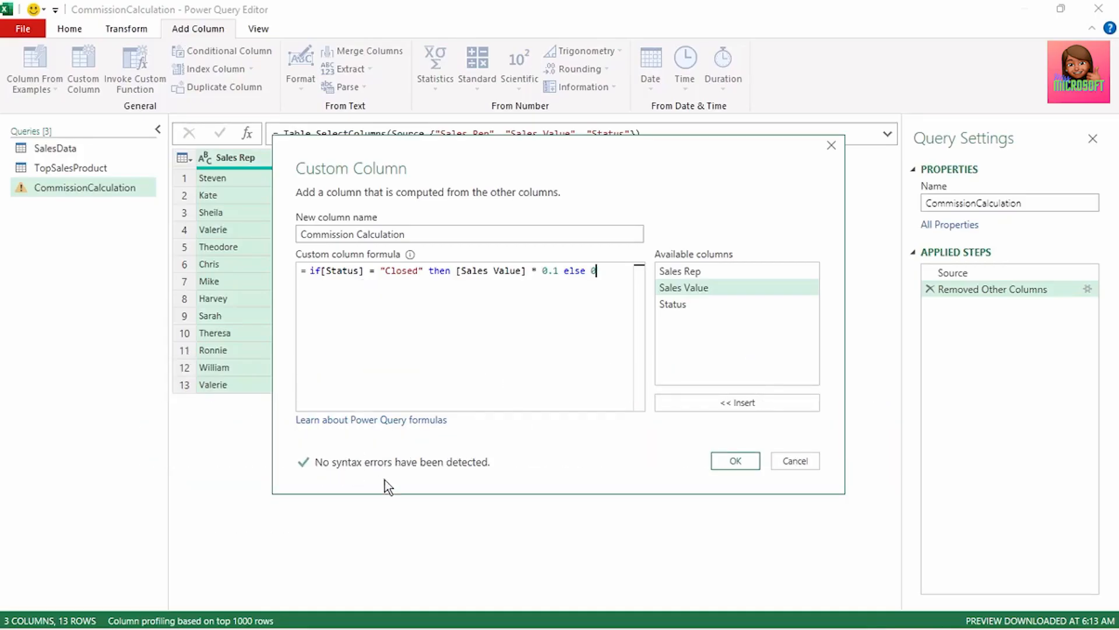
{"action": "mouse_move", "coordinate": [766, 498]}
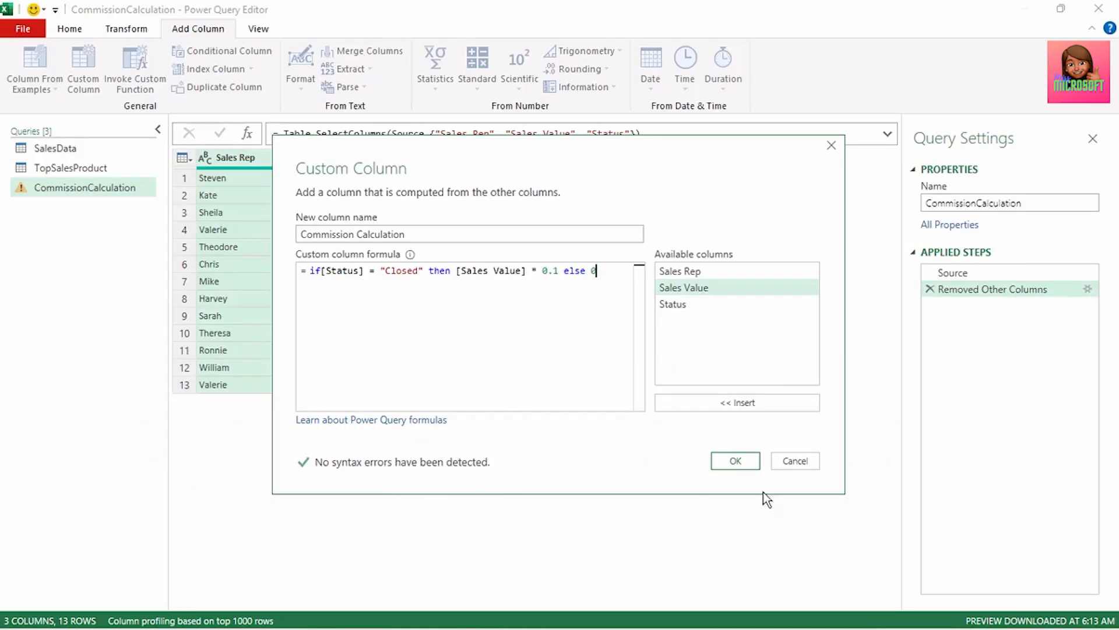
{"action": "left_click", "coordinate": [735, 460]}
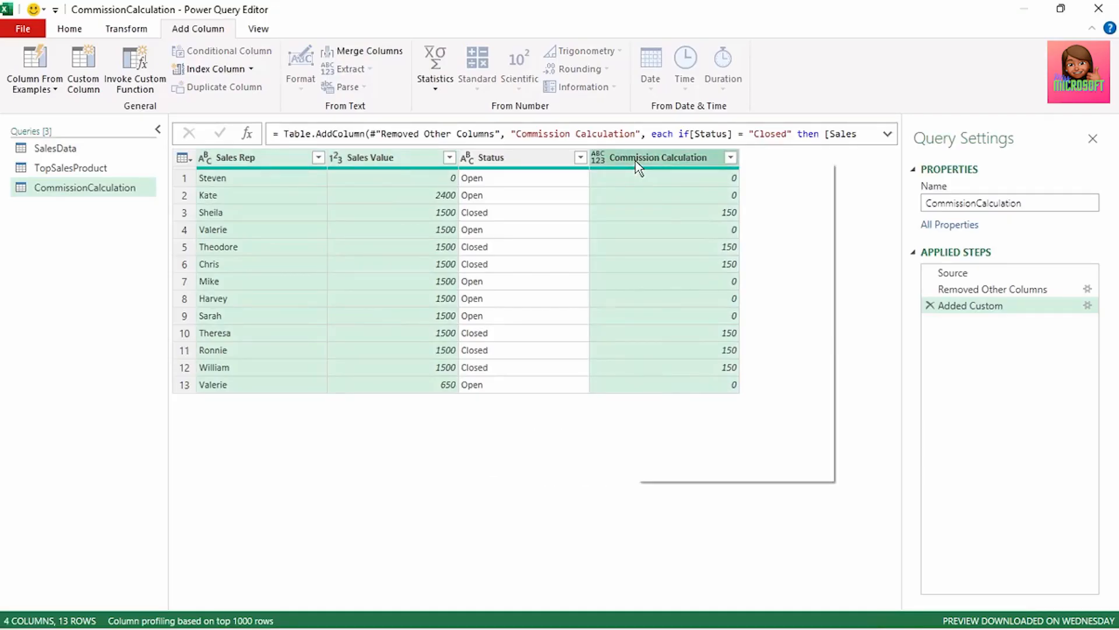
- Drop the Status column and Close & Load the commission results onto a worksheet
{"action": "right_click", "coordinate": [657, 157]}
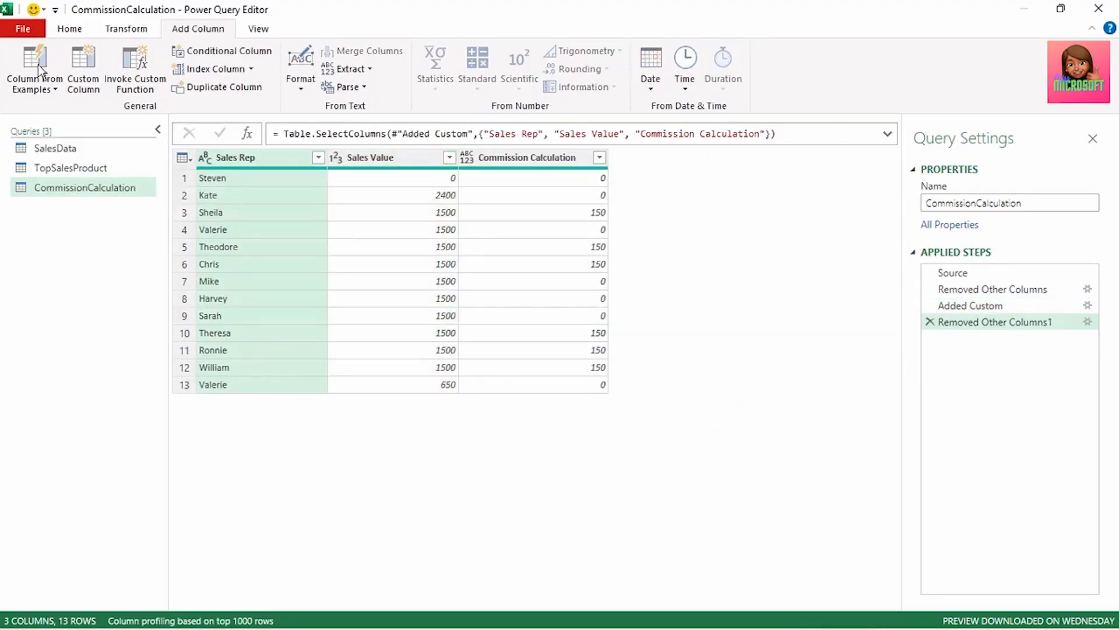
{"action": "left_click", "coordinate": [22, 28]}
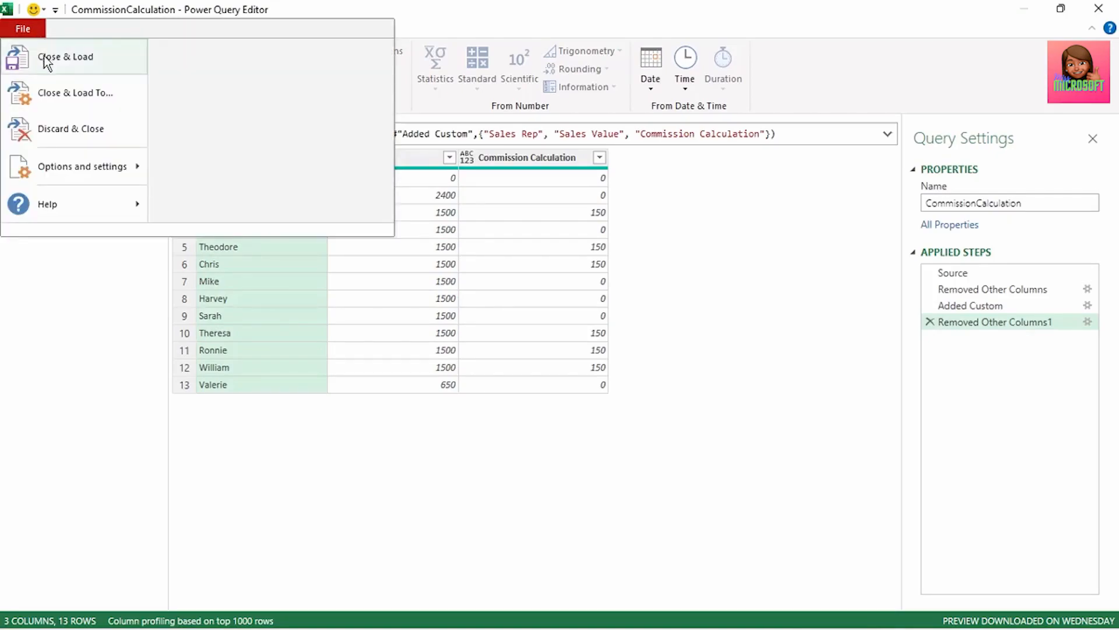
{"action": "left_click", "coordinate": [65, 56]}
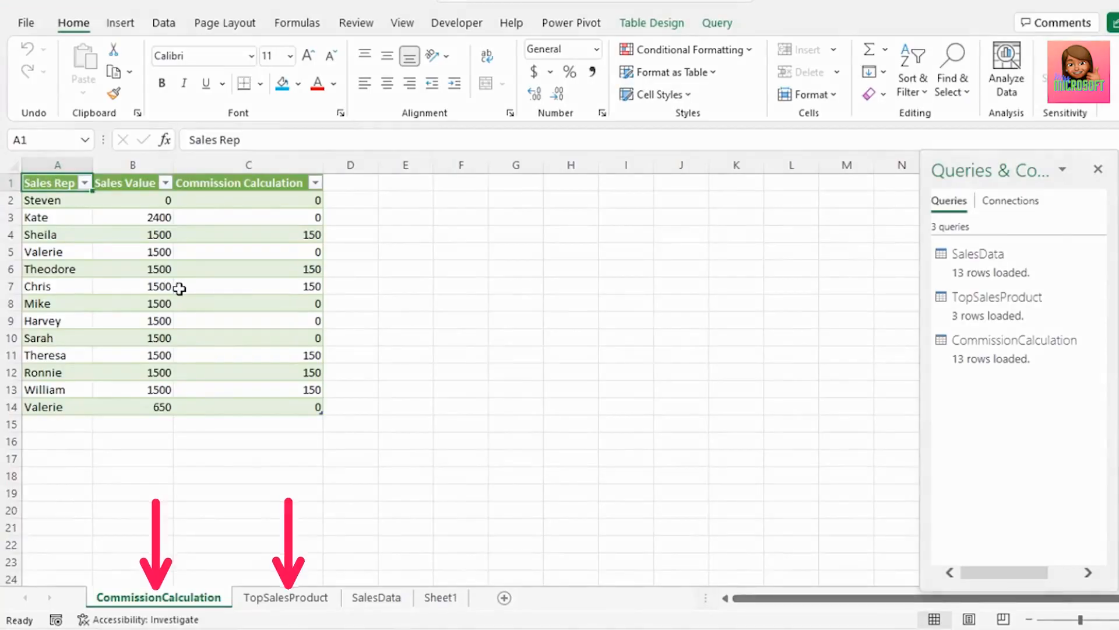
- Paste the top products and commission tables beside the SalesData table
{"action": "left_click", "coordinate": [285, 597]}
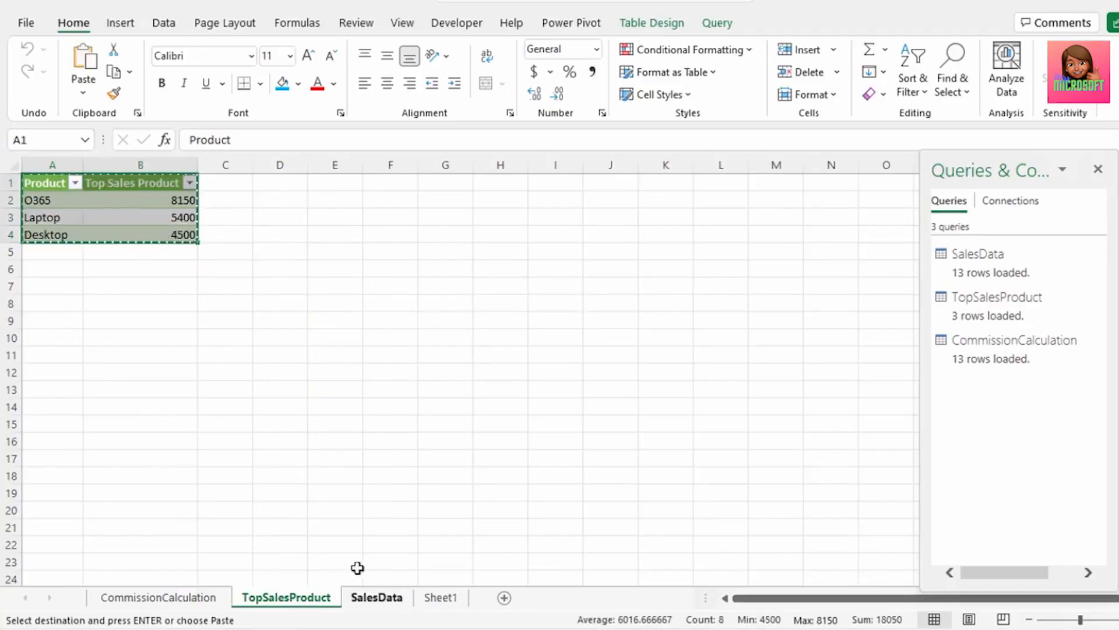
{"action": "left_click", "coordinate": [158, 597]}
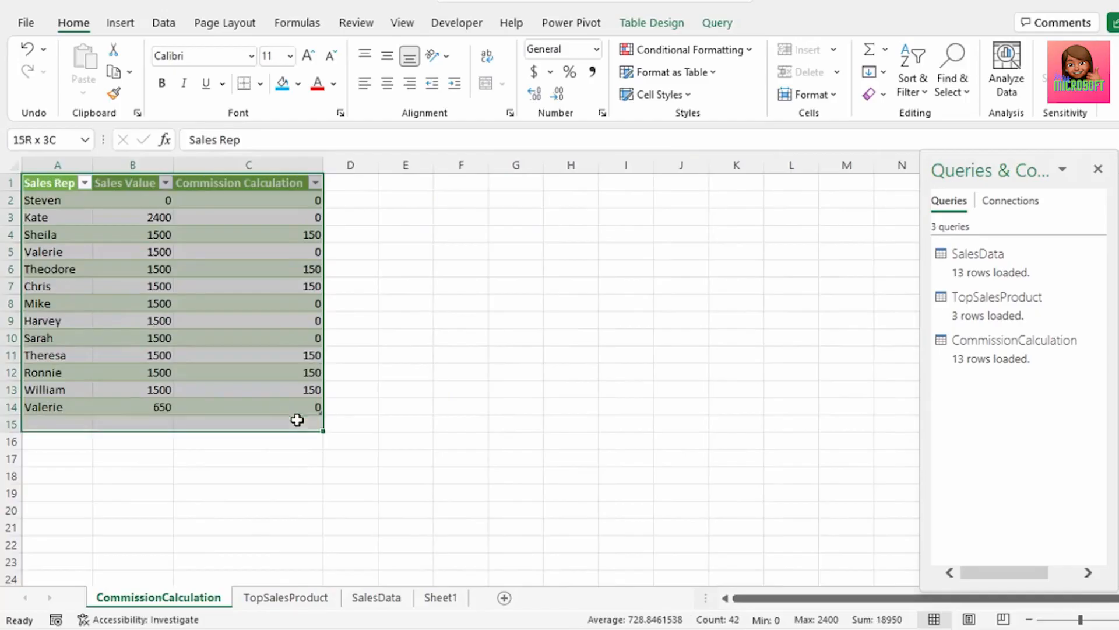
{"action": "left_click", "coordinate": [376, 597]}
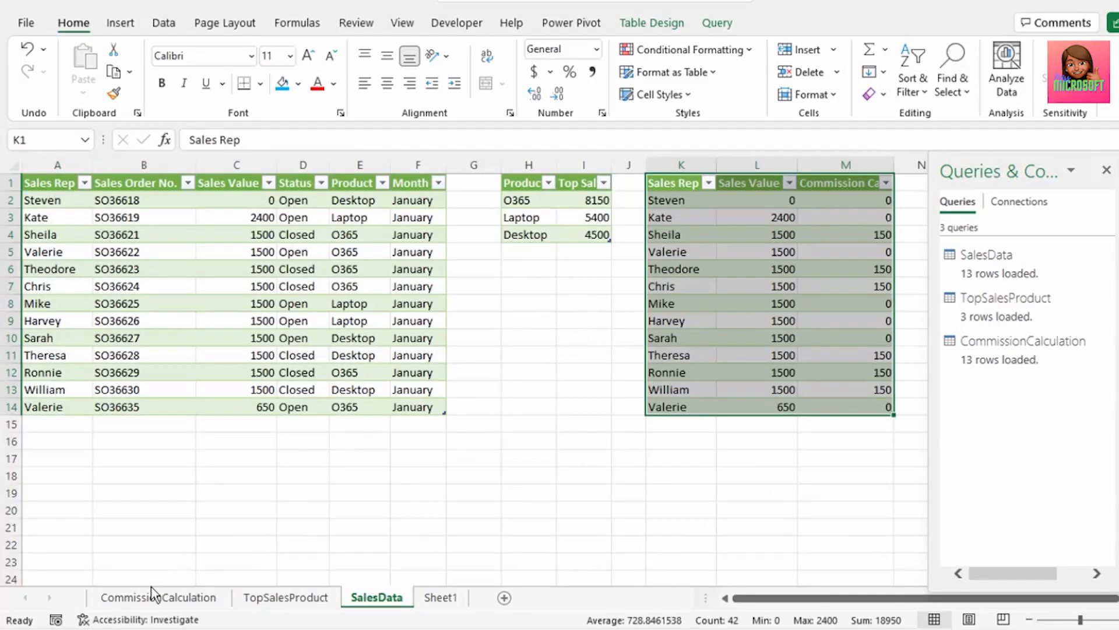
{"action": "left_click", "coordinate": [158, 597]}
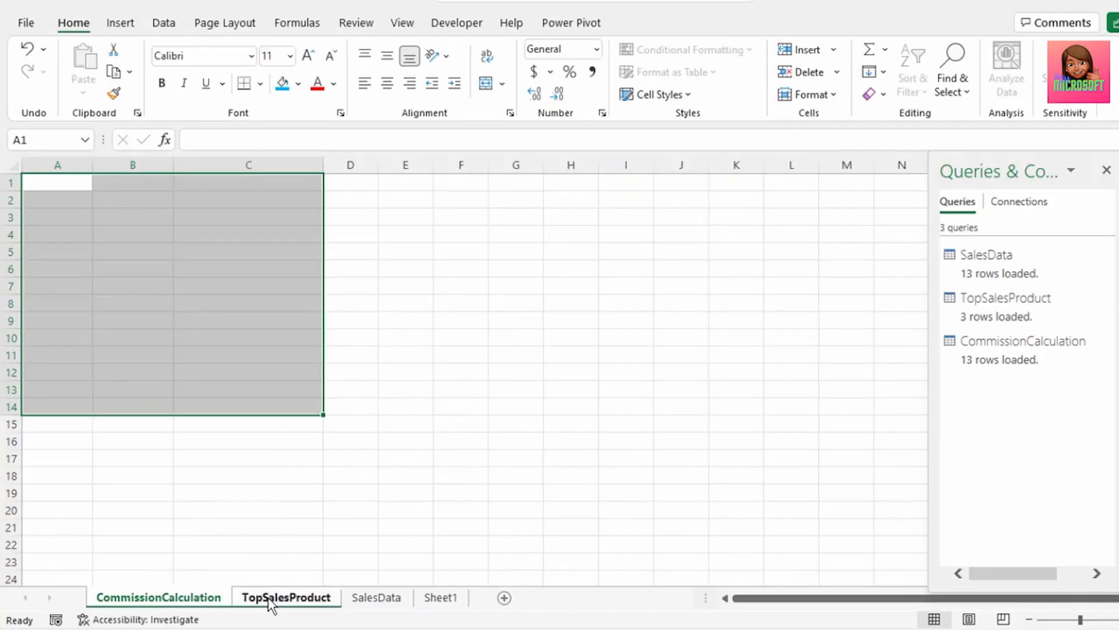
- Delete the separate CommissionCalculation and TopSalesProduct sheets
{"action": "right_click", "coordinate": [286, 598]}
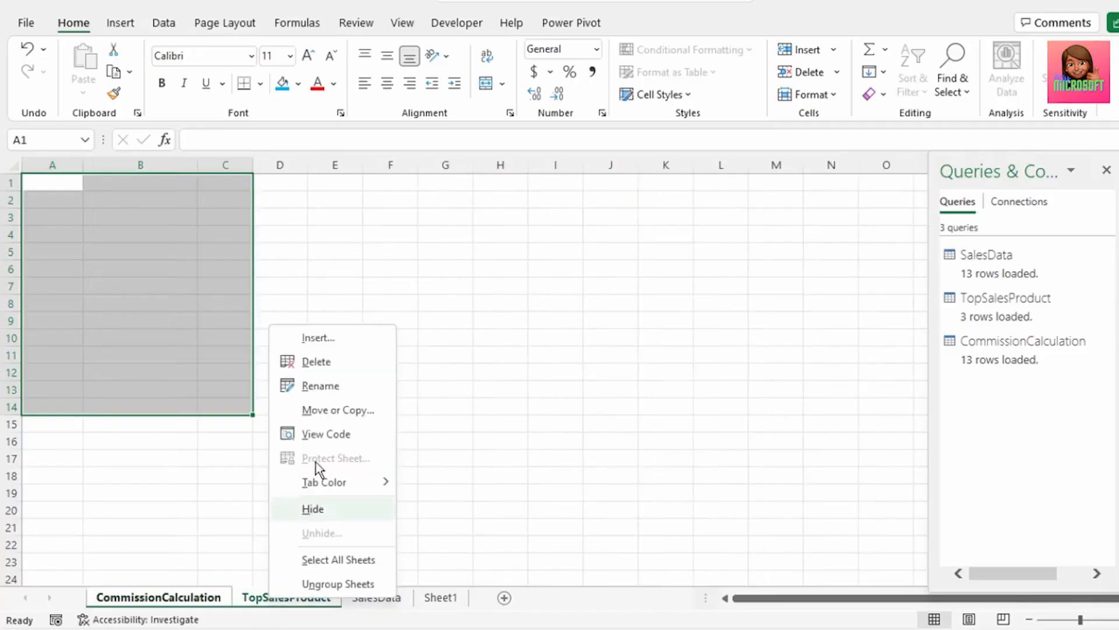
{"action": "left_click", "coordinate": [316, 360]}
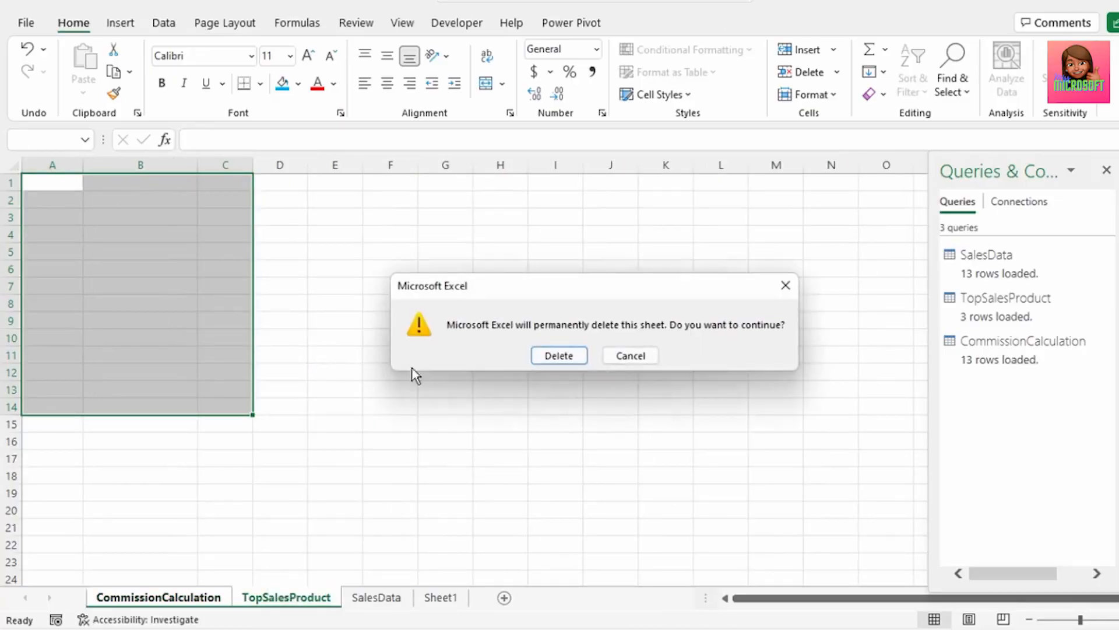
{"action": "left_click", "coordinate": [558, 355]}
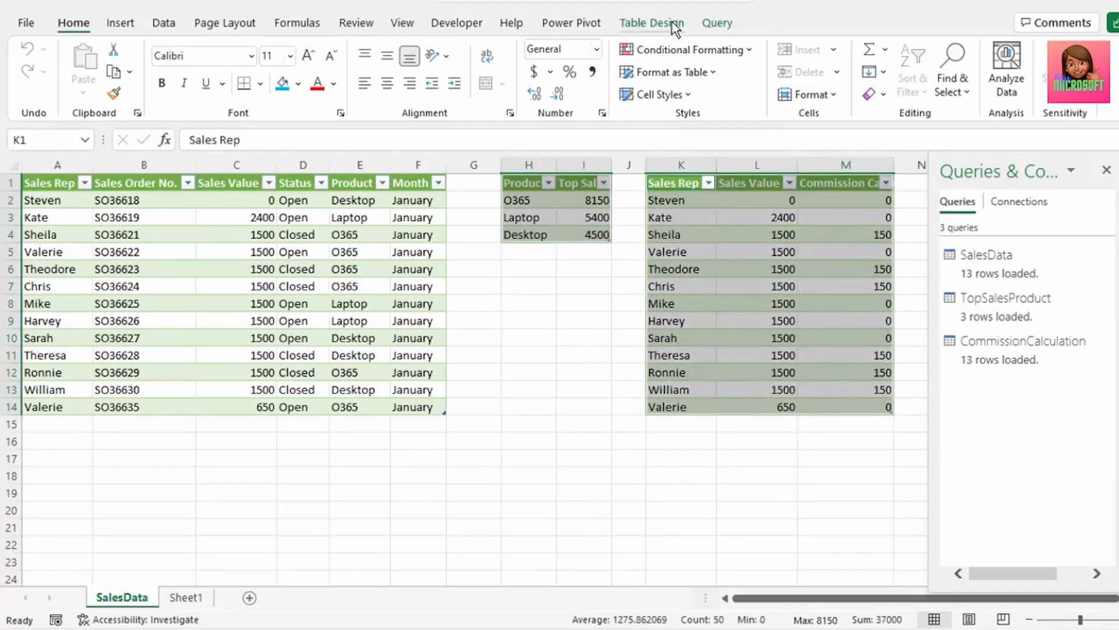
- Insert rows above the tables for a File Path label with C:\January and C:\February paths
{"action": "left_click", "coordinate": [651, 23]}
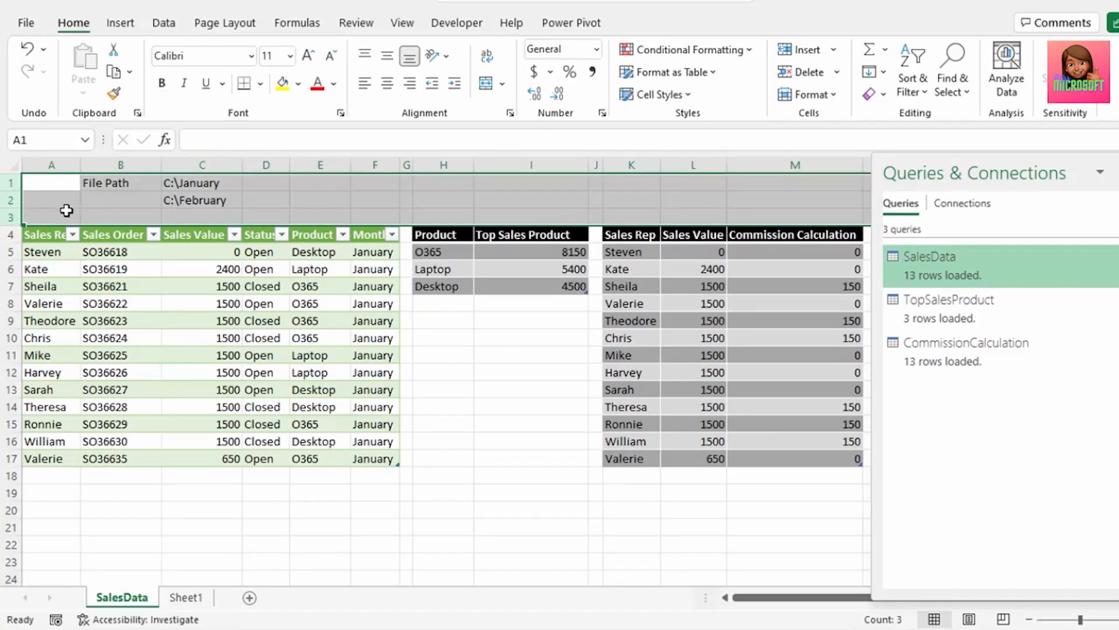
- Make File Path and C:\January a headered table with no filter button, ready to rename
{"action": "left_click", "coordinate": [201, 183]}
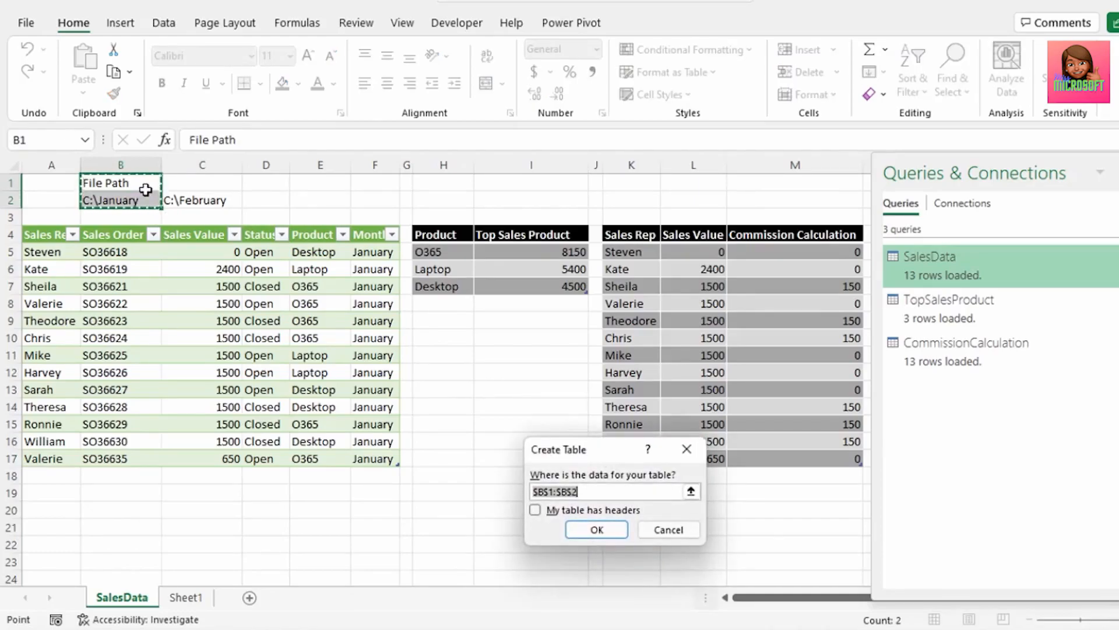
{"action": "left_click", "coordinate": [534, 509]}
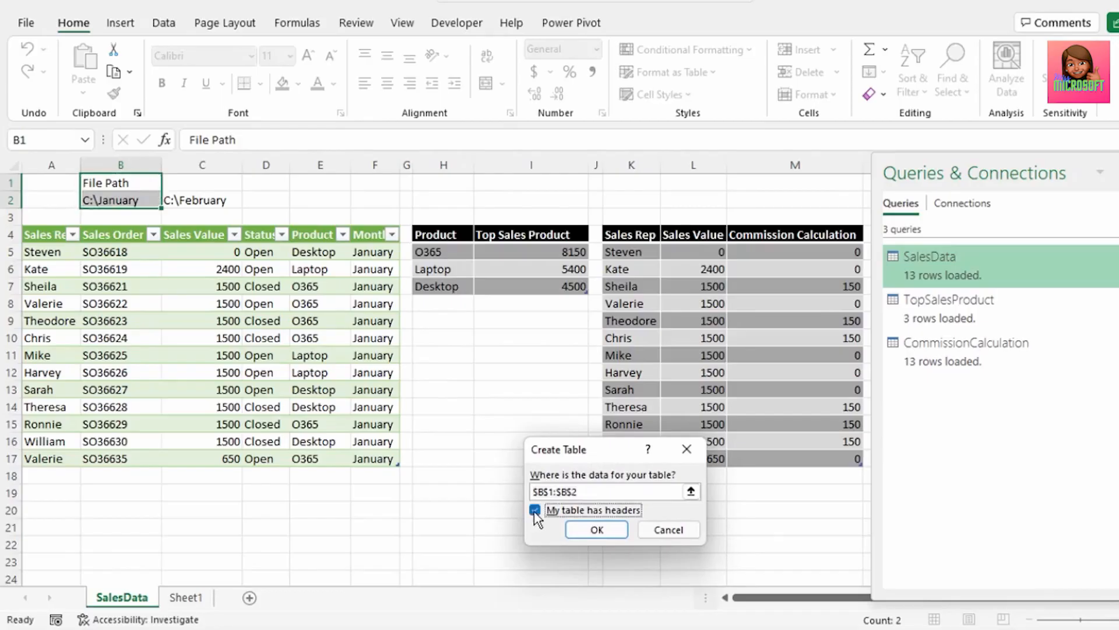
{"action": "left_click", "coordinate": [595, 528]}
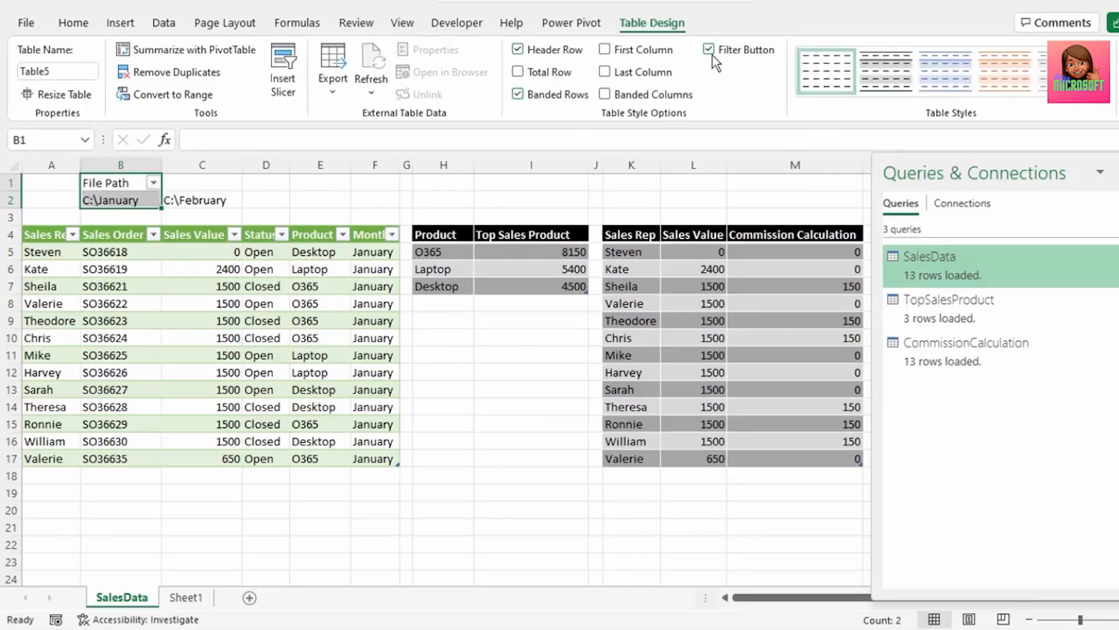
{"action": "left_click", "coordinate": [708, 49]}
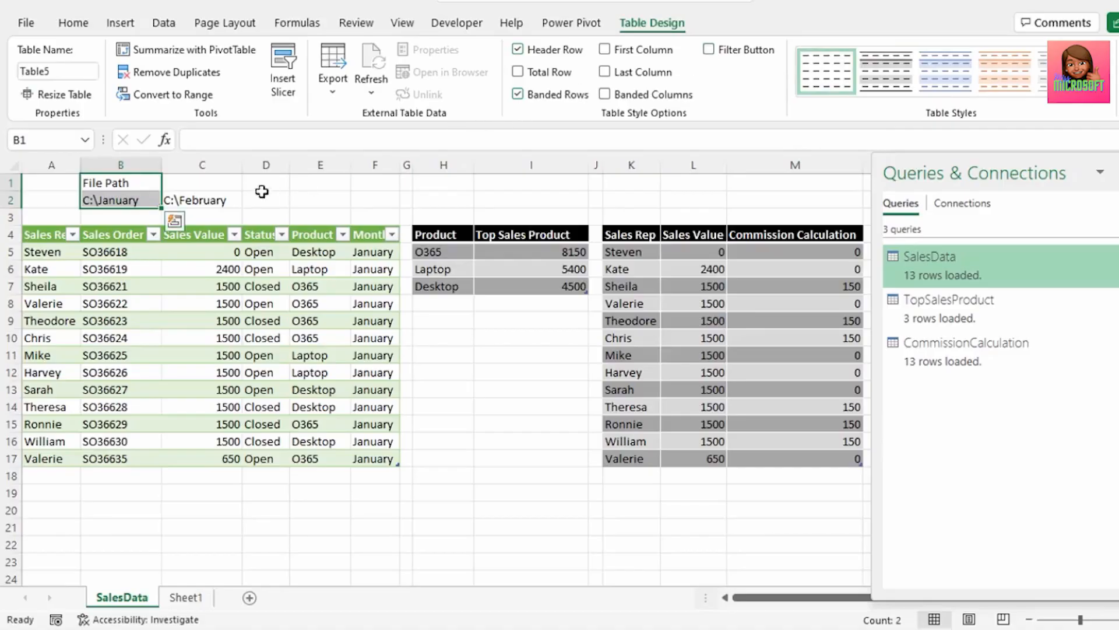
{"action": "left_click", "coordinate": [57, 70]}
{"action": "type", "text": "ExcelFilePath"}
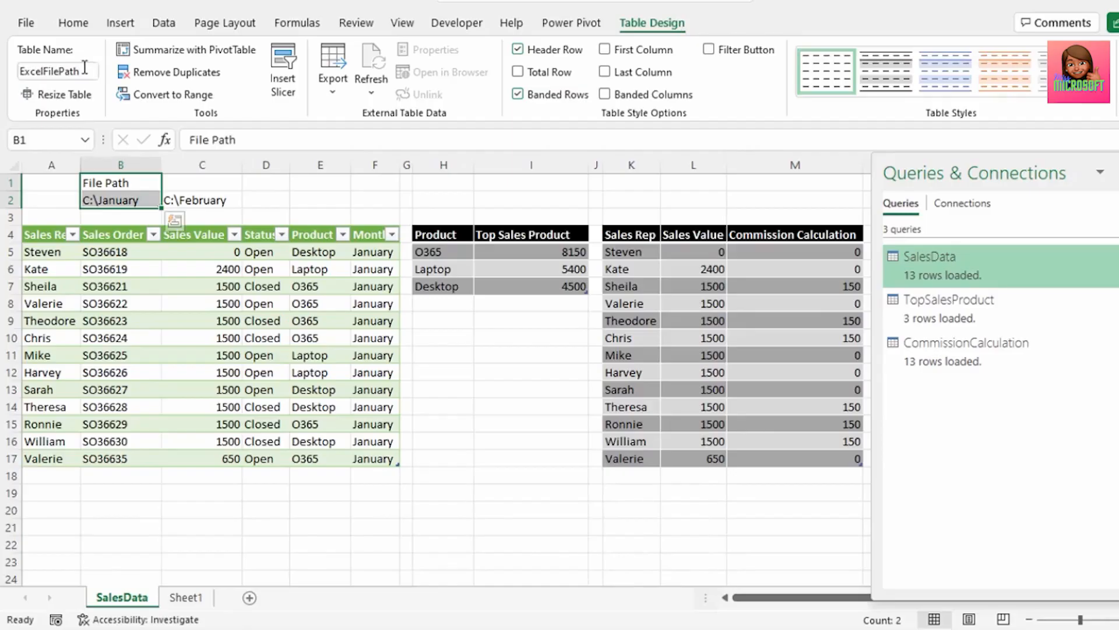
- Load ExcelFilePath into Power Query, remove Changed Type, and drill down to C:\January
{"action": "left_click", "coordinate": [163, 22]}
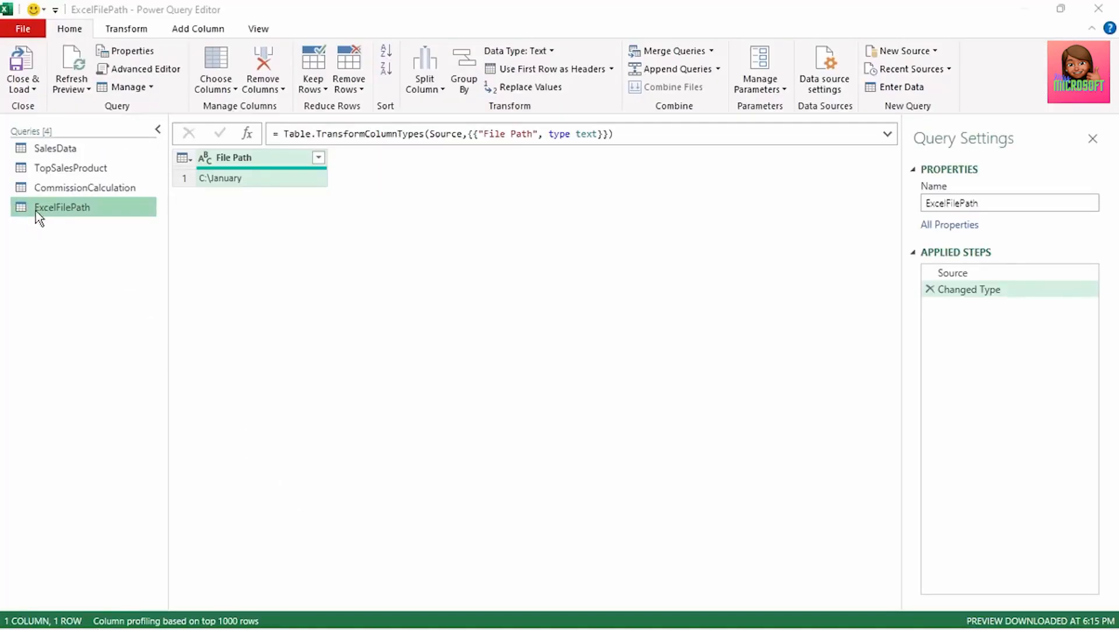
{"action": "mouse_move", "coordinate": [27, 218]}
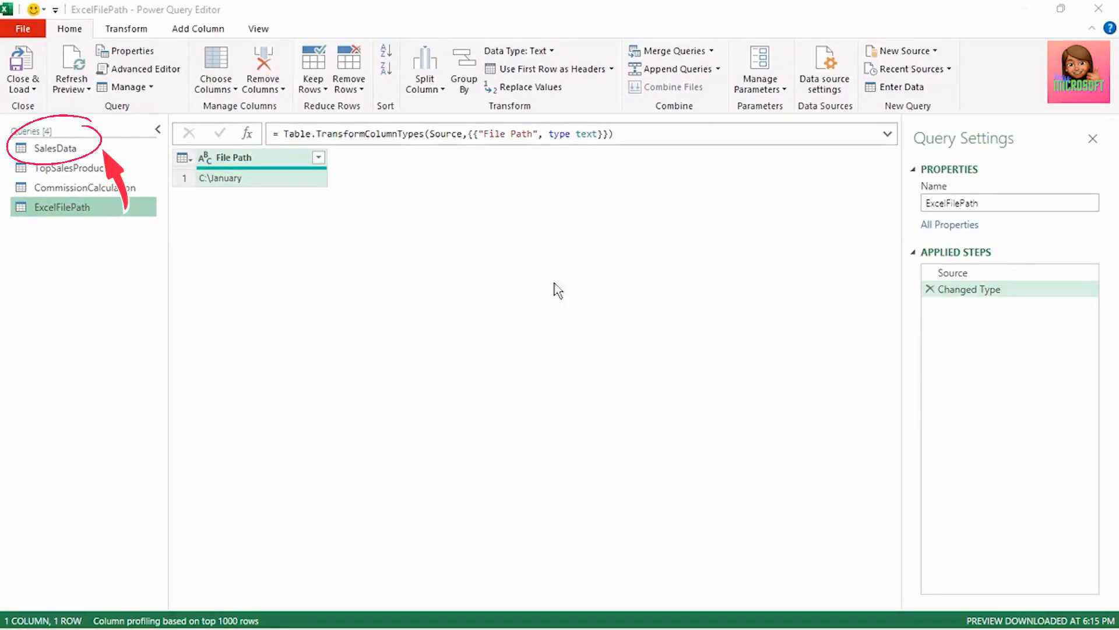
{"action": "left_click", "coordinate": [930, 289]}
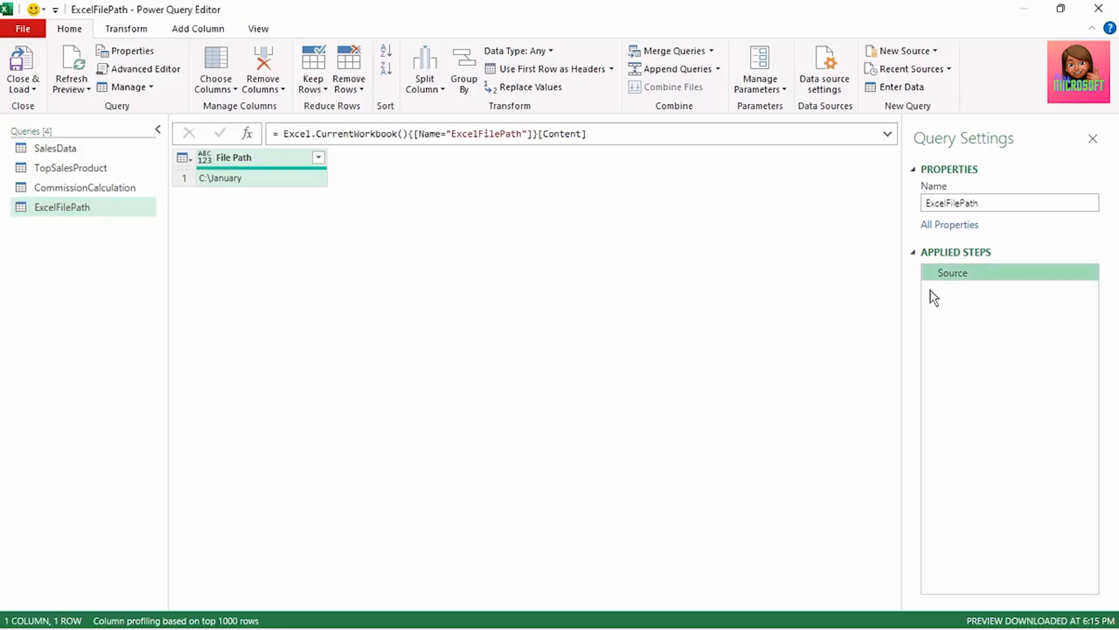
{"action": "mouse_move", "coordinate": [496, 312]}
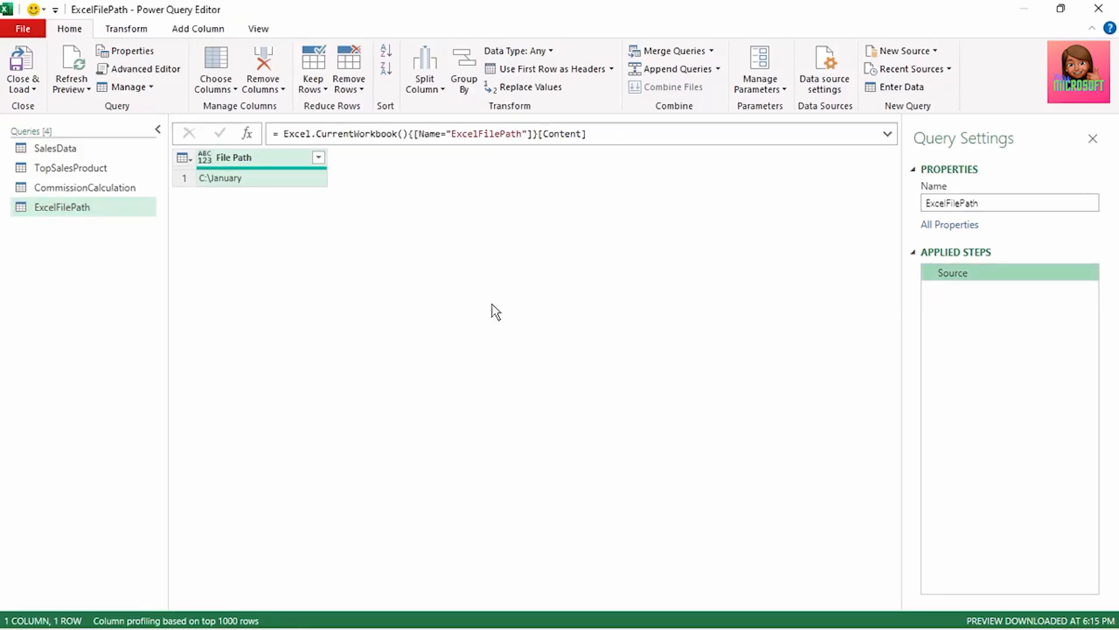
{"action": "right_click", "coordinate": [229, 177]}
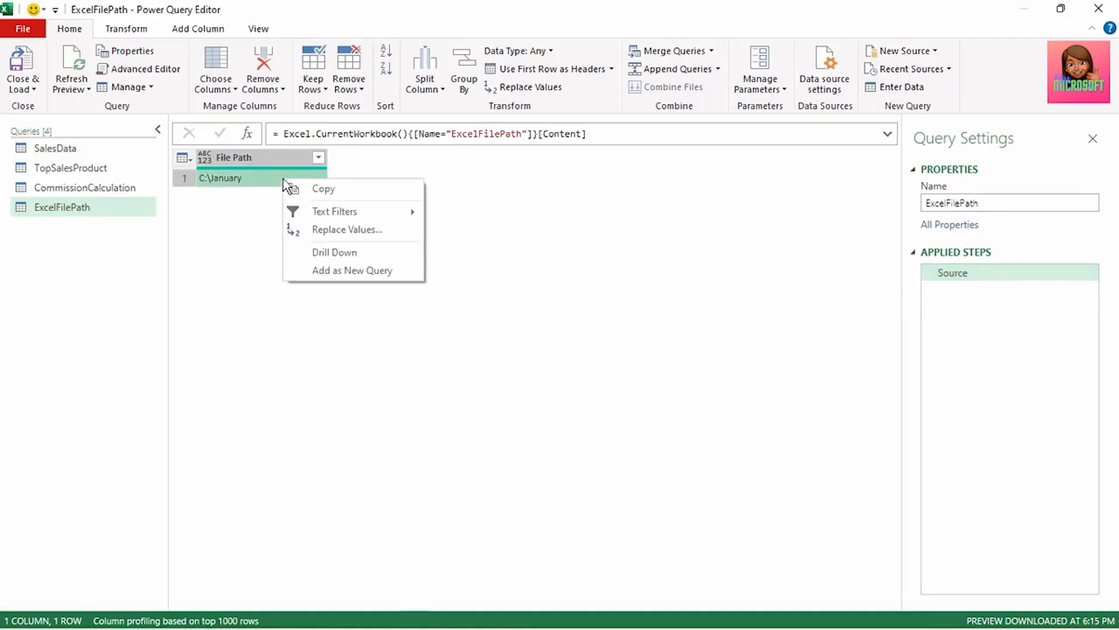
{"action": "left_click", "coordinate": [334, 252]}
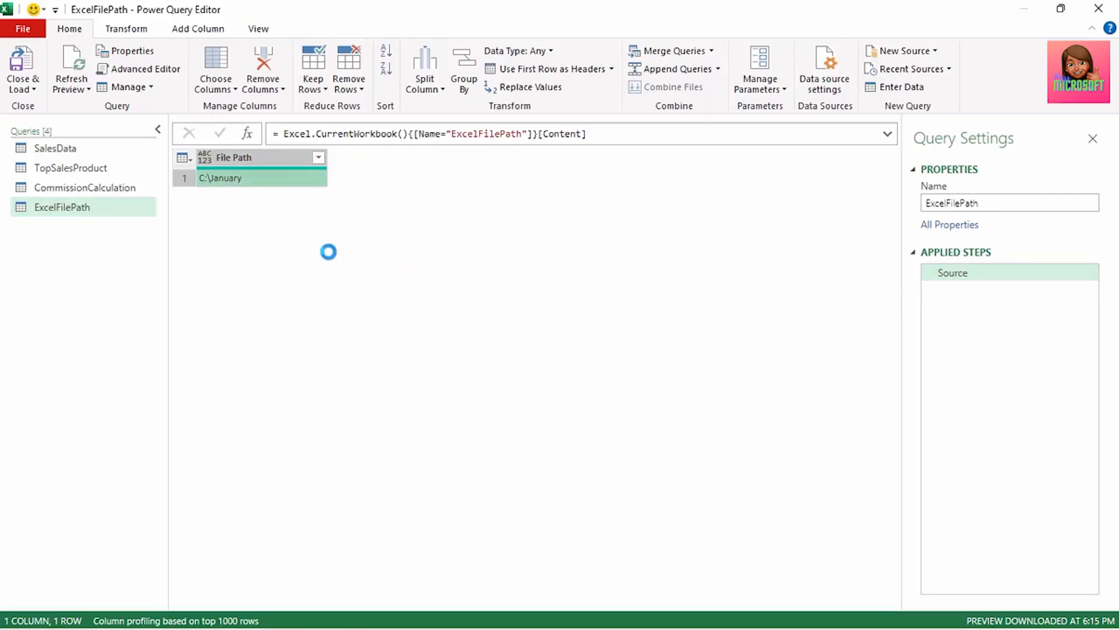
{"action": "left_click", "coordinate": [221, 178]}
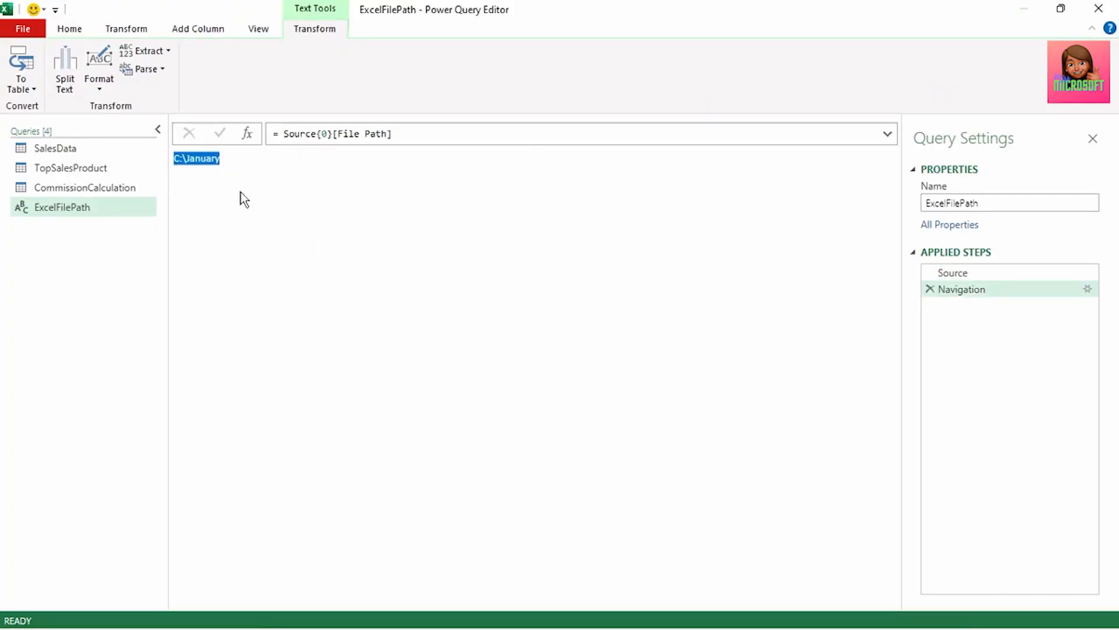
{"action": "mouse_move", "coordinate": [60, 207]}
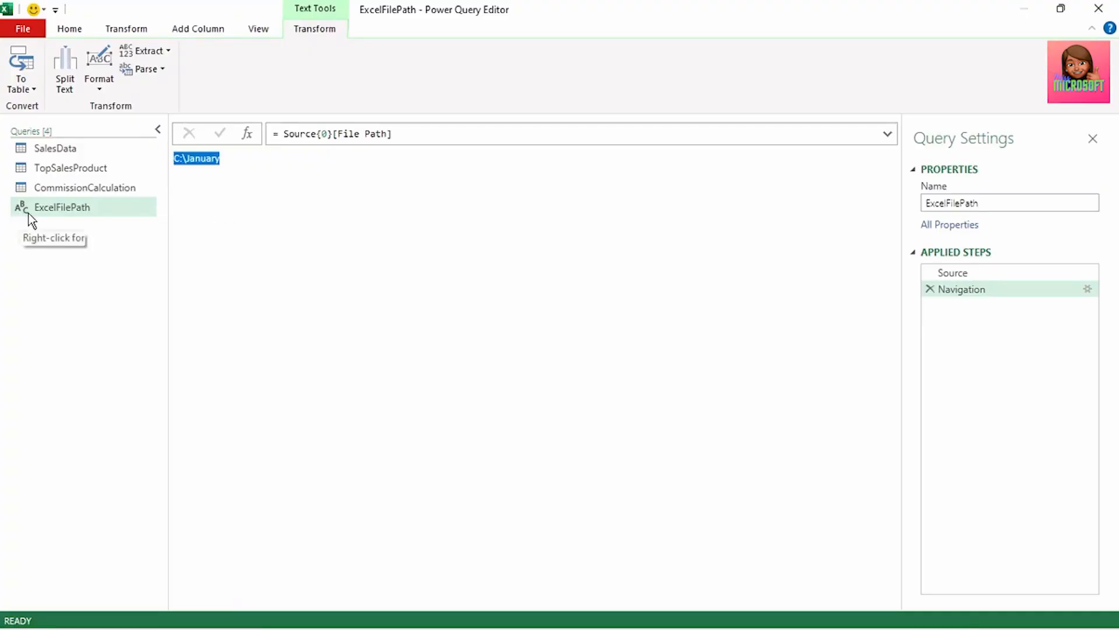
- Select the hard-coded C:\January path in SalesData's Source formula and check ExcelFilePath's value
{"action": "left_click", "coordinate": [55, 148]}
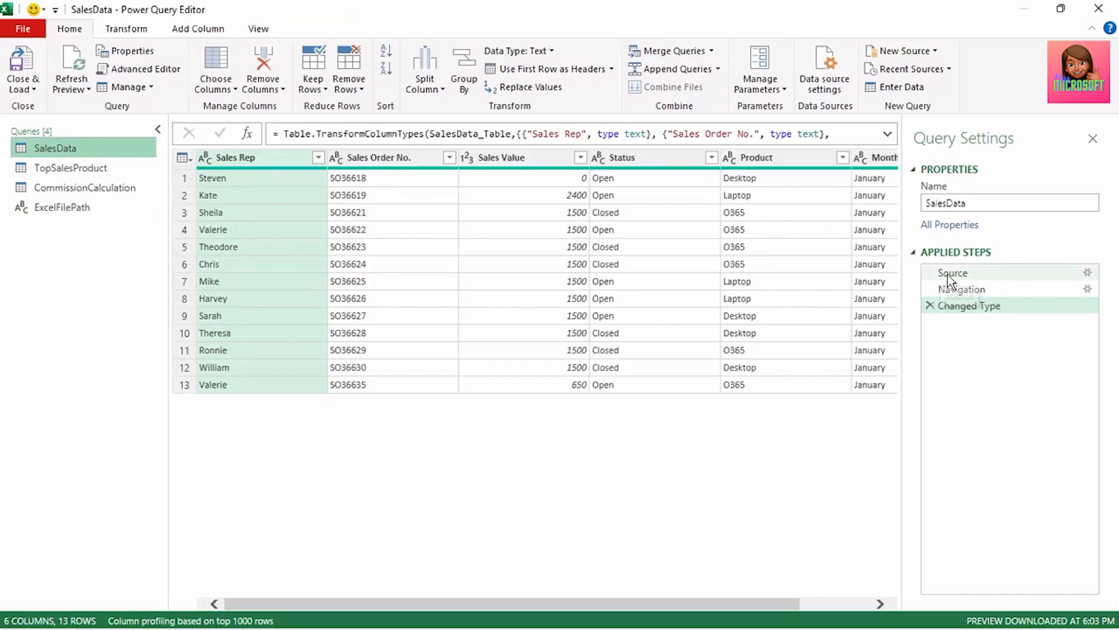
{"action": "left_click", "coordinate": [953, 272]}
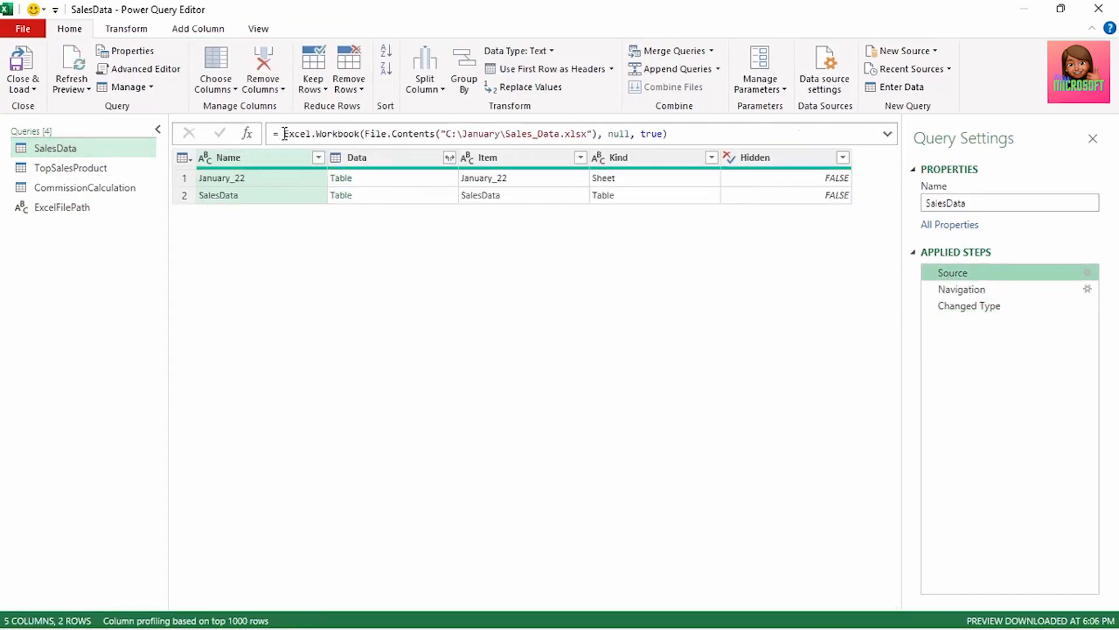
{"action": "double_click", "coordinate": [321, 134]}
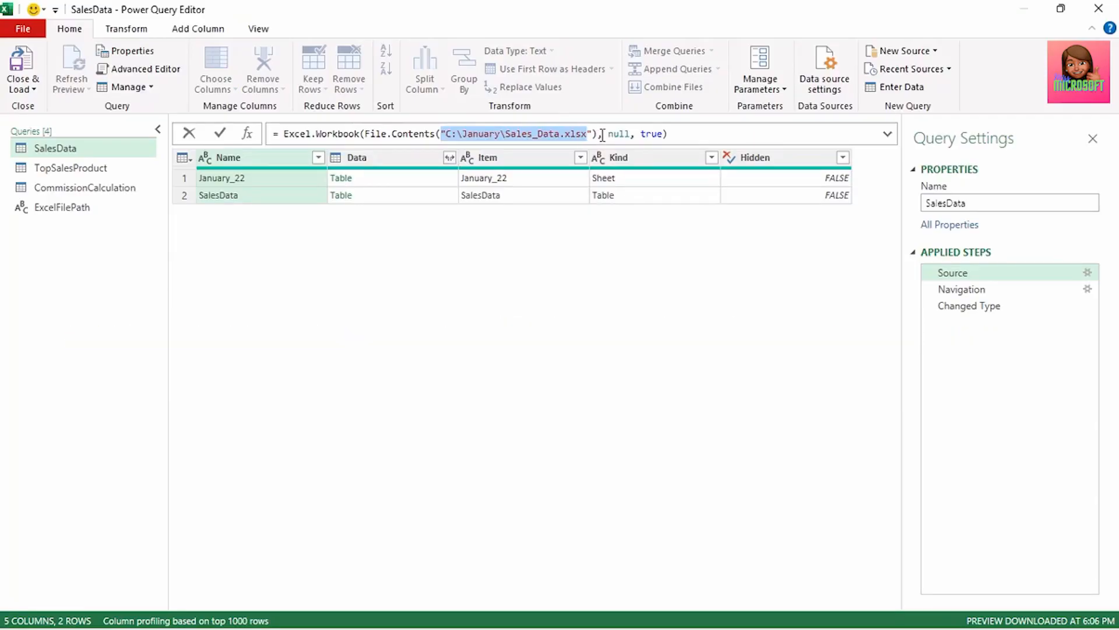
{"action": "left_click", "coordinate": [62, 207]}
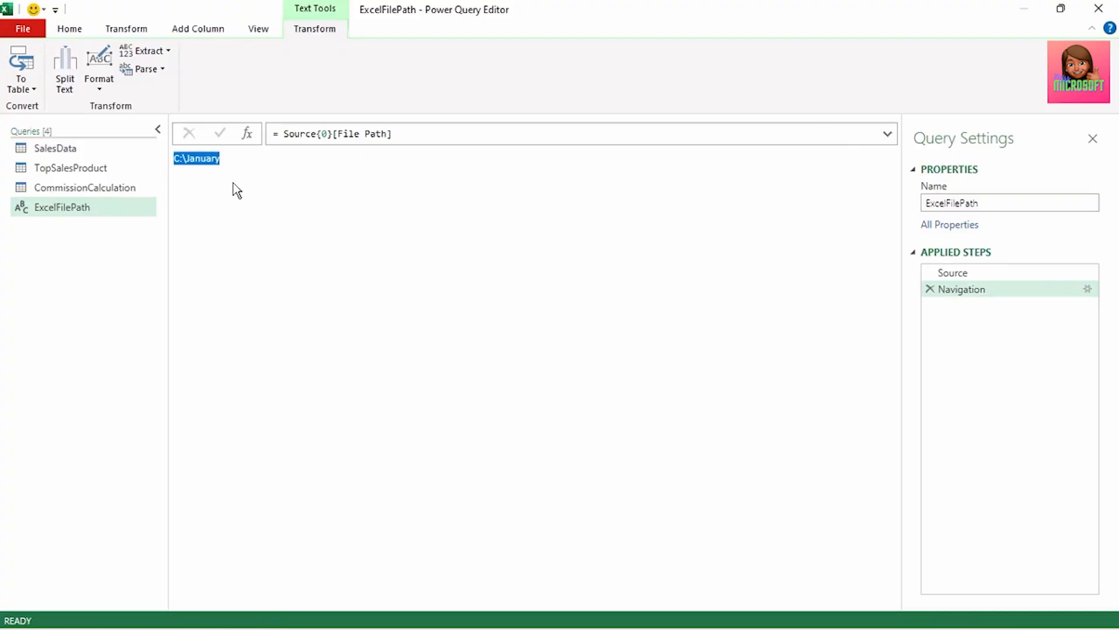
- Replace the path with ExcelFilePath & " before \Sales_Data.xlsx in the Source formula
{"action": "left_click", "coordinate": [55, 147]}
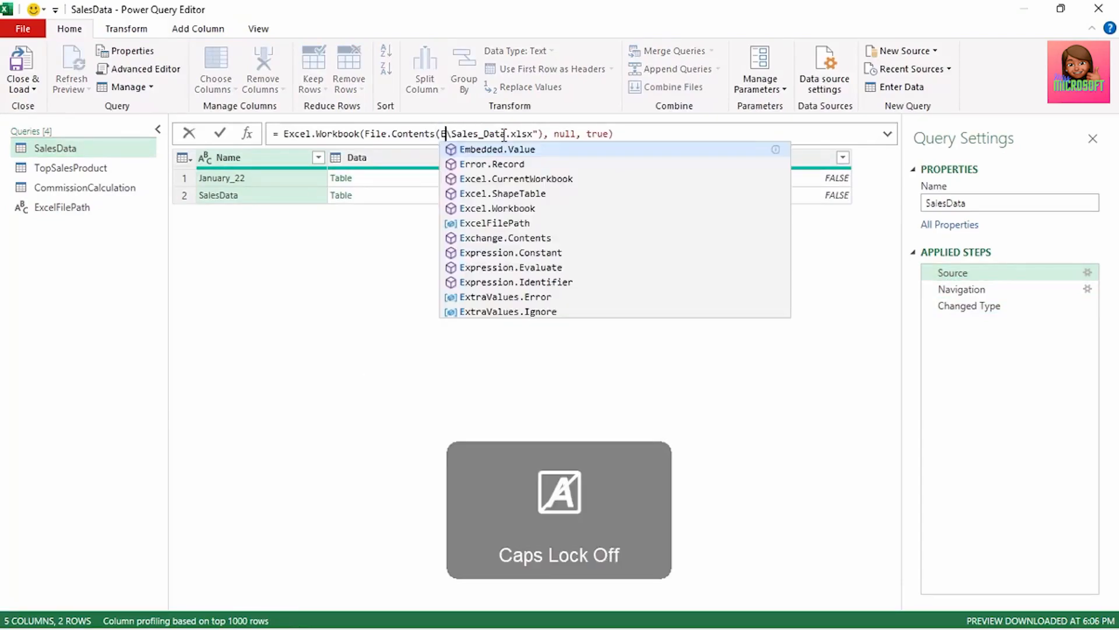
{"action": "type", "text": "xcelFilePath"}
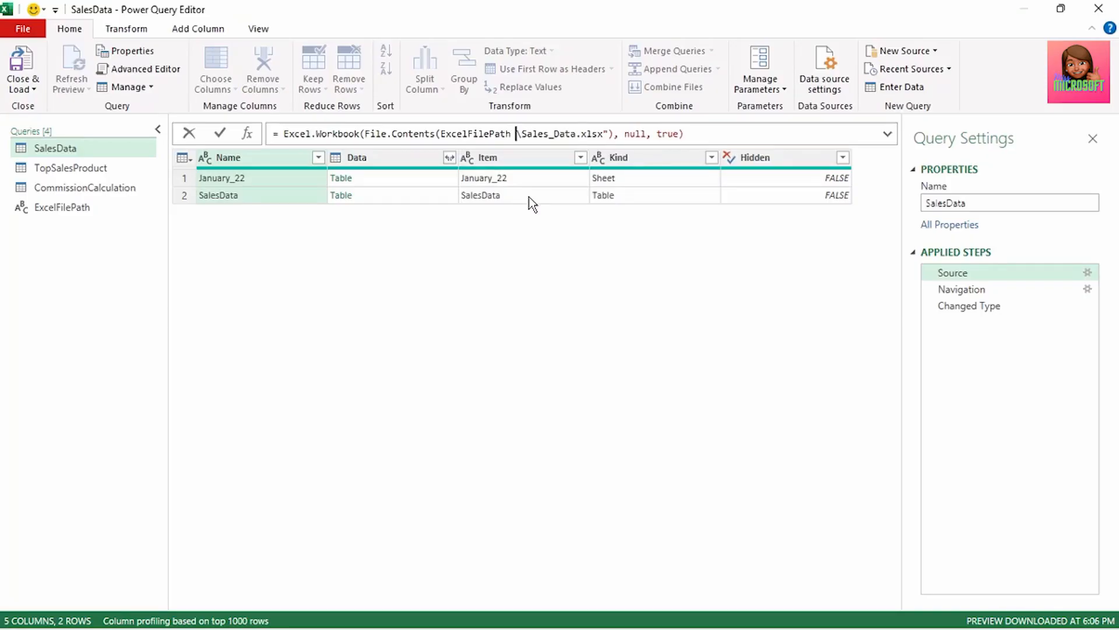
{"action": "type", "text": "&\""}
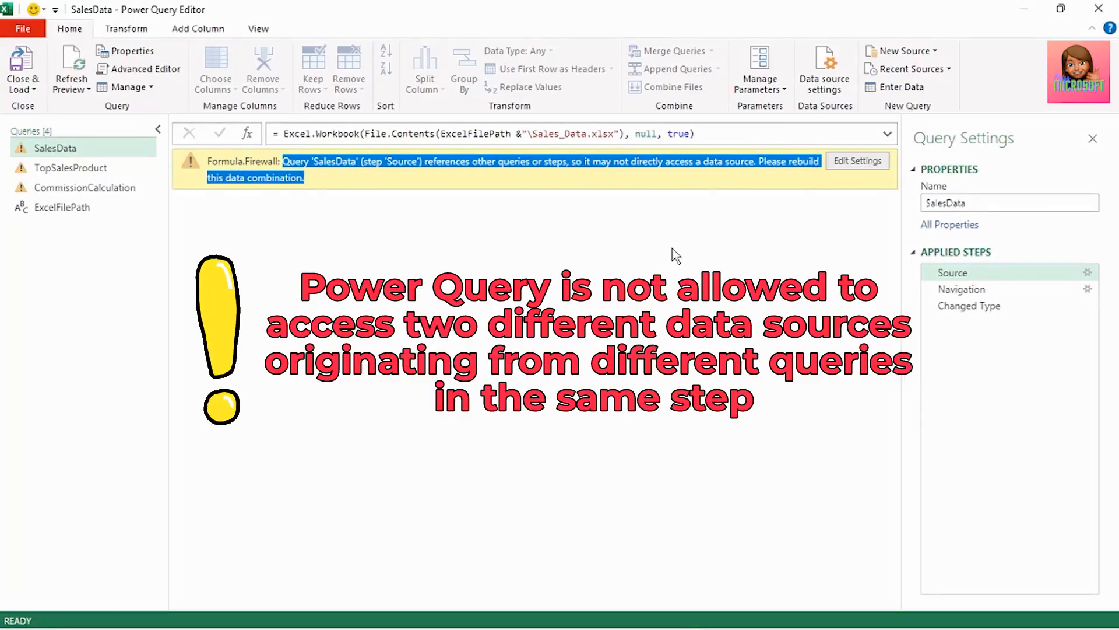
{"action": "mouse_move", "coordinate": [670, 252]}
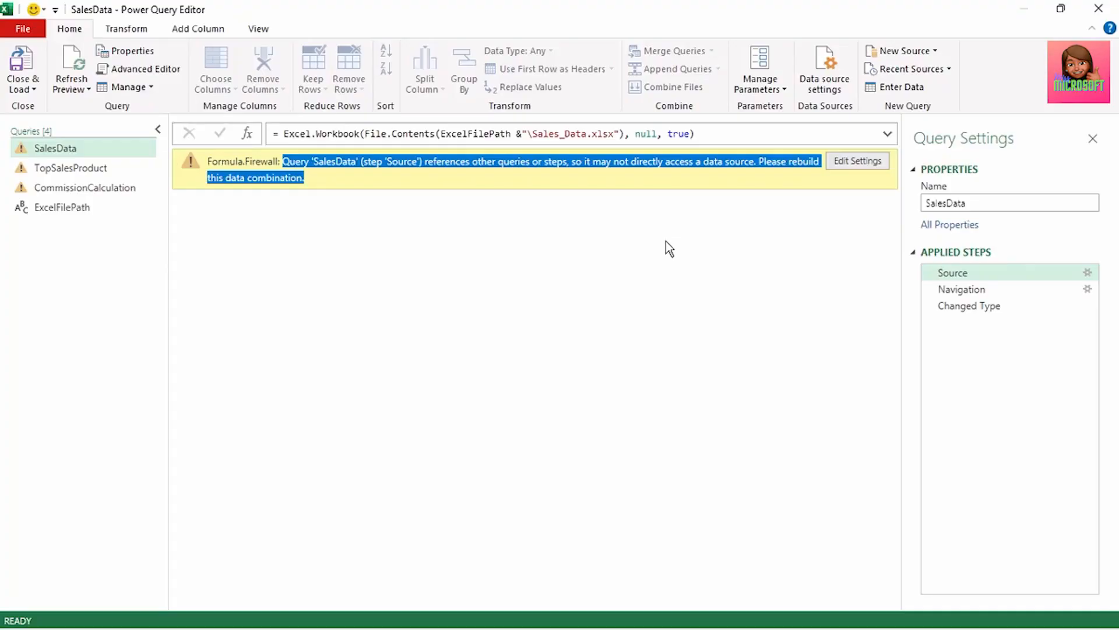
{"action": "mouse_move", "coordinate": [666, 253]}
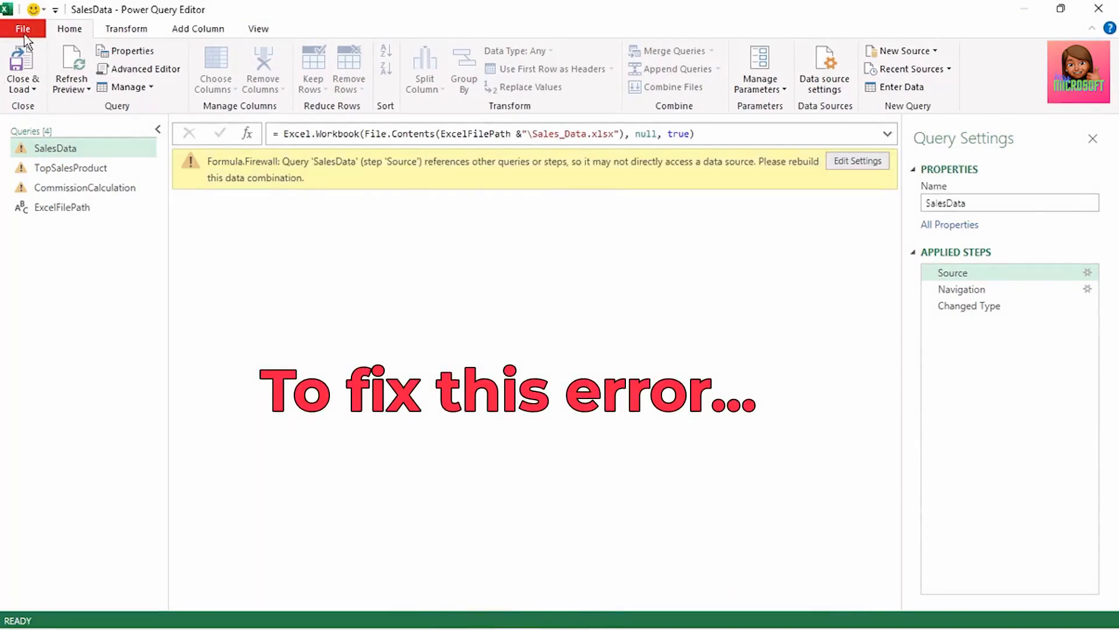
- Set the current workbook's Query Options privacy to Ignore the Privacy Levels
{"action": "left_click", "coordinate": [22, 29]}
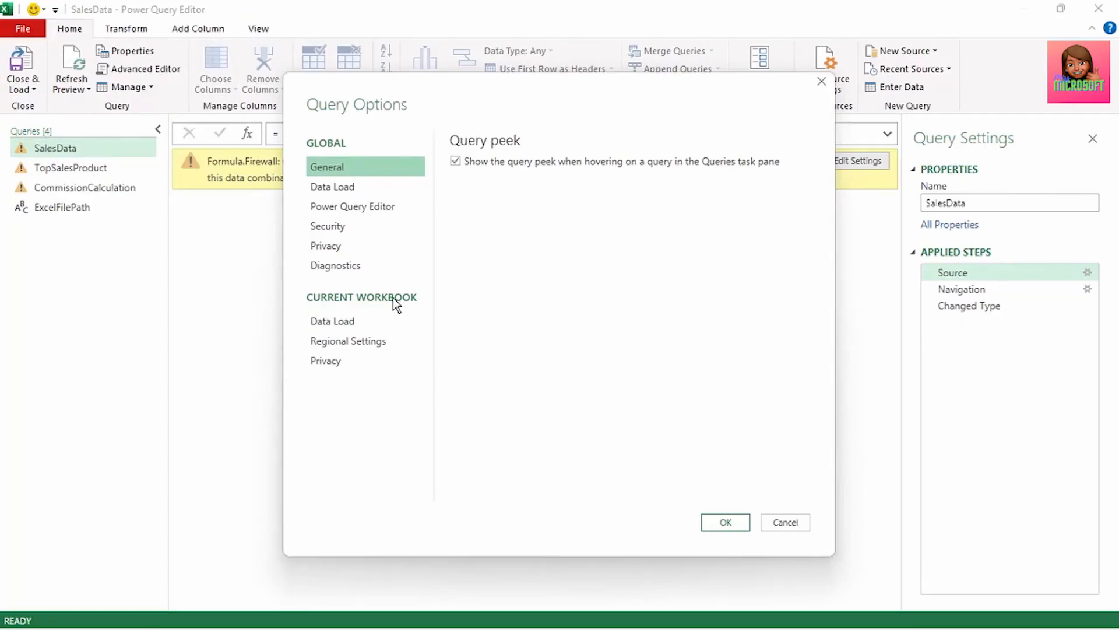
{"action": "left_click", "coordinate": [326, 361]}
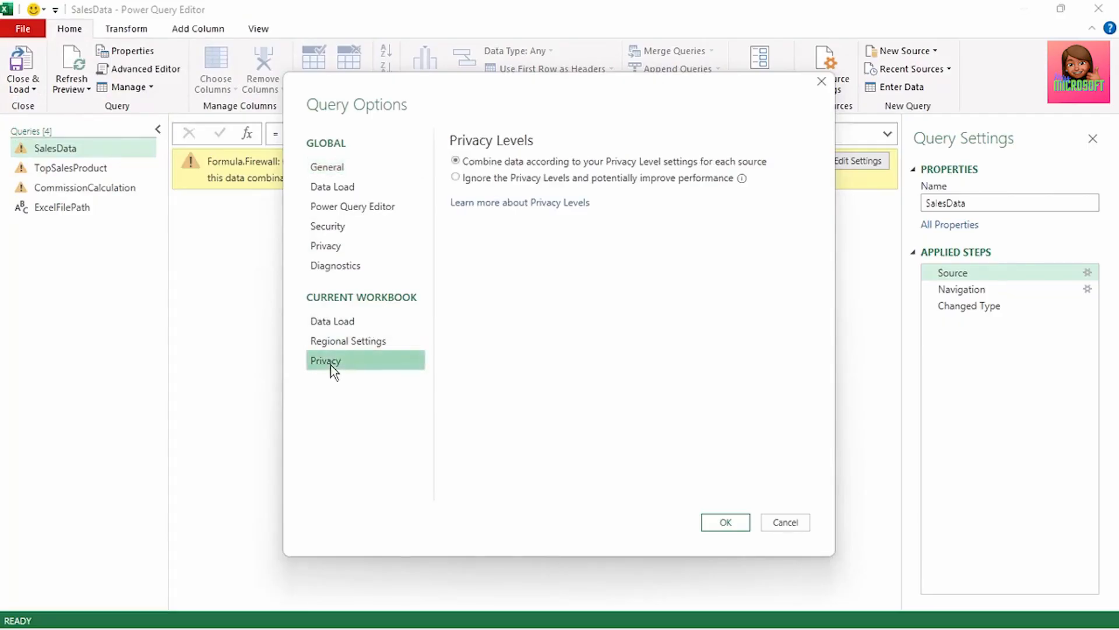
{"action": "mouse_move", "coordinate": [505, 180]}
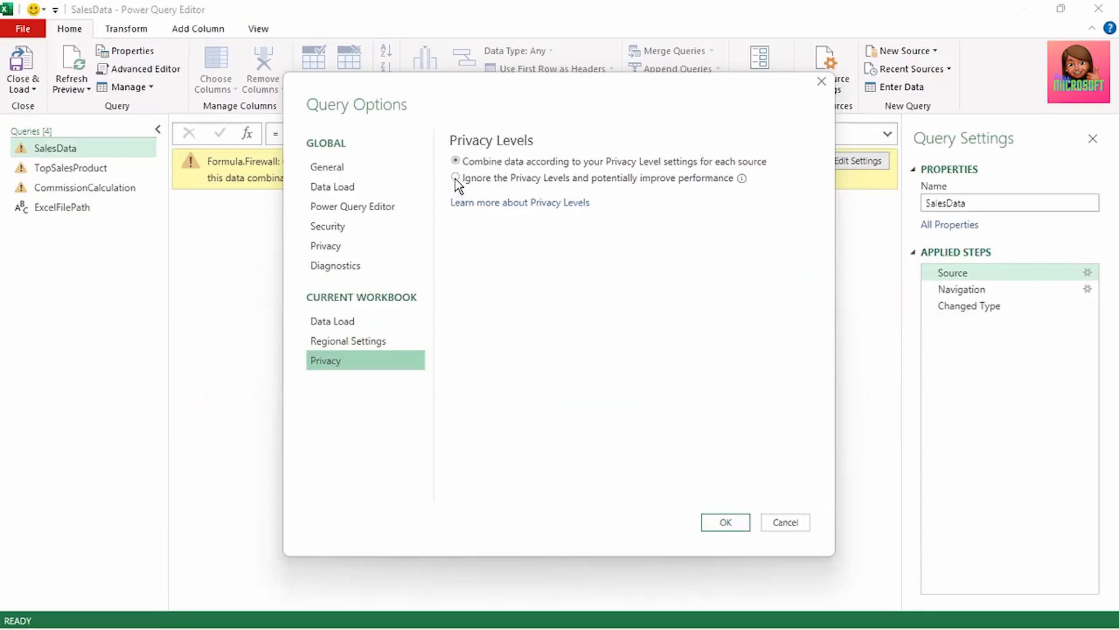
{"action": "left_click", "coordinate": [455, 178]}
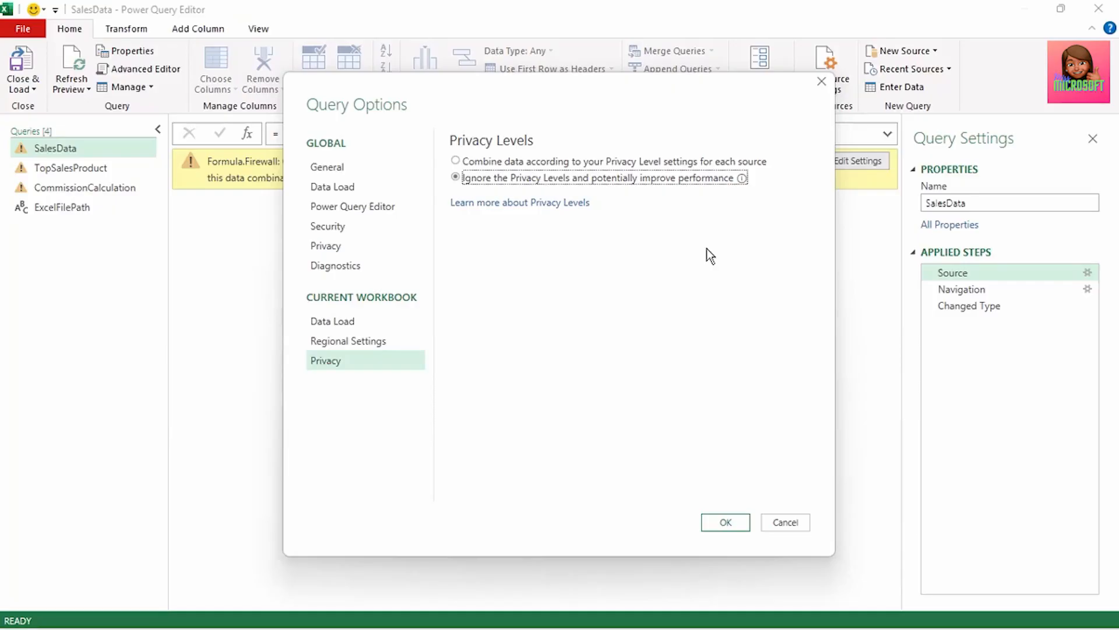
{"action": "mouse_move", "coordinate": [742, 178]}
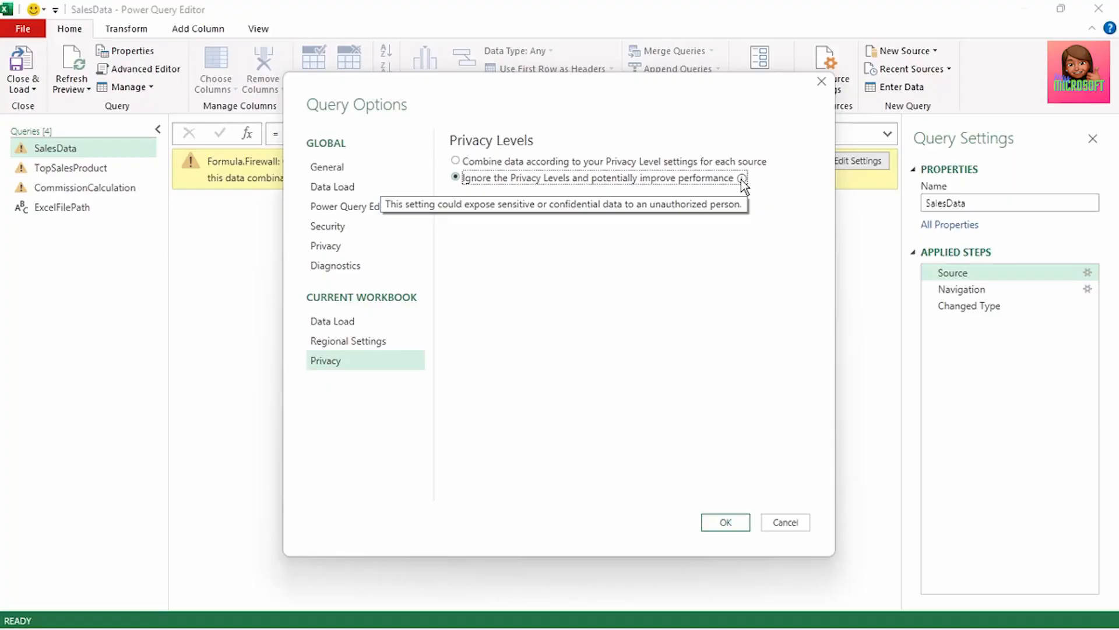
{"action": "mouse_move", "coordinate": [740, 511]}
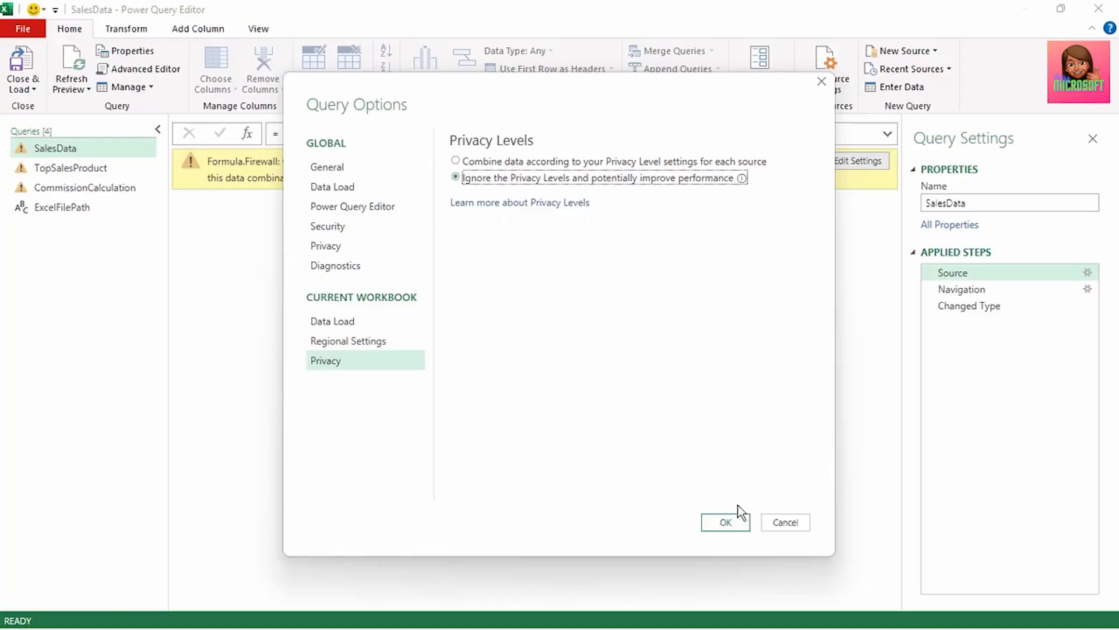
{"action": "left_click", "coordinate": [725, 522]}
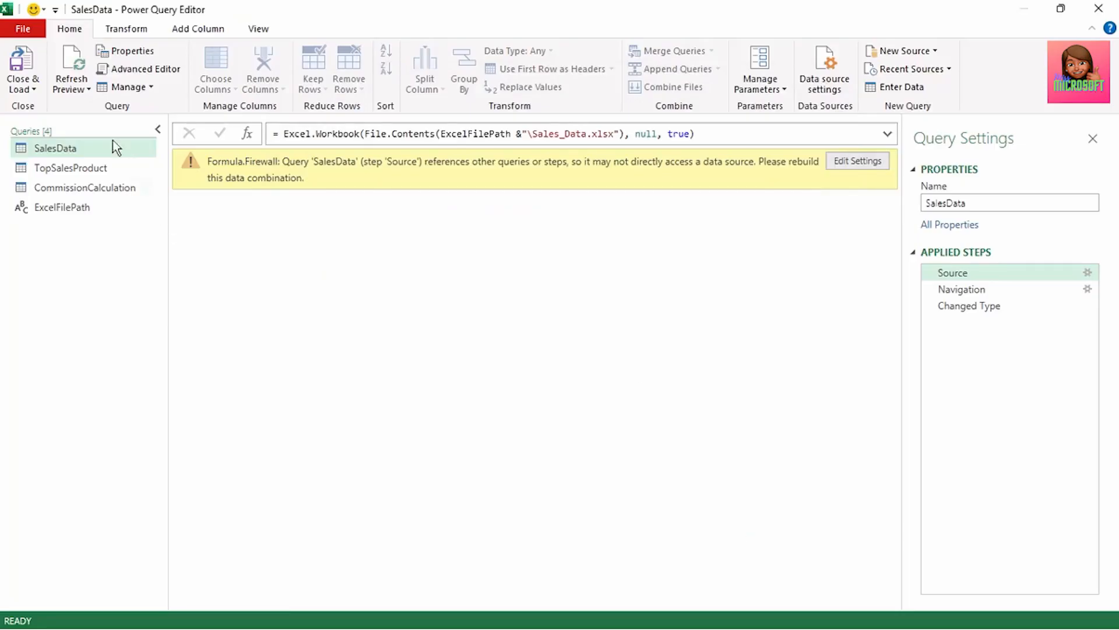
- Recheck SalesData and ExcelFilePath, then Close & Load To… with Only Create Connection
{"action": "left_click", "coordinate": [70, 64]}
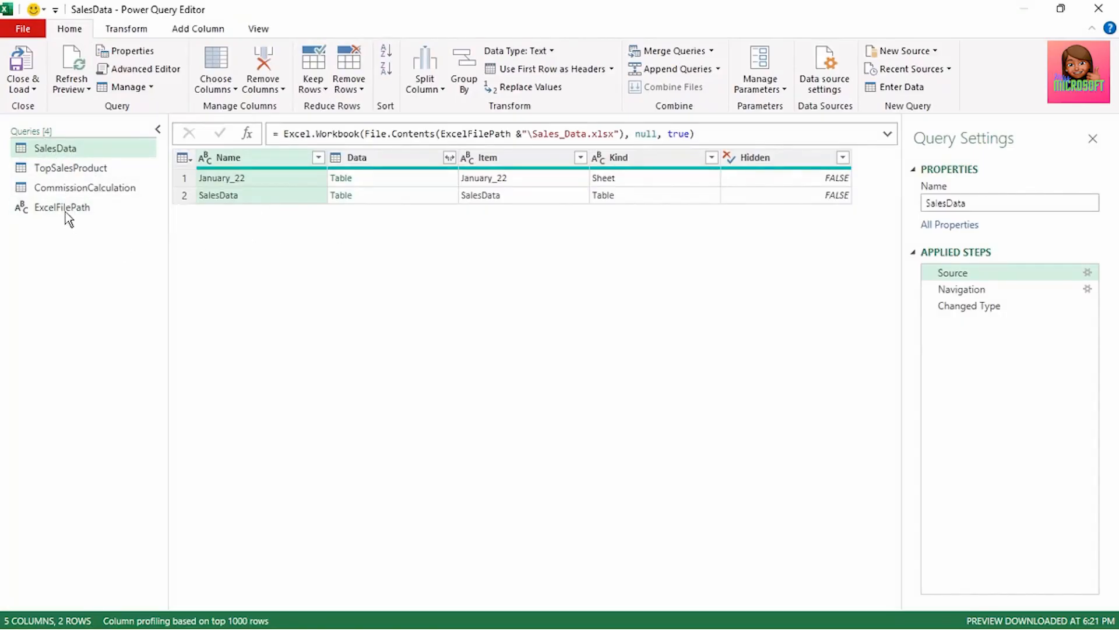
{"action": "left_click", "coordinate": [61, 207]}
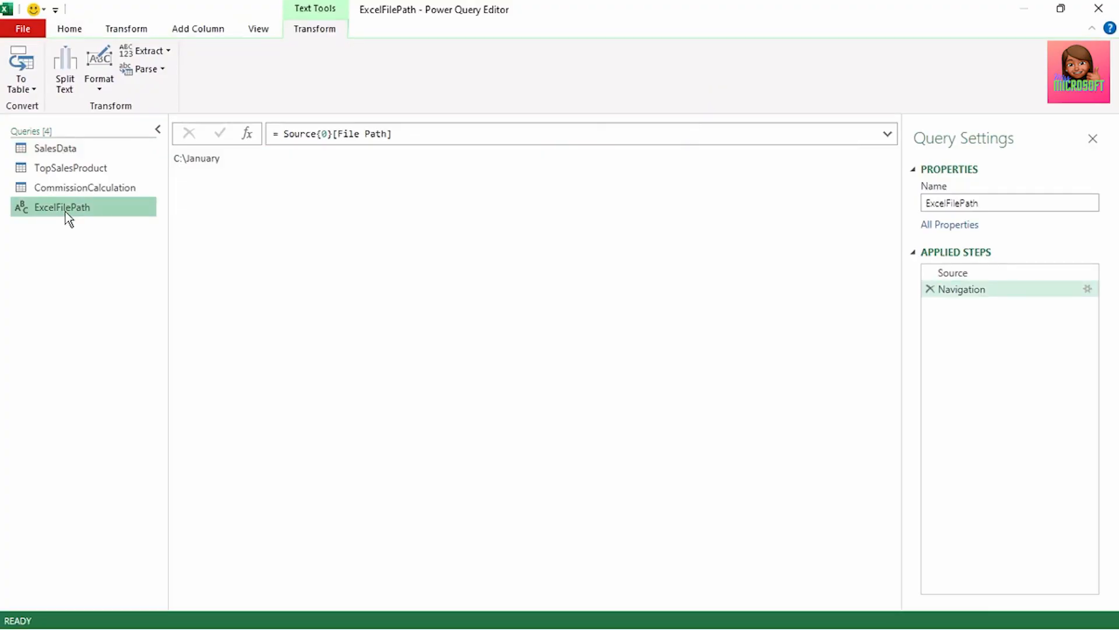
{"action": "left_click", "coordinate": [22, 28]}
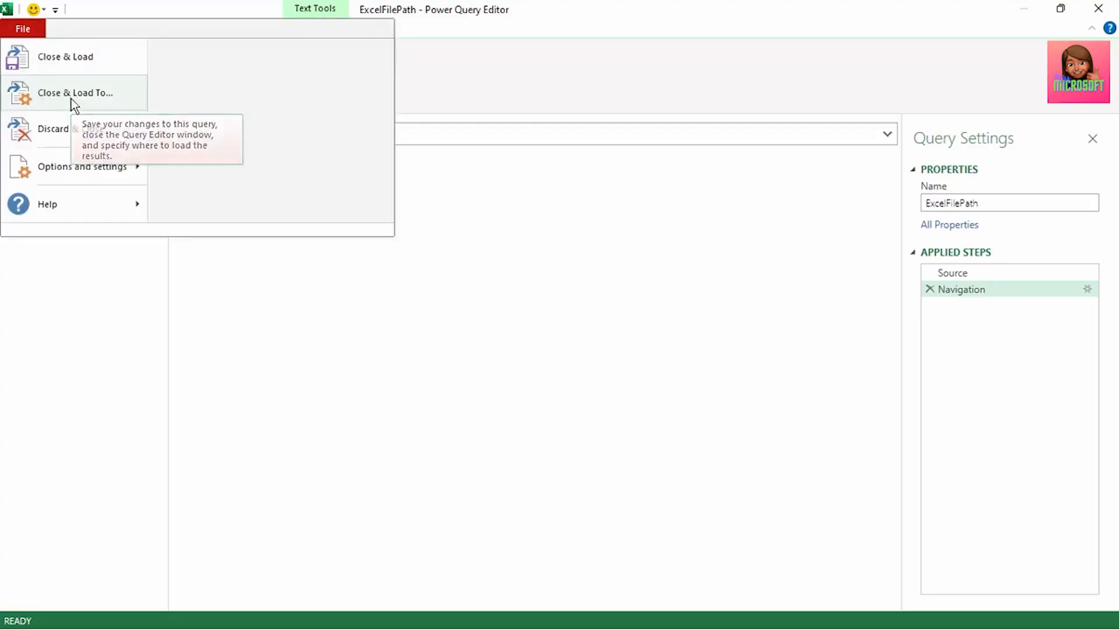
{"action": "left_click", "coordinate": [75, 92]}
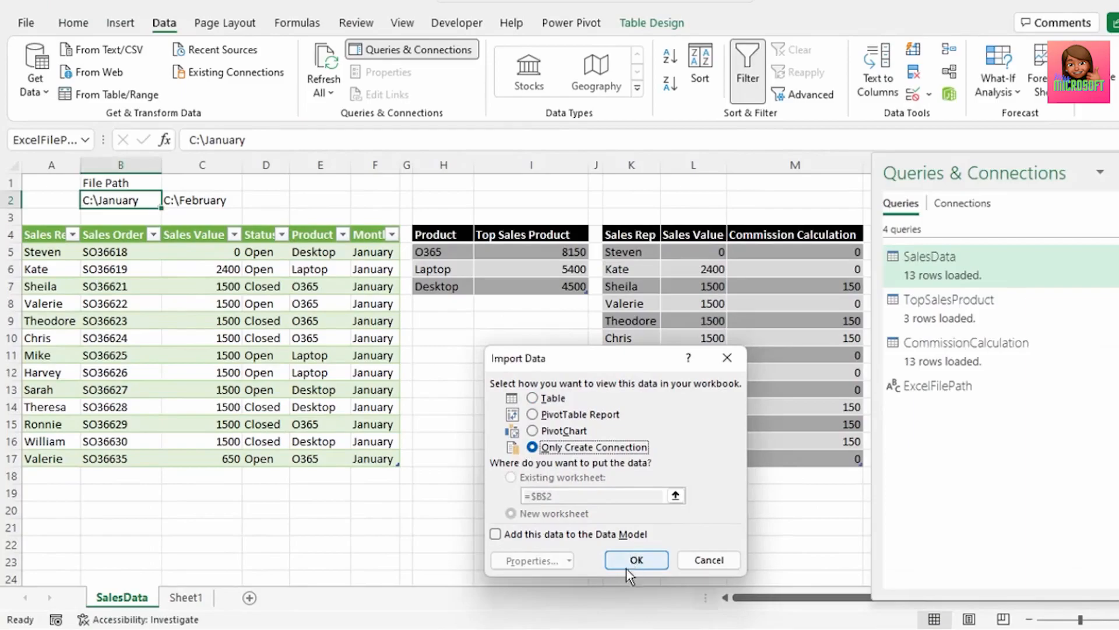
- Load as connection only, put C:\February in the File Path table, and Refresh All for February data
{"action": "left_click", "coordinate": [635, 559]}
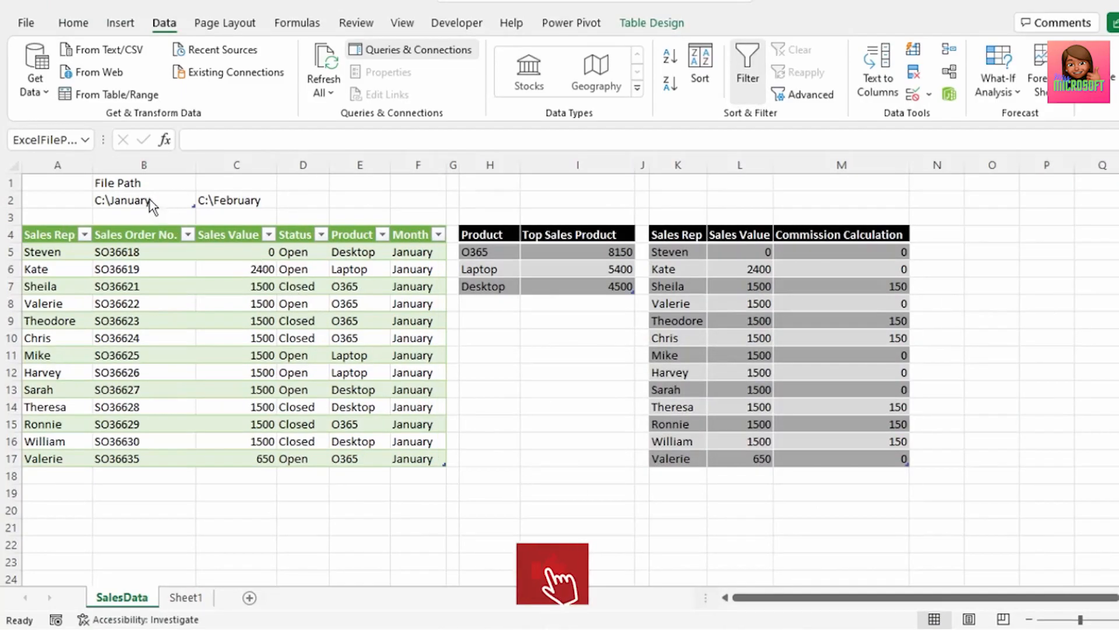
{"action": "left_click", "coordinate": [410, 49]}
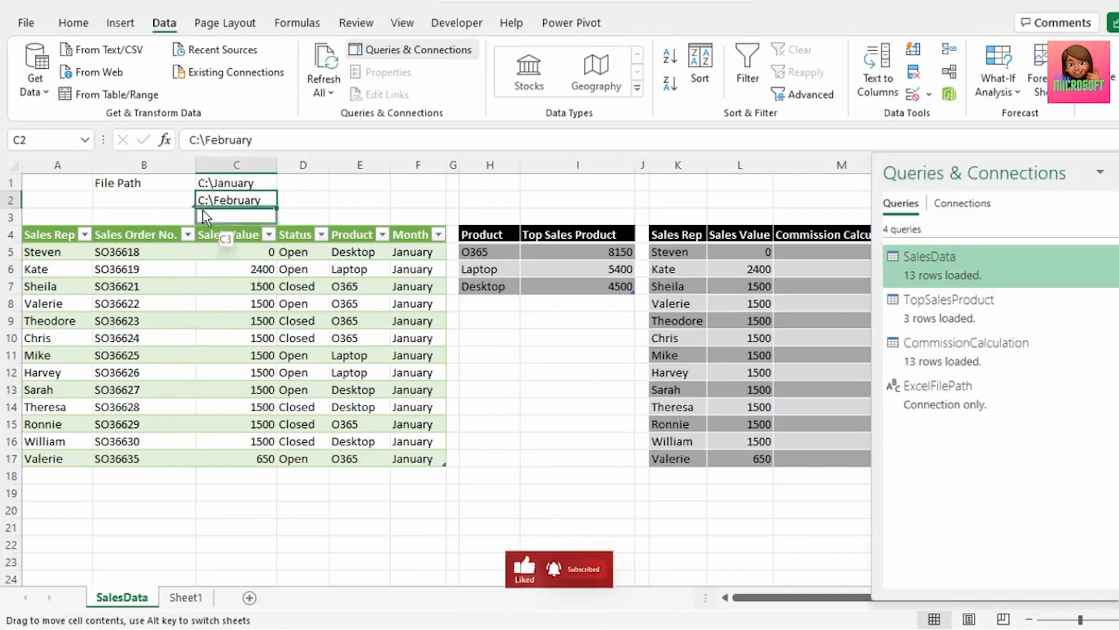
{"action": "left_click", "coordinate": [323, 68]}
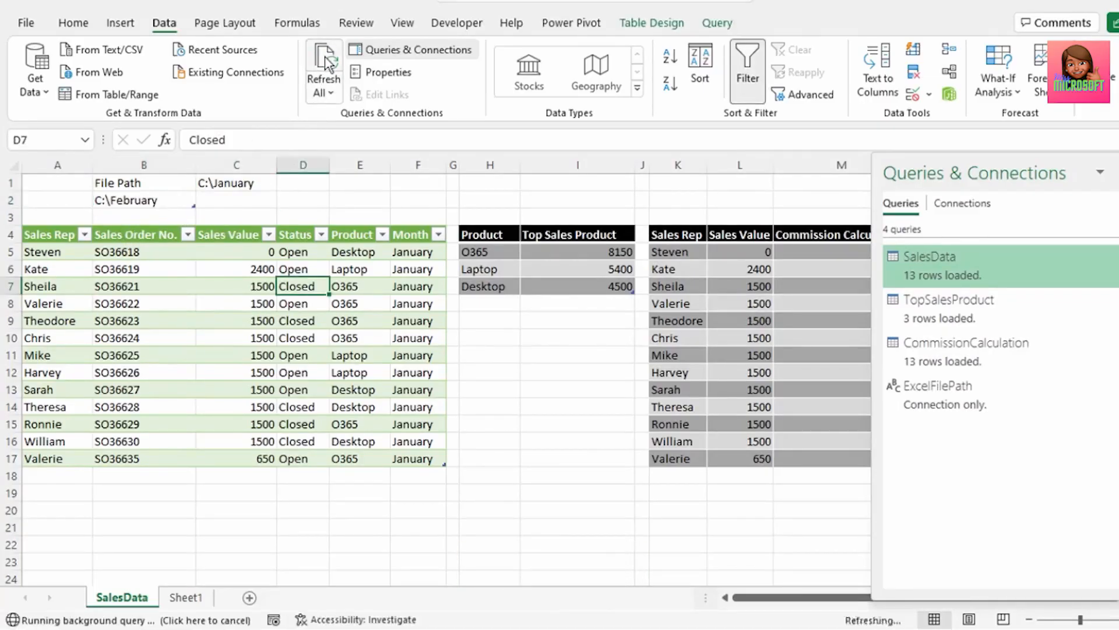
{"action": "left_click", "coordinate": [322, 70]}
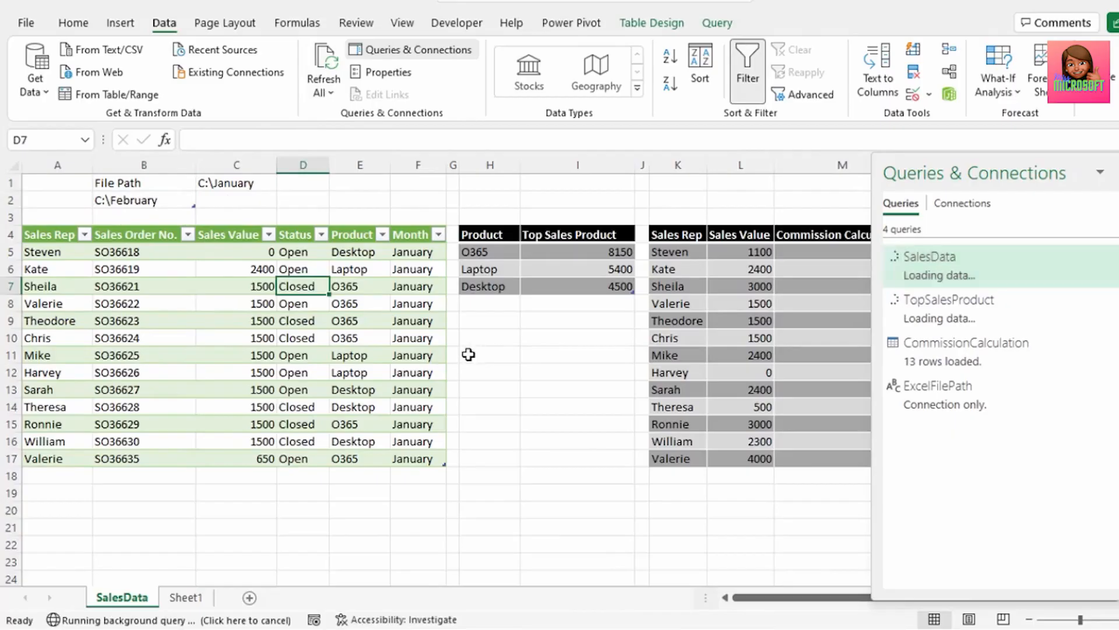
{"action": "left_click", "coordinate": [321, 70]}
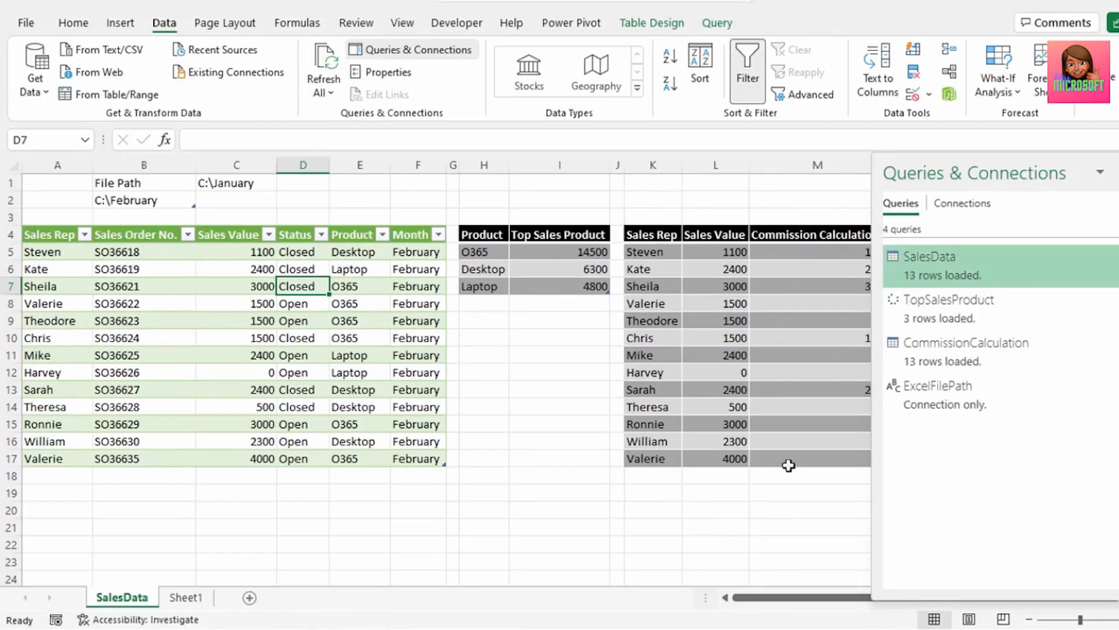